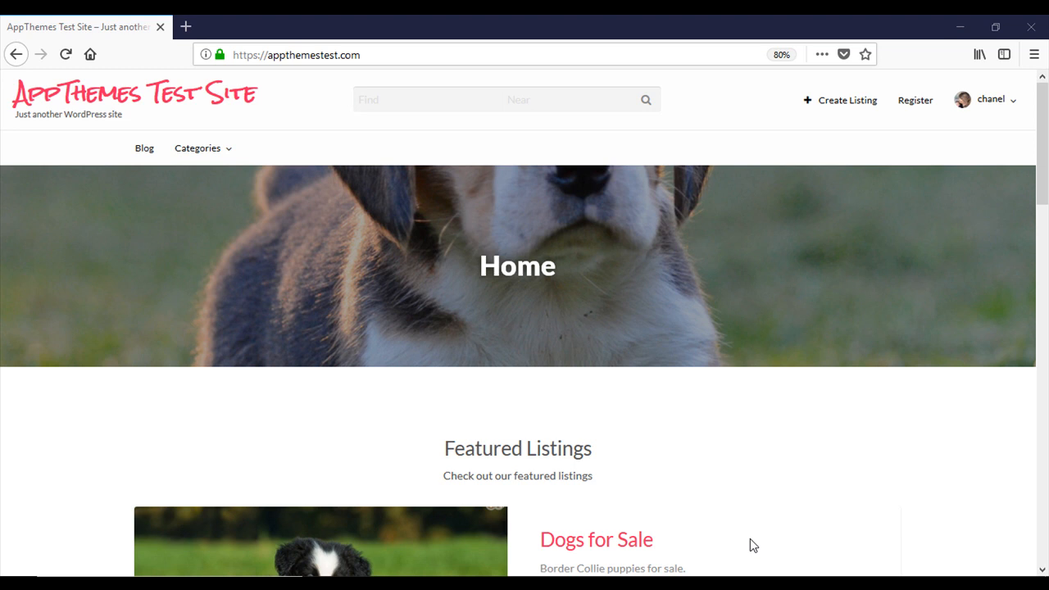
mouse_move(773, 549)
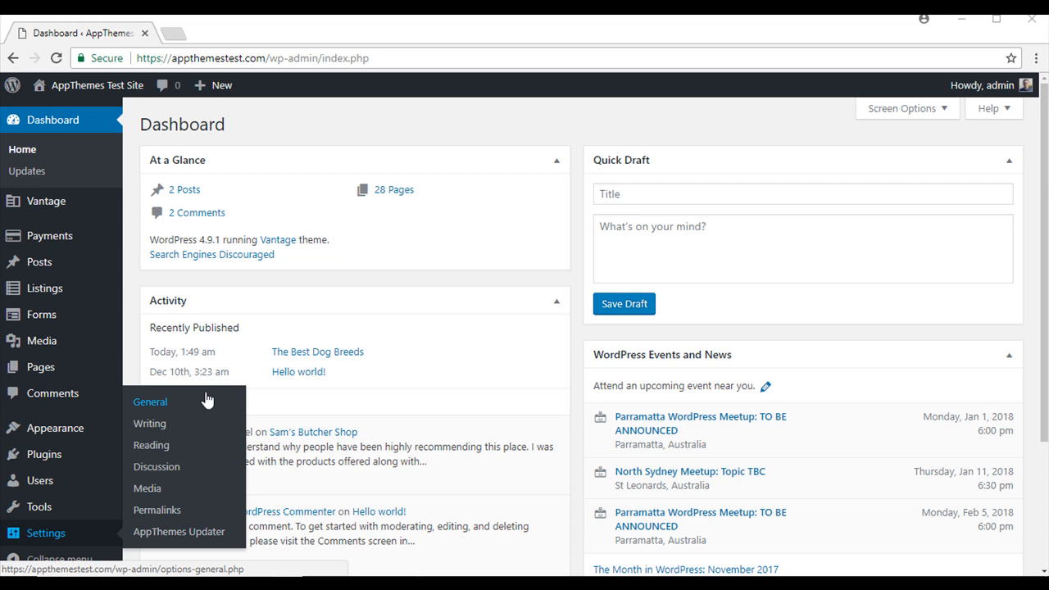
left_click(151, 402)
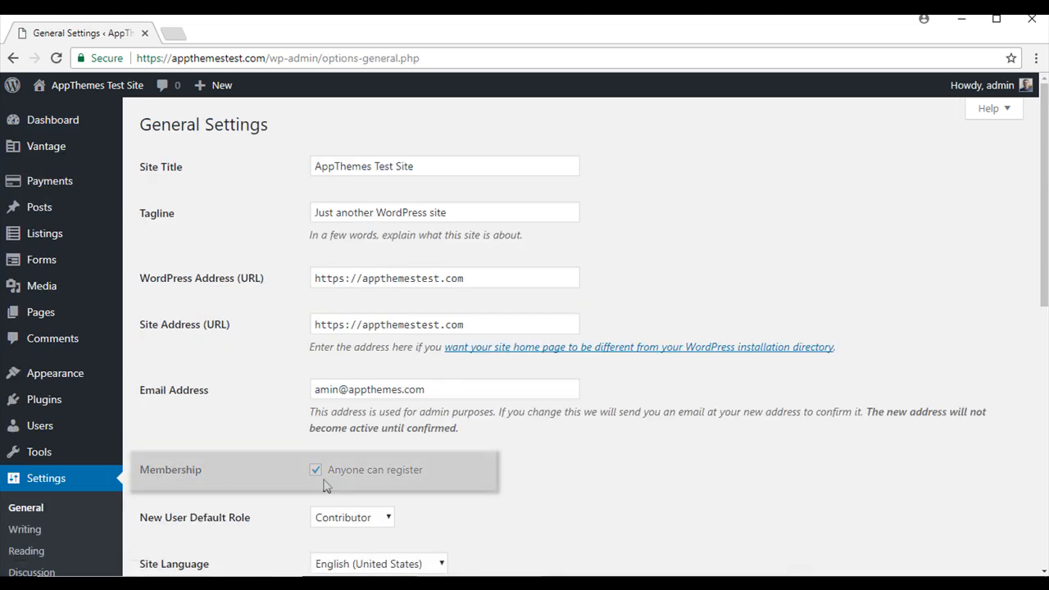
mouse_move(420, 485)
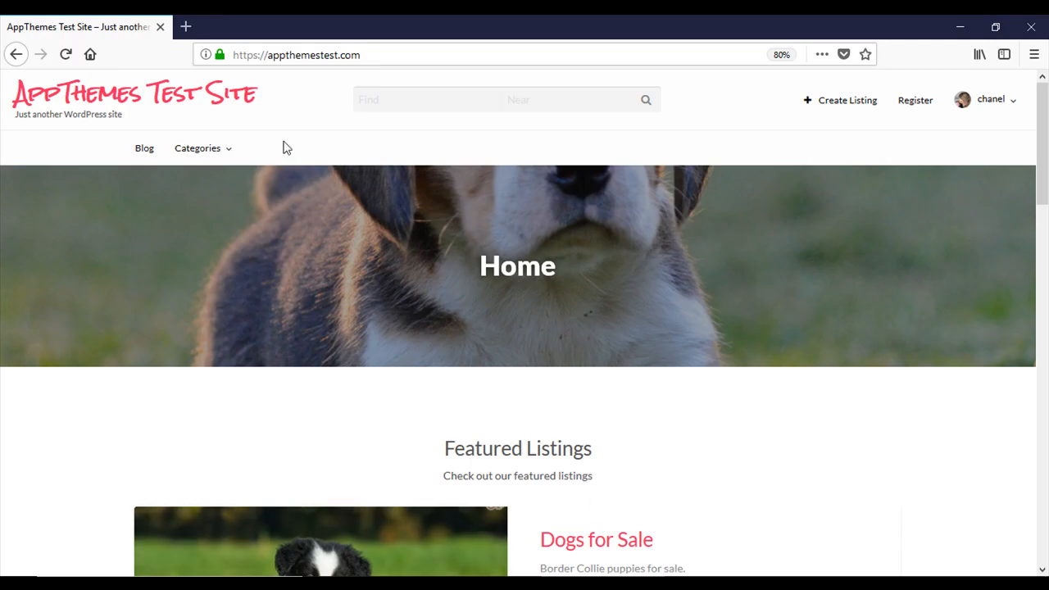
mouse_move(915, 100)
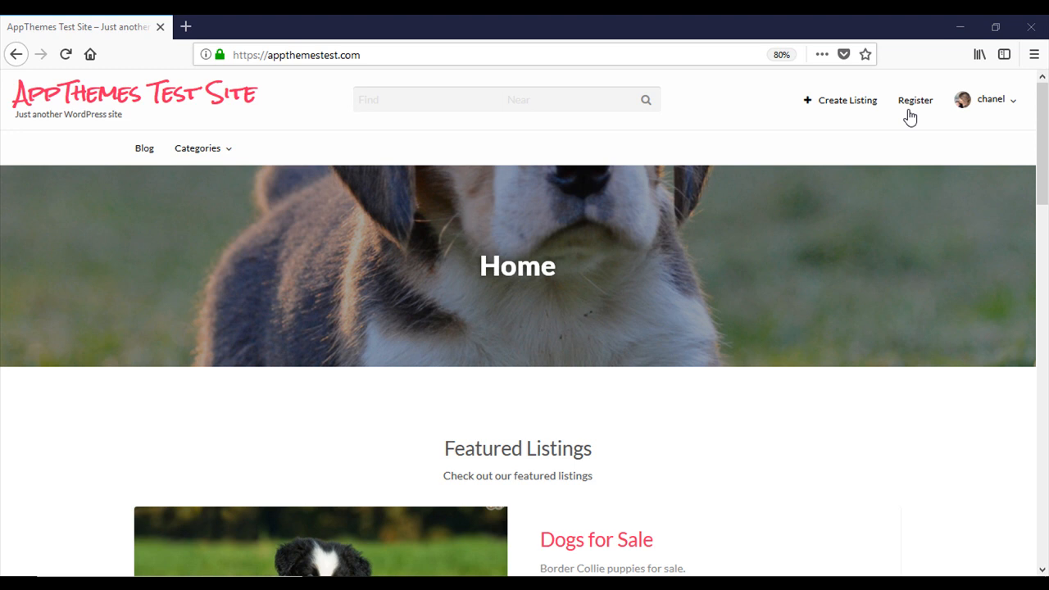
mouse_move(915, 100)
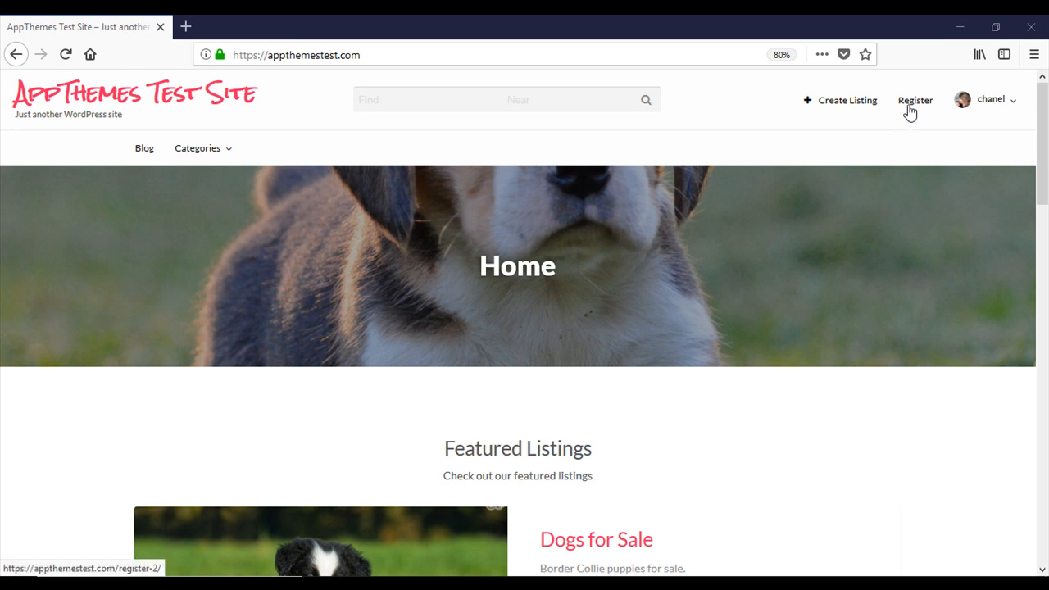
mouse_move(847, 195)
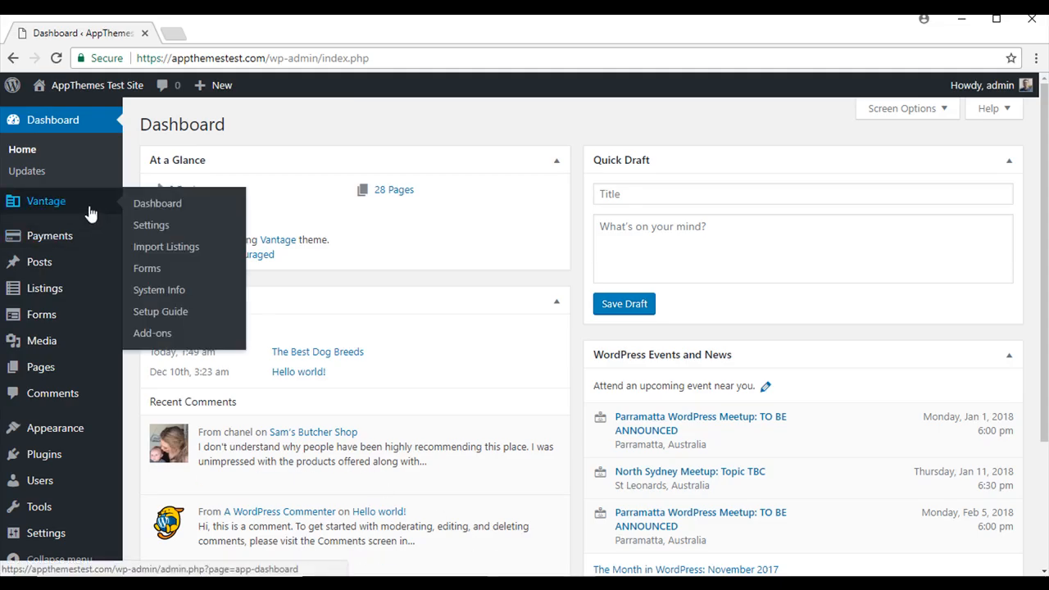
Open Vantage > Settings on the General tab and keep Listings Per Page at 10.
left_click(151, 224)
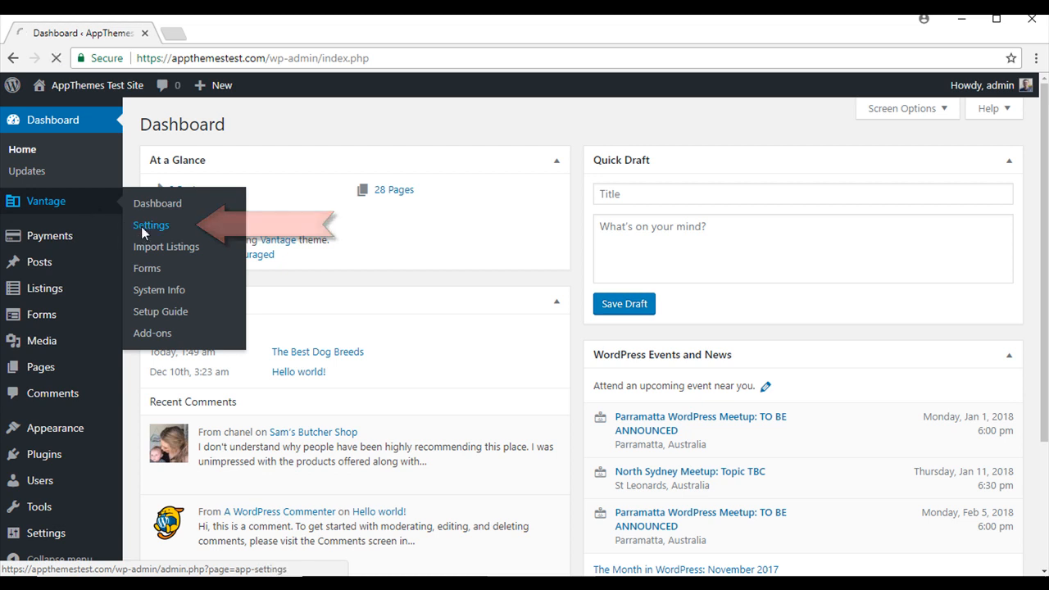
left_click(151, 225)
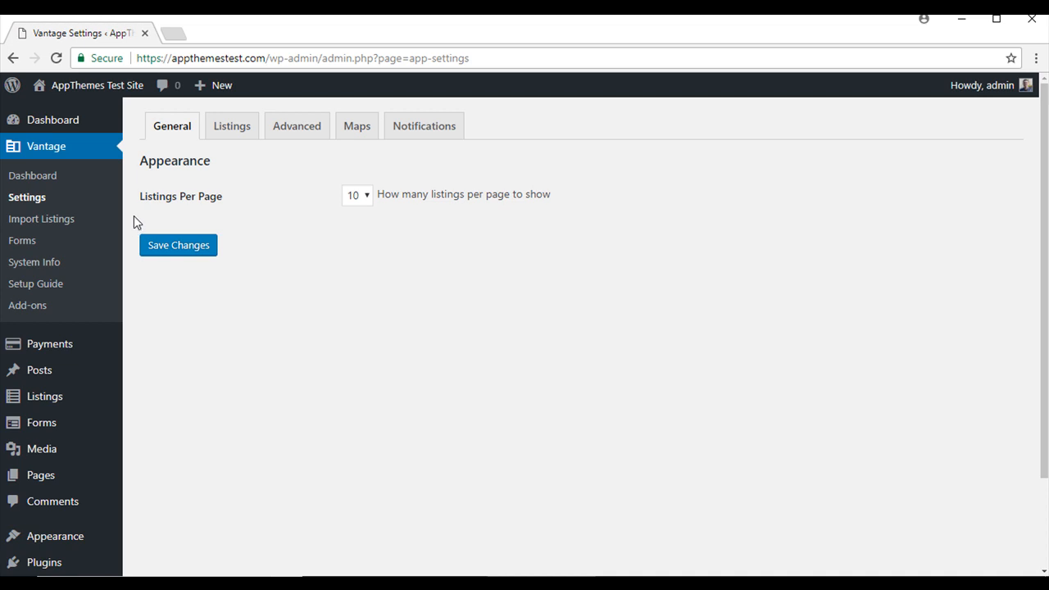
mouse_move(166, 198)
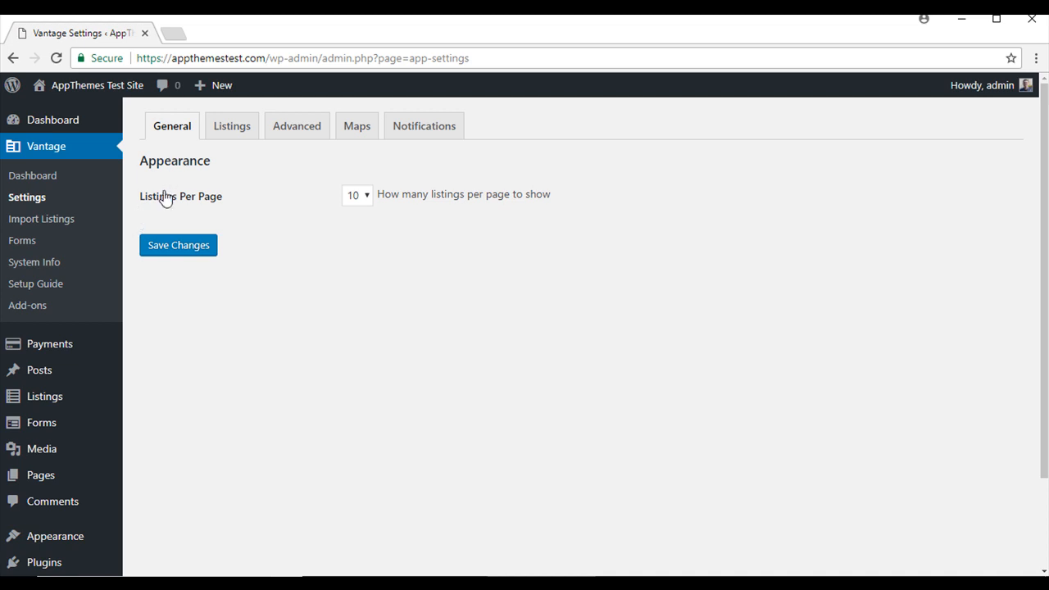
mouse_move(210, 207)
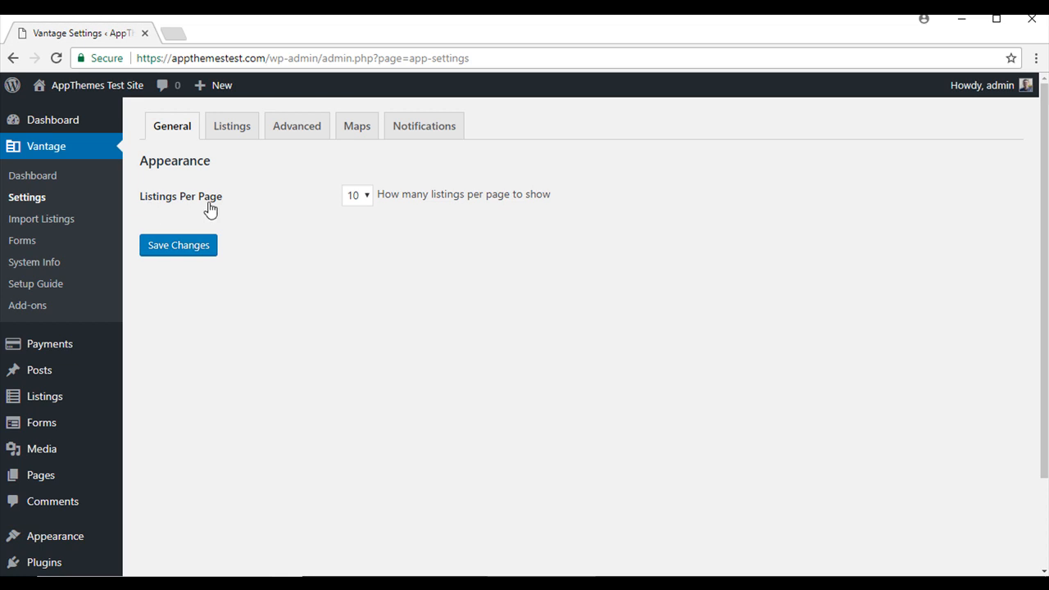
mouse_move(269, 213)
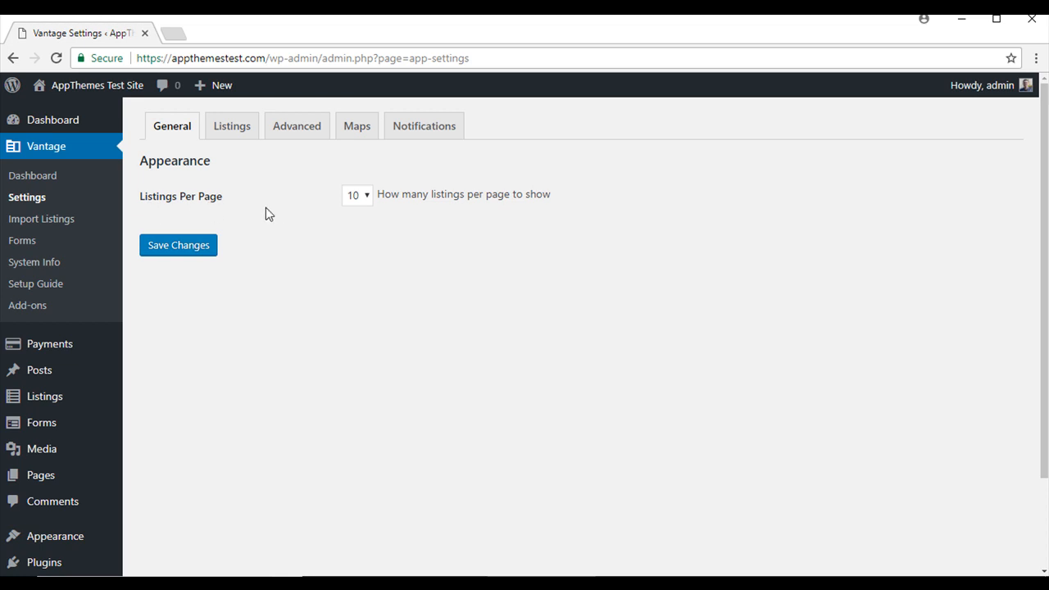
mouse_move(366, 203)
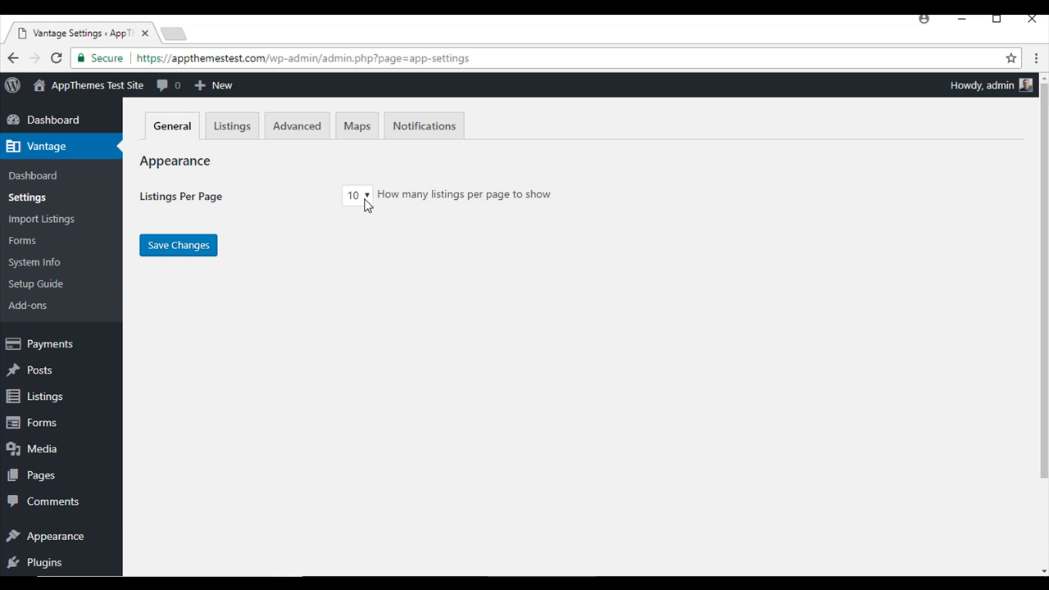
mouse_move(331, 223)
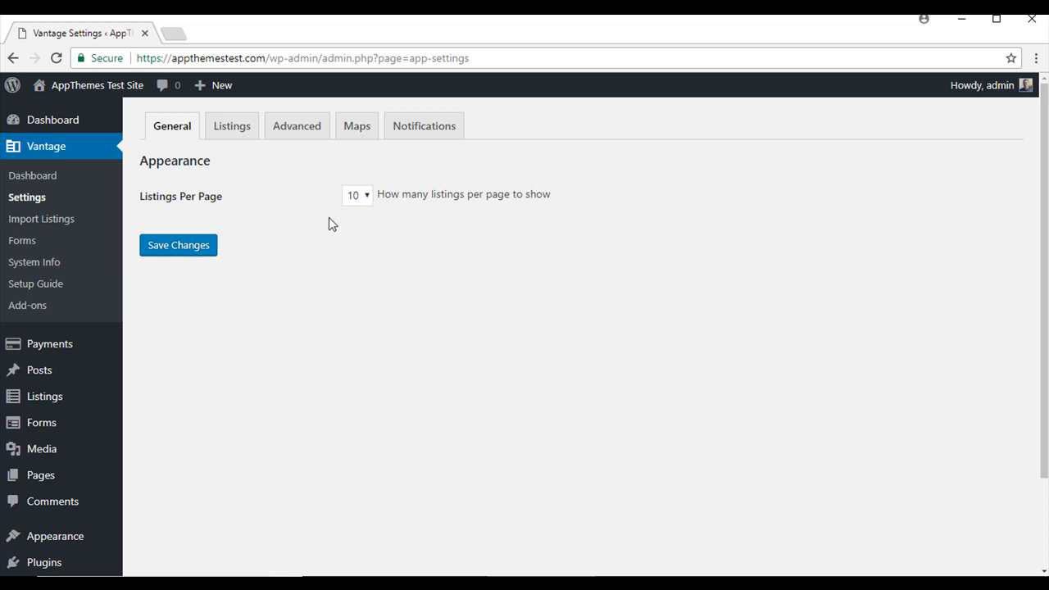
mouse_move(361, 202)
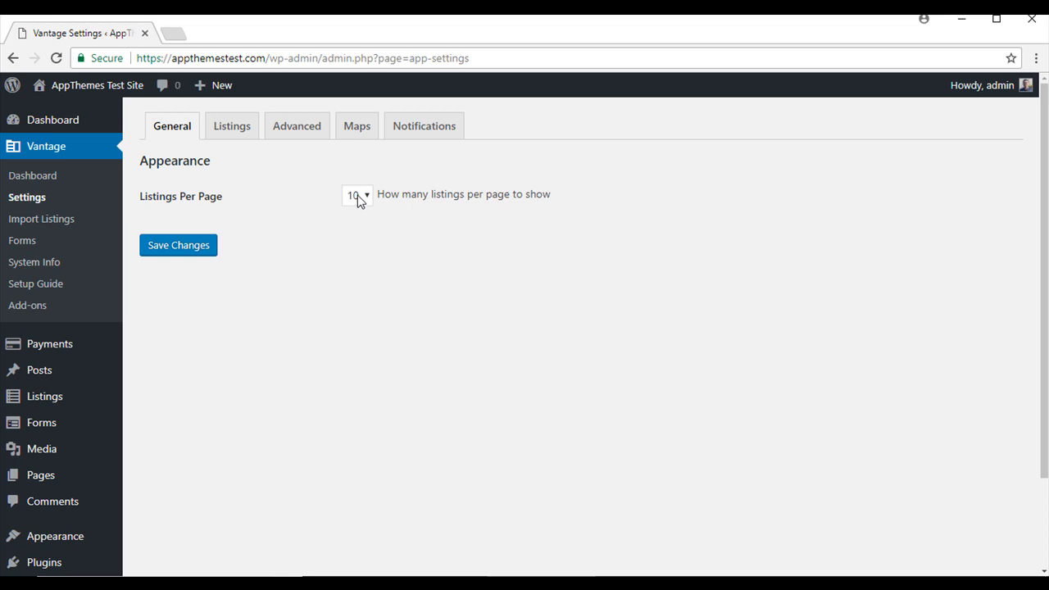
left_click(358, 195)
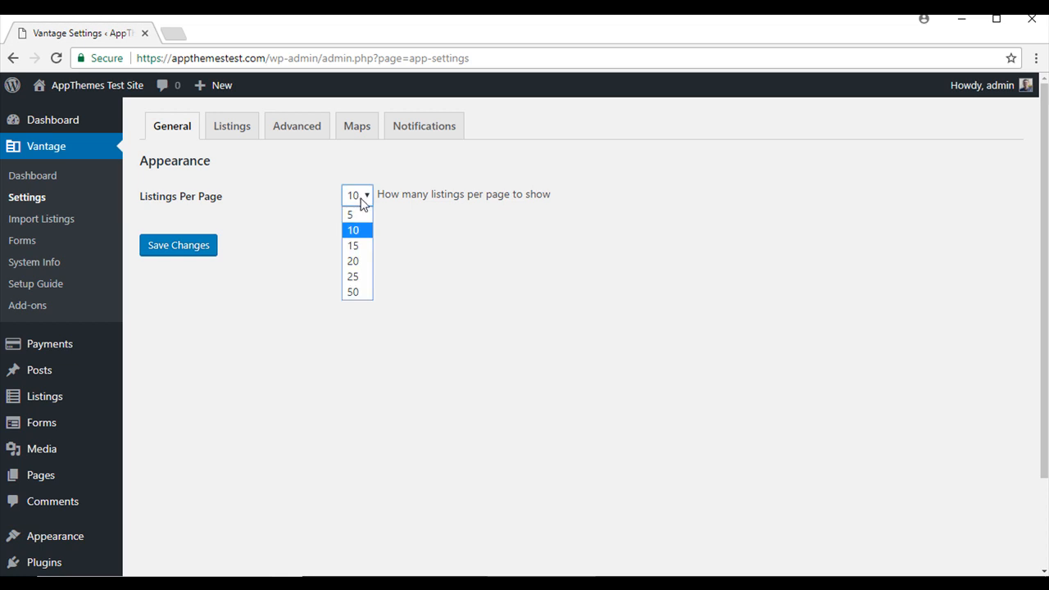
left_click(353, 229)
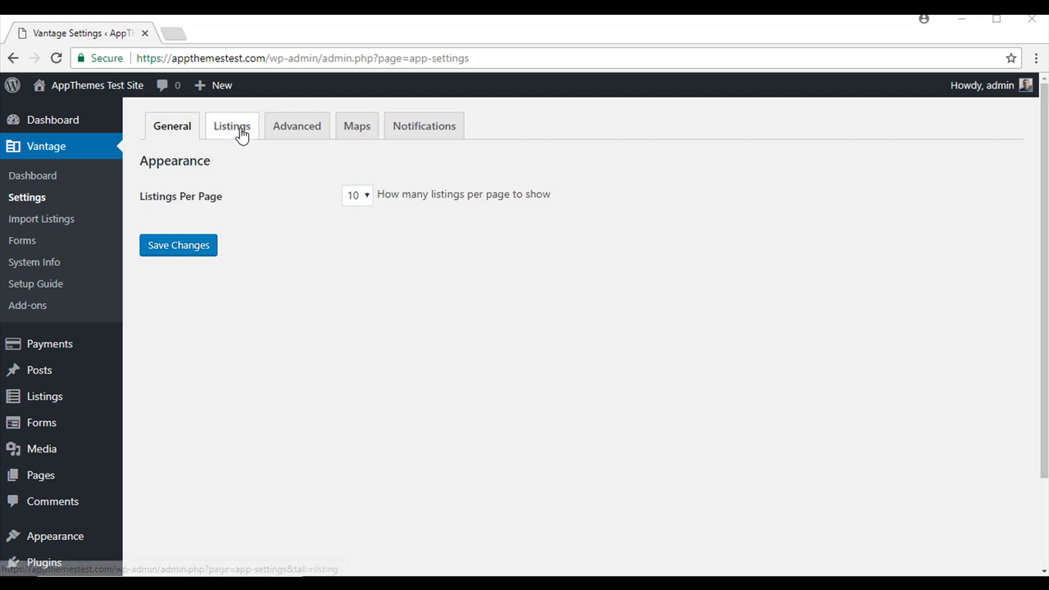
Show the Listings tab with payments enabled, item duration 30 and moderation unchecked.
left_click(233, 125)
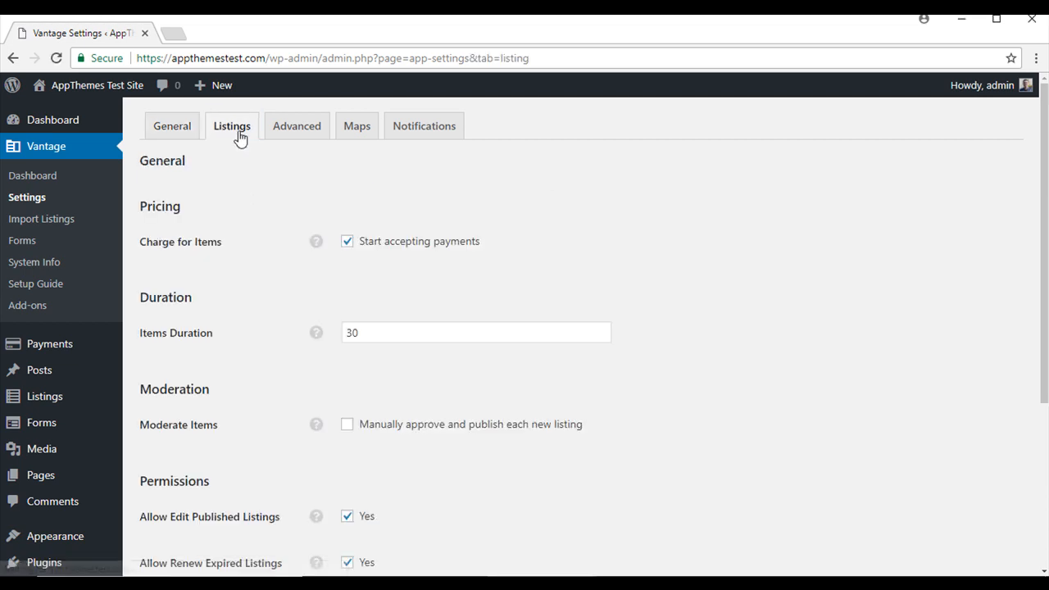
mouse_move(155, 262)
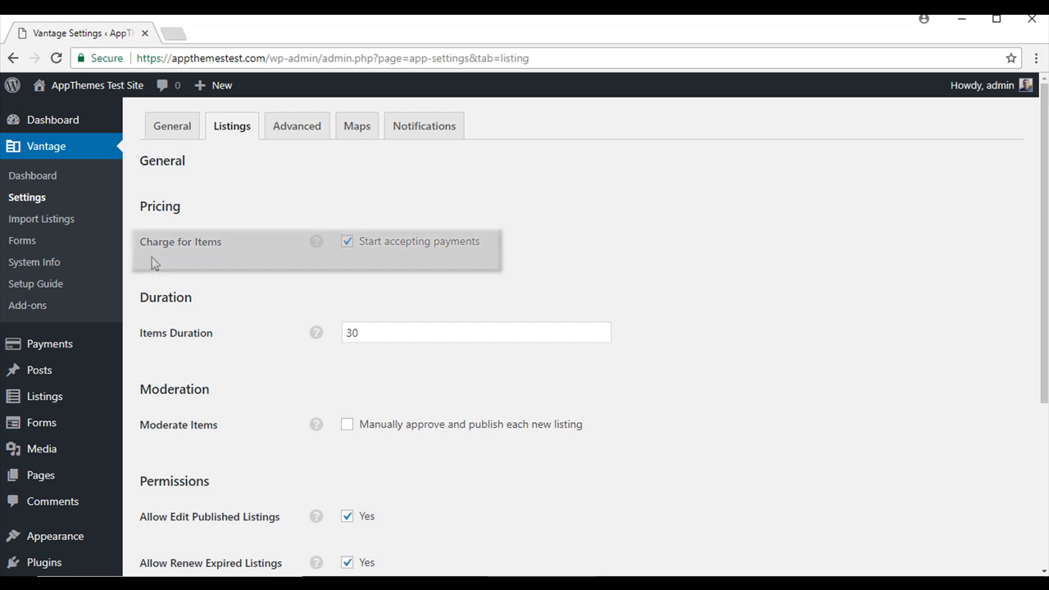
mouse_move(347, 241)
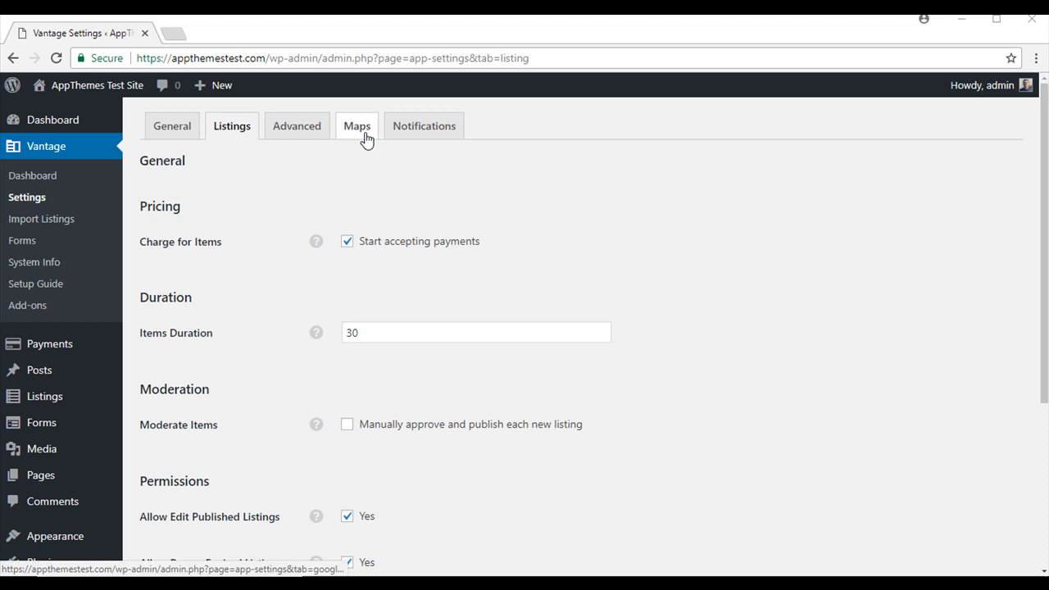
Show the Maps tab with Google Maps region us, language en, miles and empty API key.
left_click(358, 125)
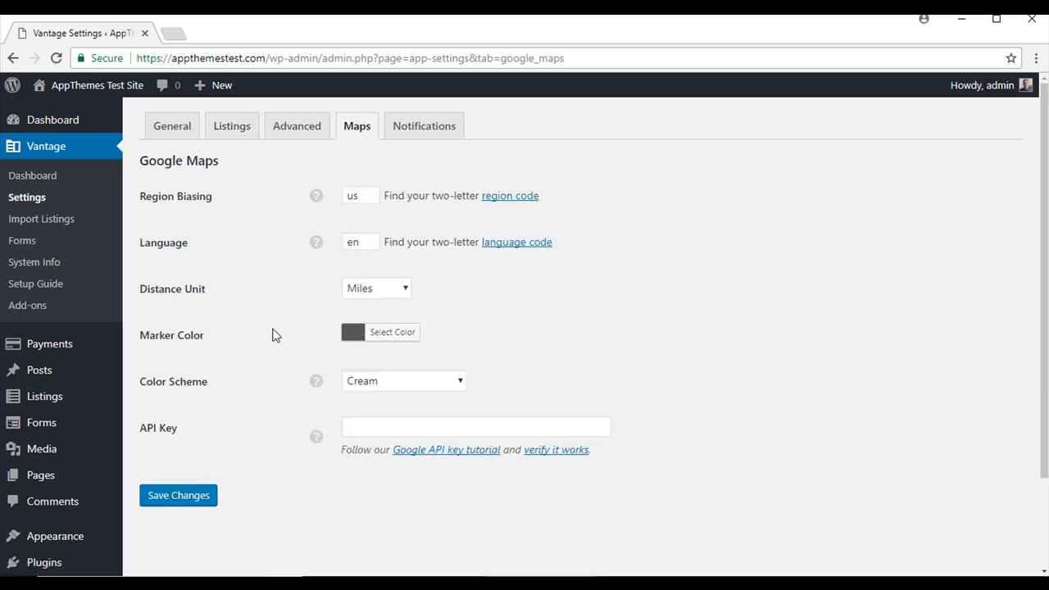
mouse_move(173, 442)
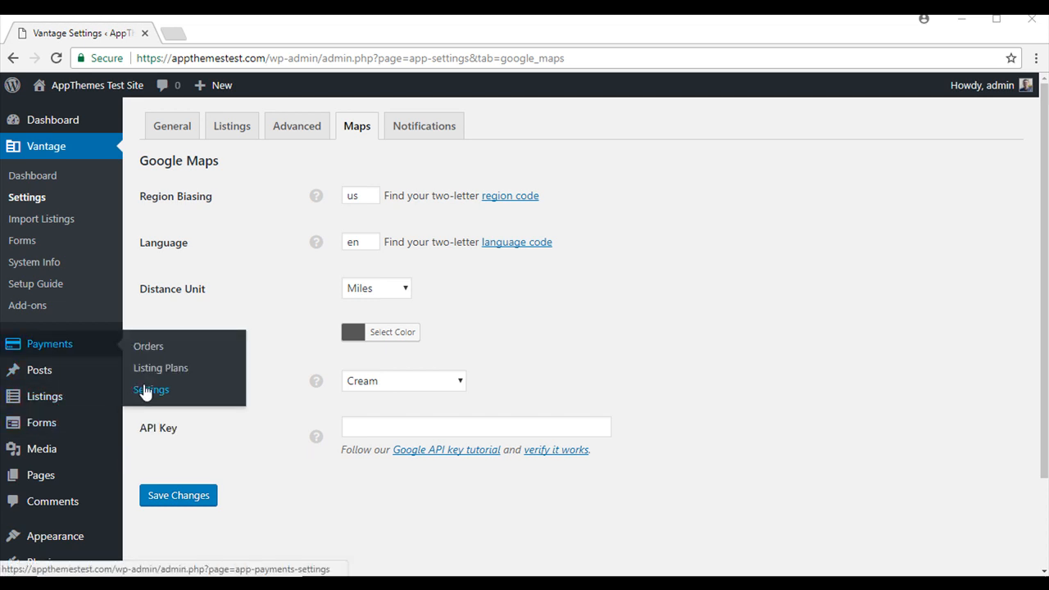
Save the Payments General settings with US Dollar currency, left symbol position and 0% tax.
left_click(151, 391)
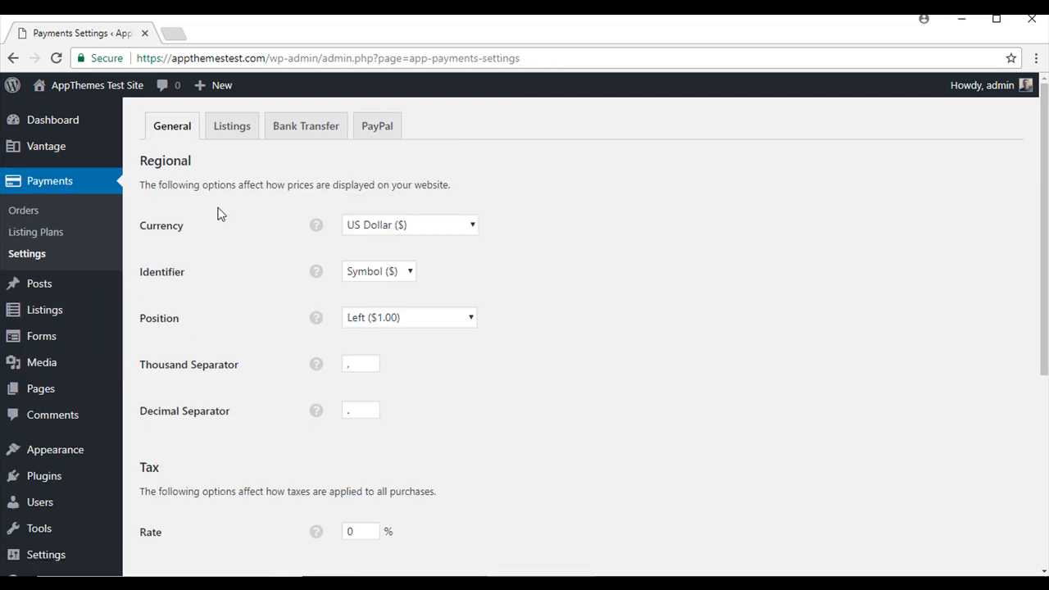
mouse_move(172, 240)
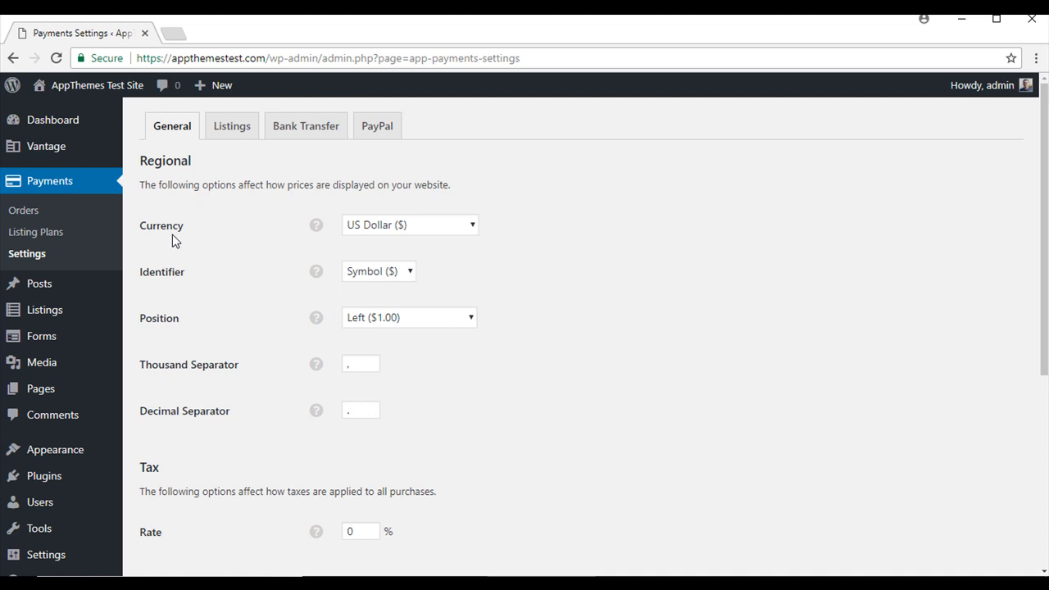
mouse_move(600, 233)
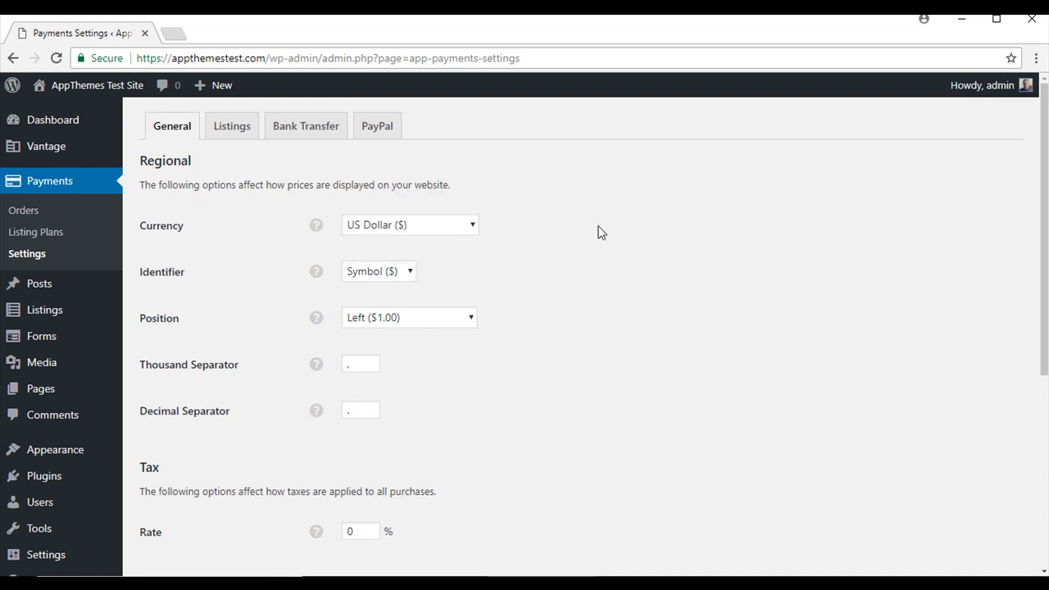
left_click(410, 224)
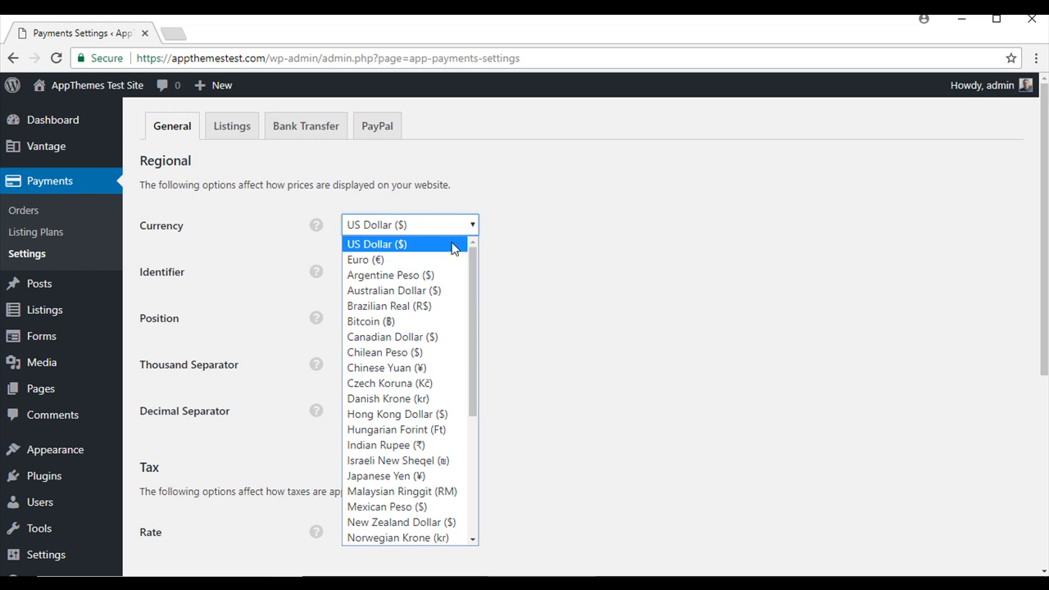
left_click(377, 243)
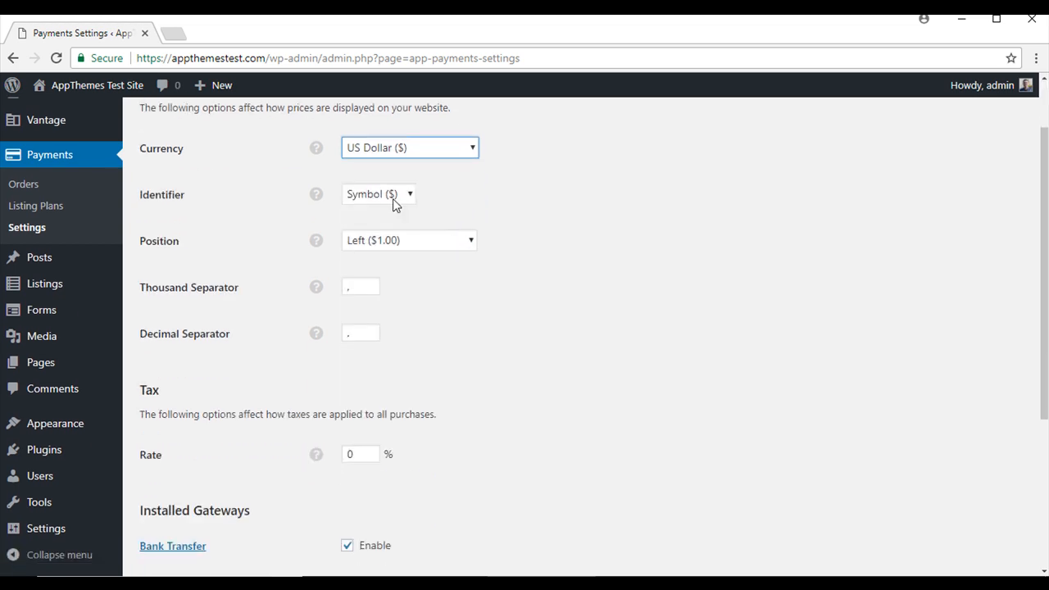
mouse_move(387, 239)
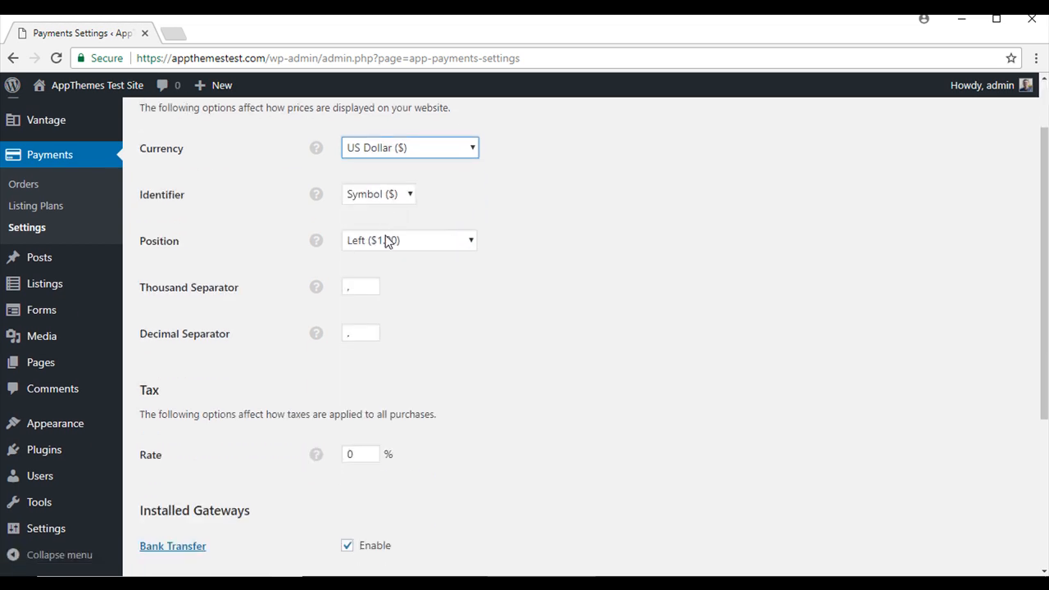
scroll("down", 3)
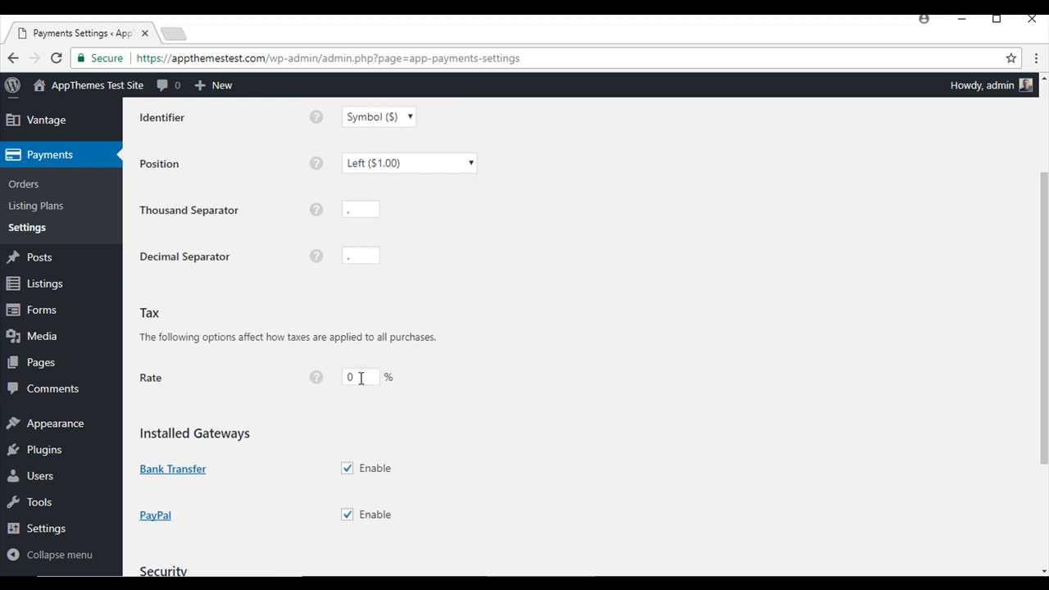
mouse_move(246, 354)
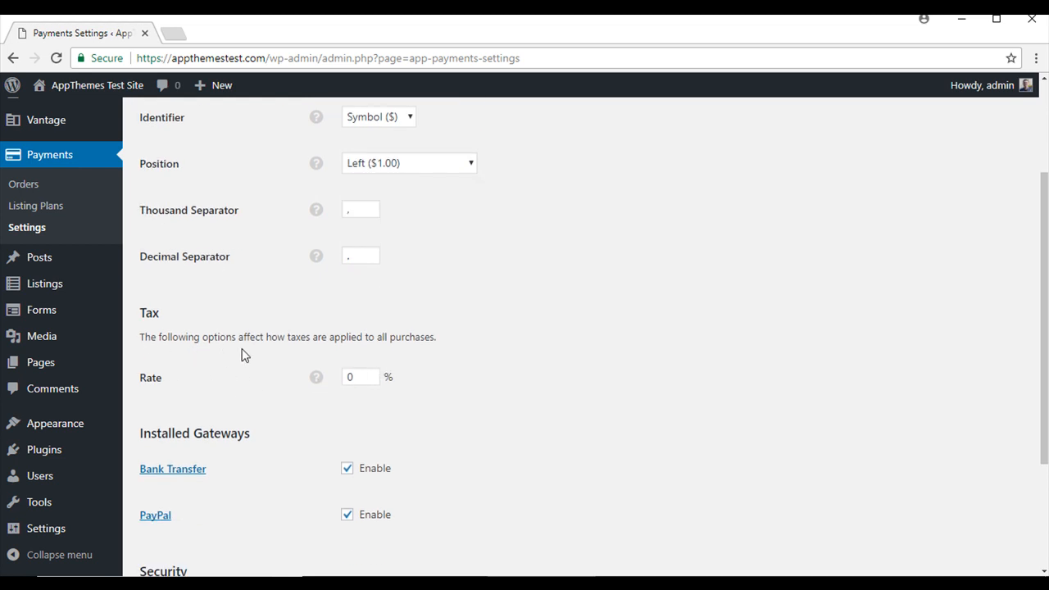
mouse_move(298, 387)
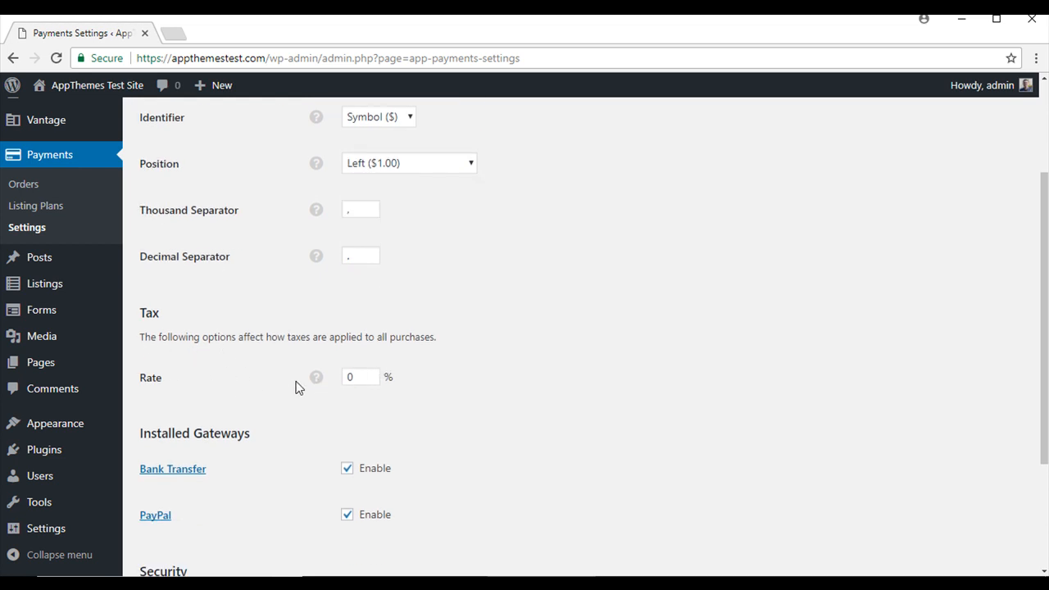
scroll("down", 3)
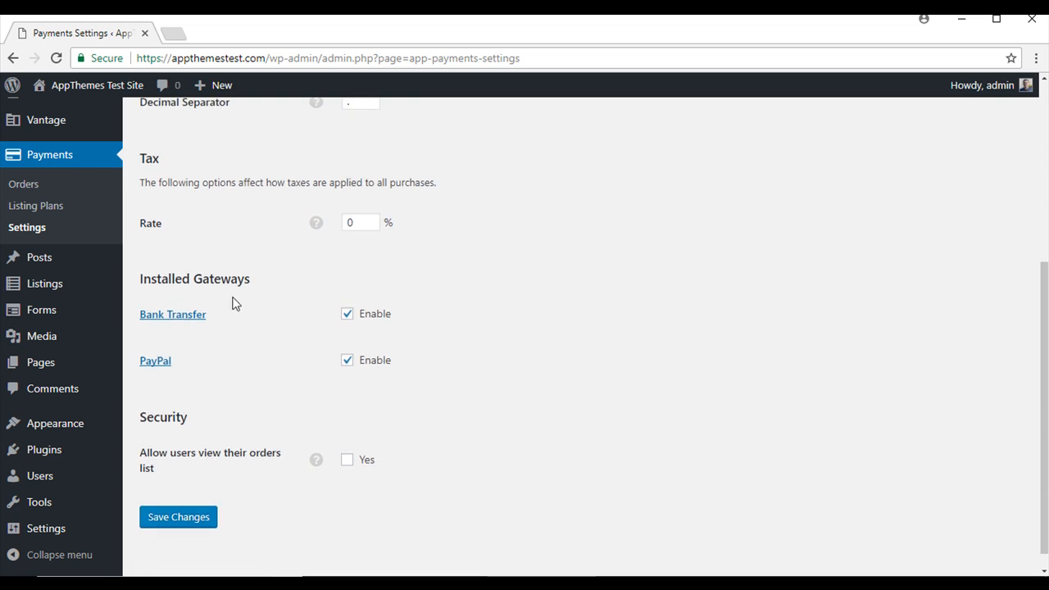
mouse_move(256, 292)
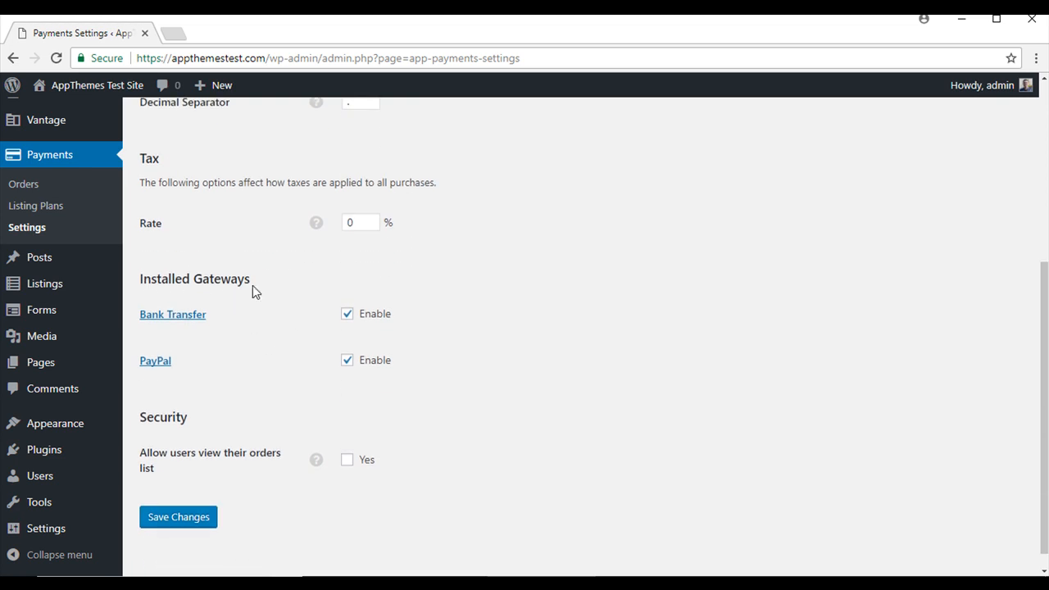
mouse_move(210, 321)
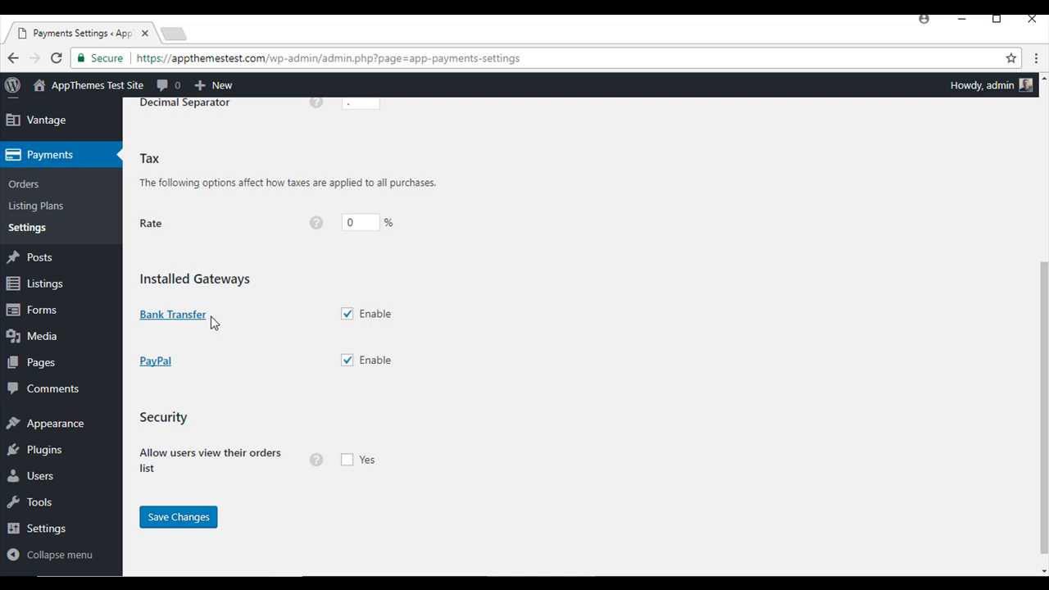
mouse_move(326, 333)
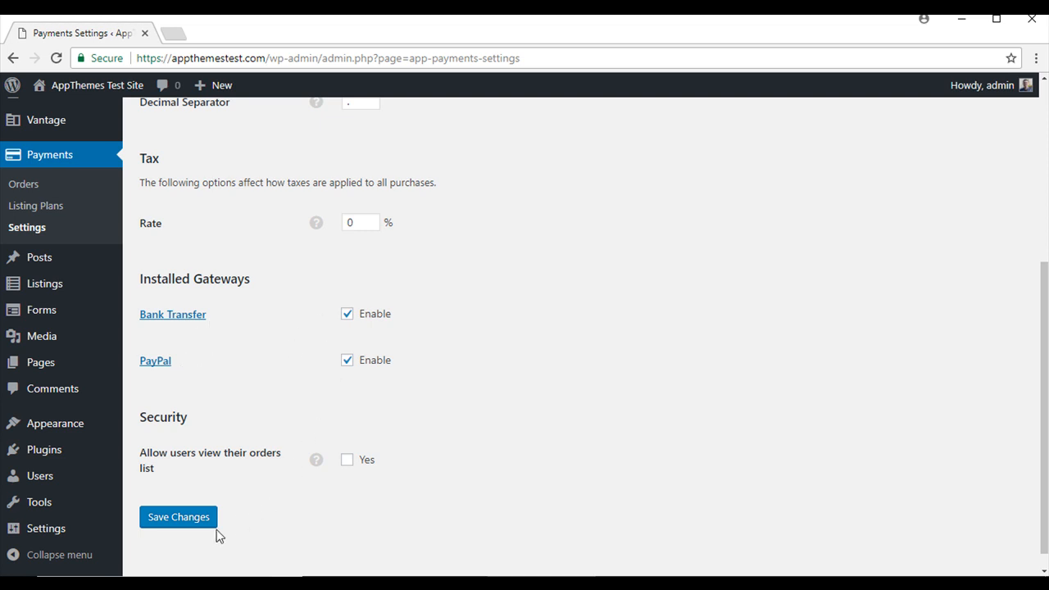
left_click(177, 516)
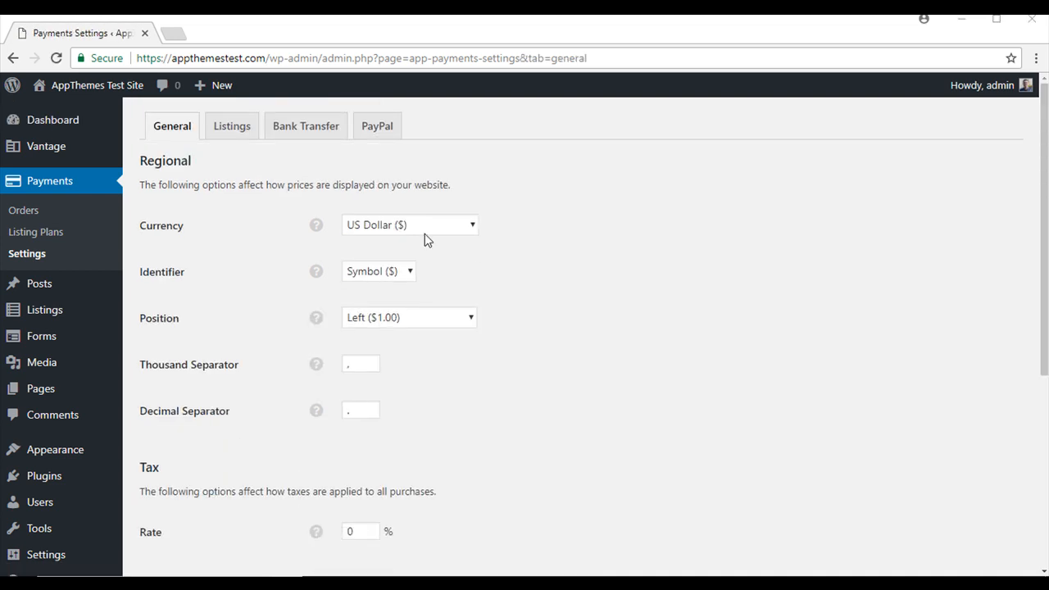
Show the Bank Transfer gateway settings with its empty checkout instructions field.
left_click(305, 125)
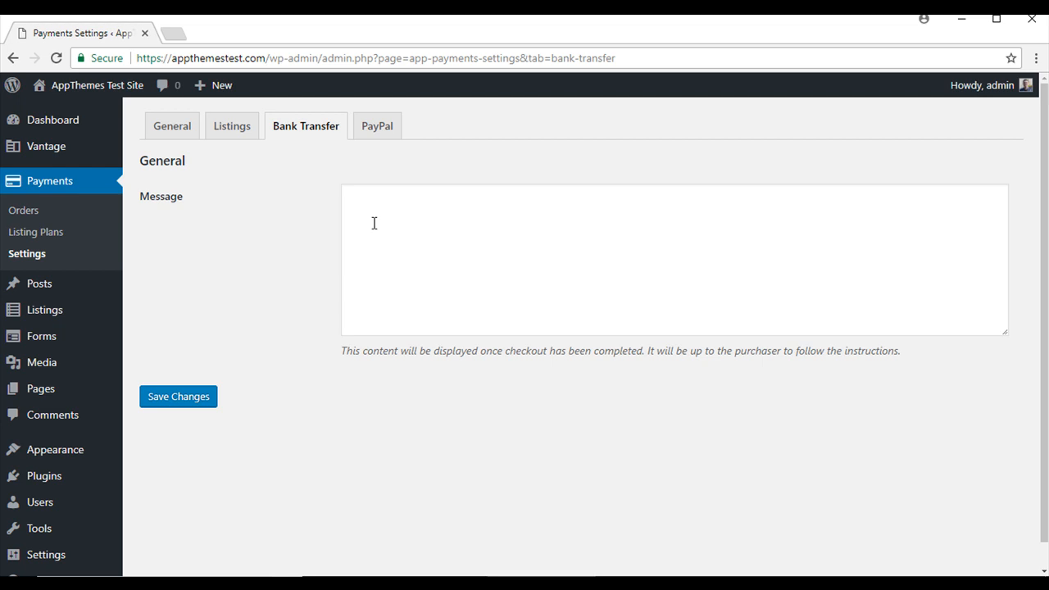
Review the PayPal gateway settings: empty email, account type, sandbox, PDT and IPN unchecked.
left_click(377, 124)
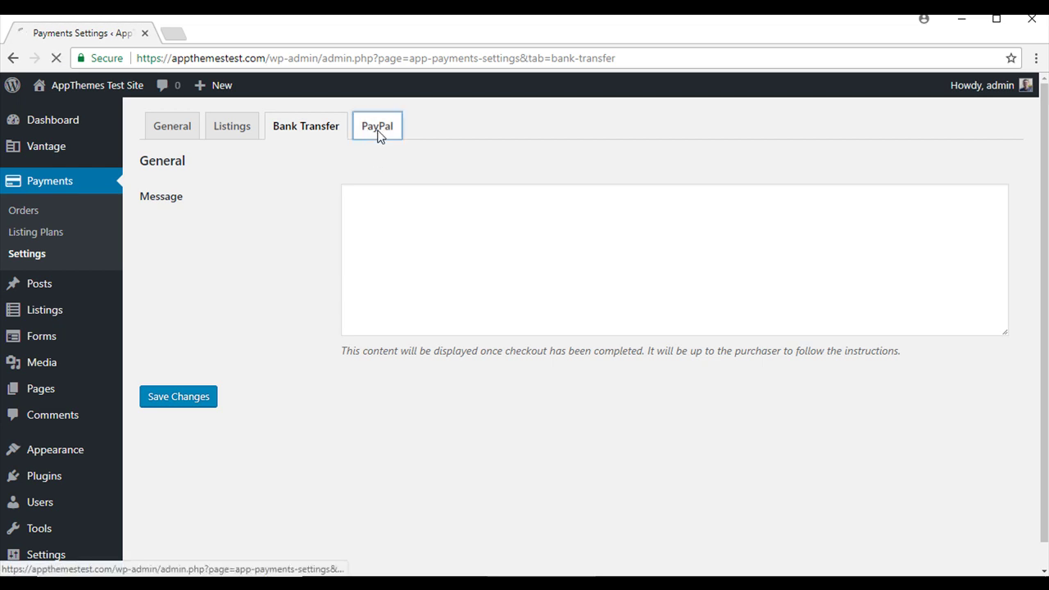
left_click(377, 124)
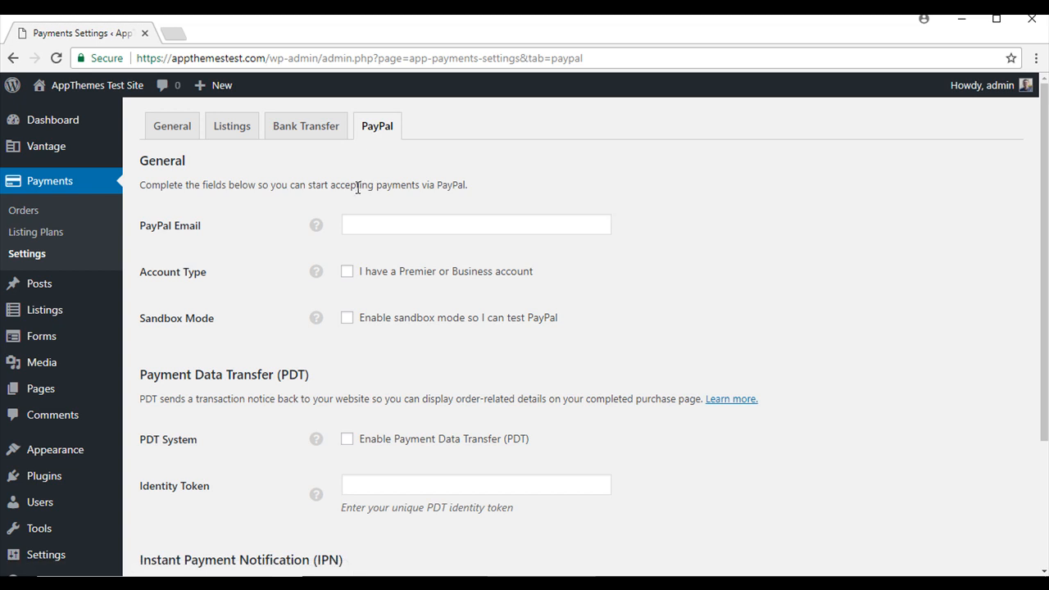
mouse_move(326, 242)
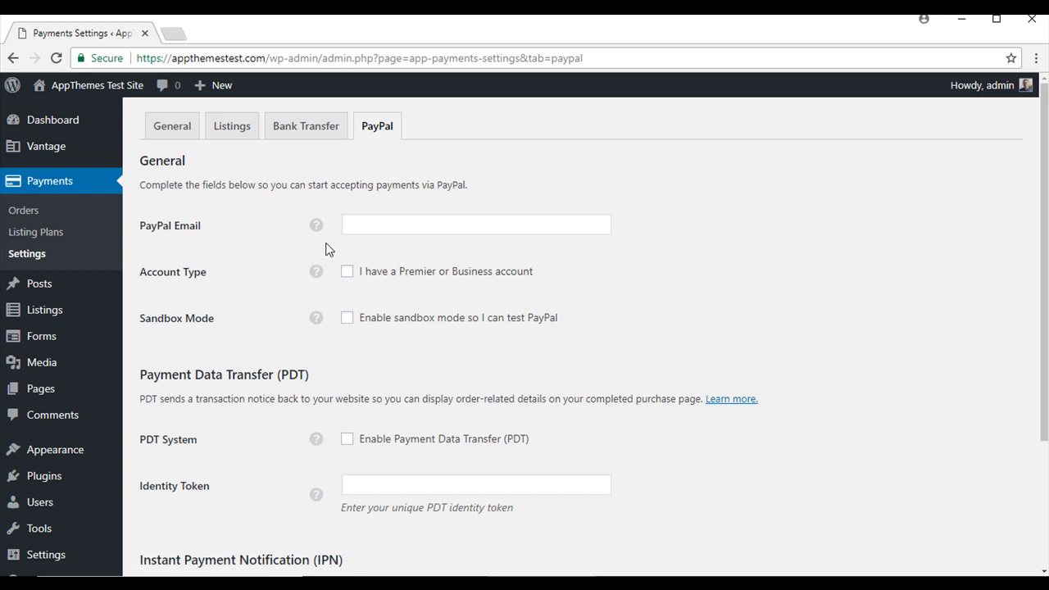
scroll("down", 3)
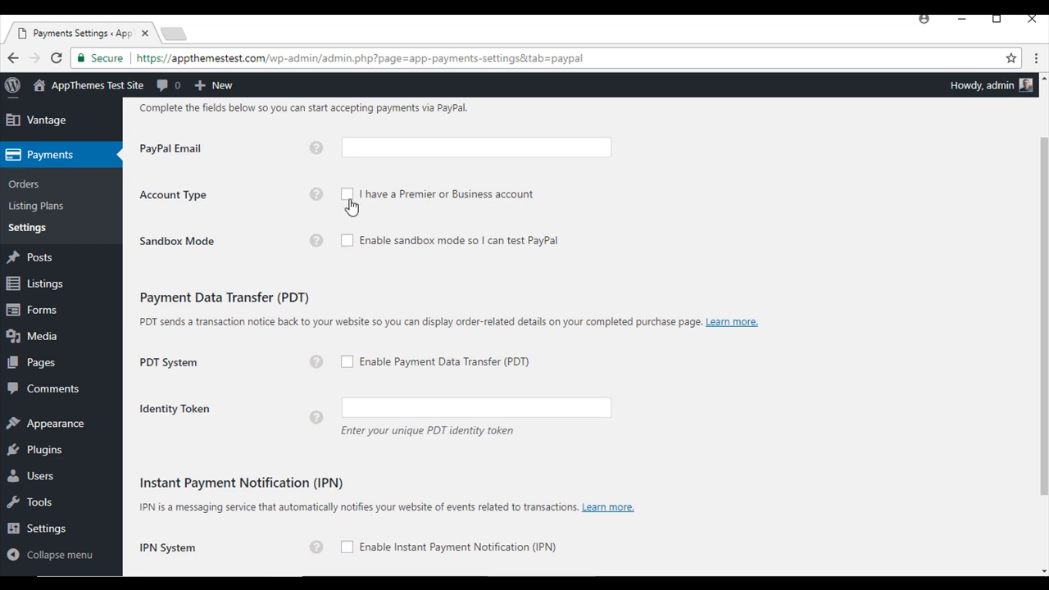
mouse_move(528, 216)
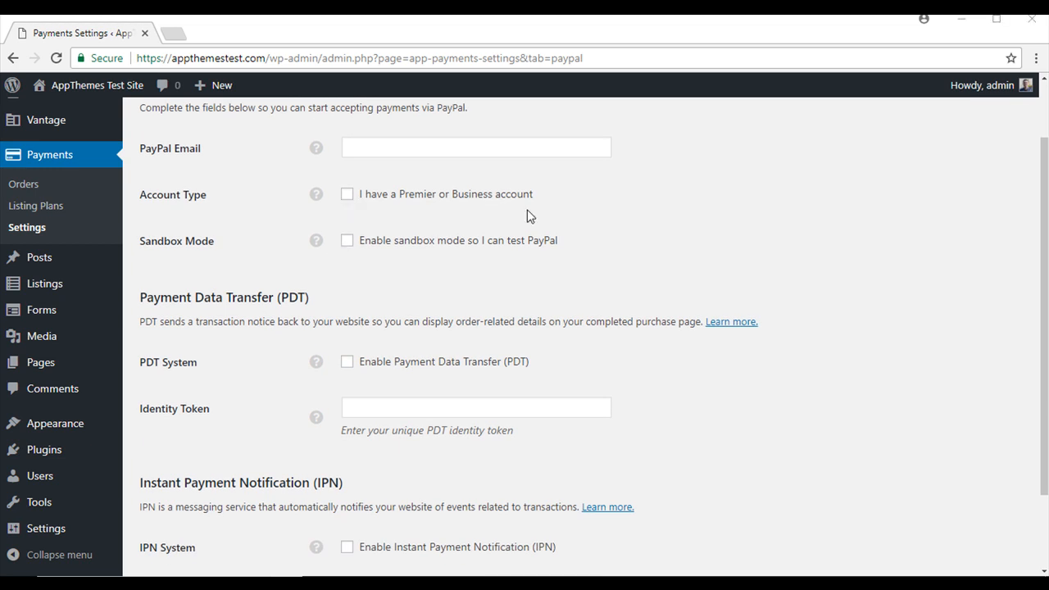
scroll("down", 3)
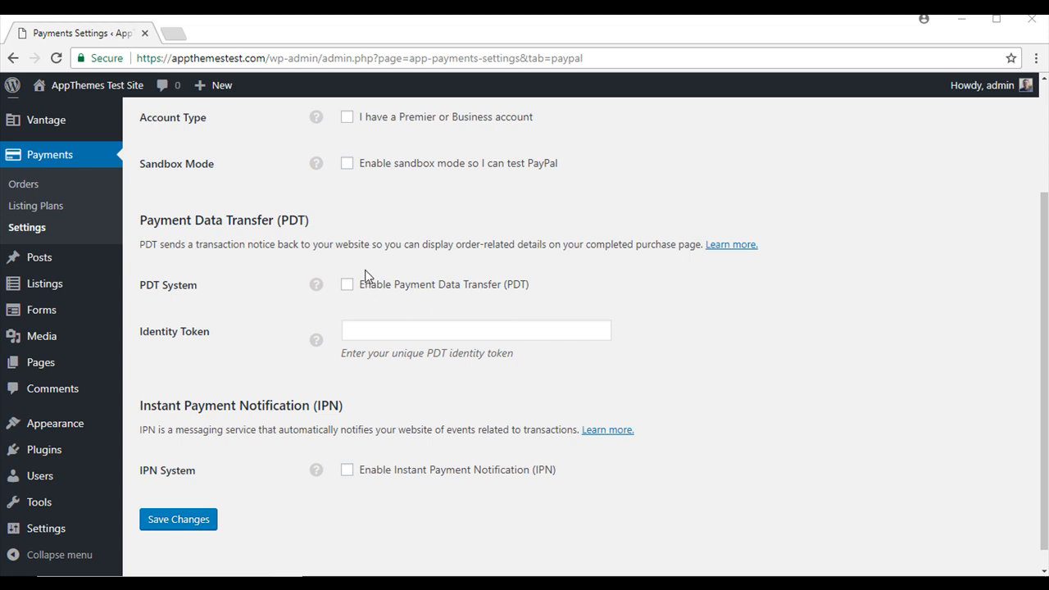
mouse_move(200, 381)
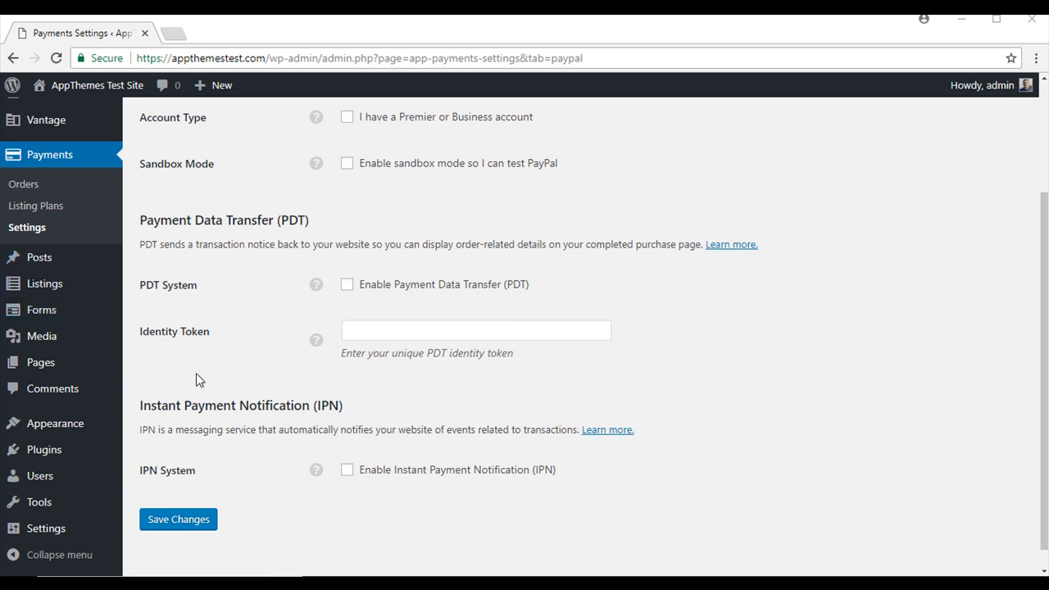
mouse_move(115, 420)
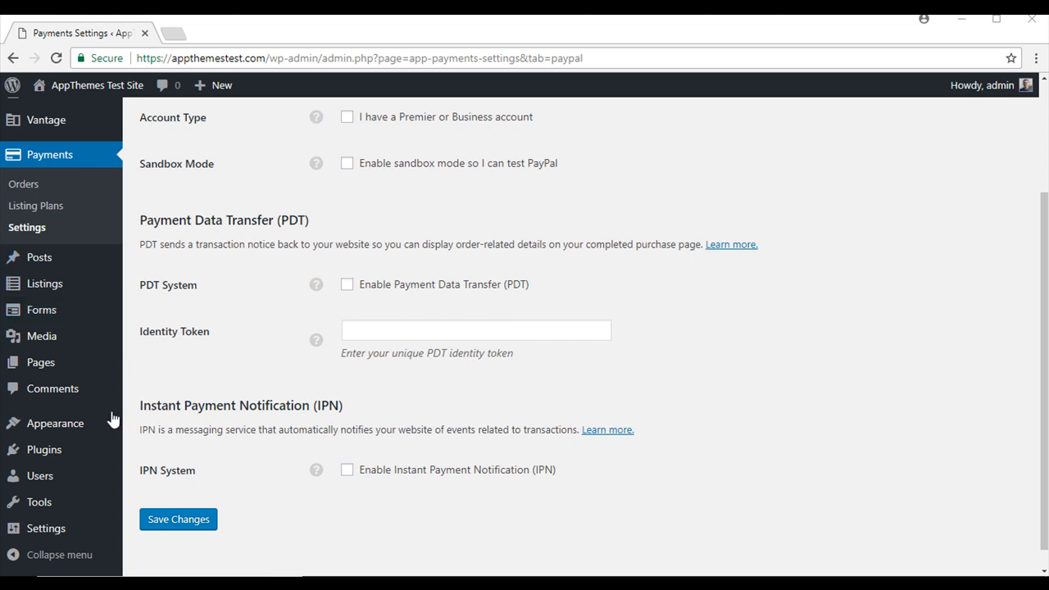
mouse_move(708, 426)
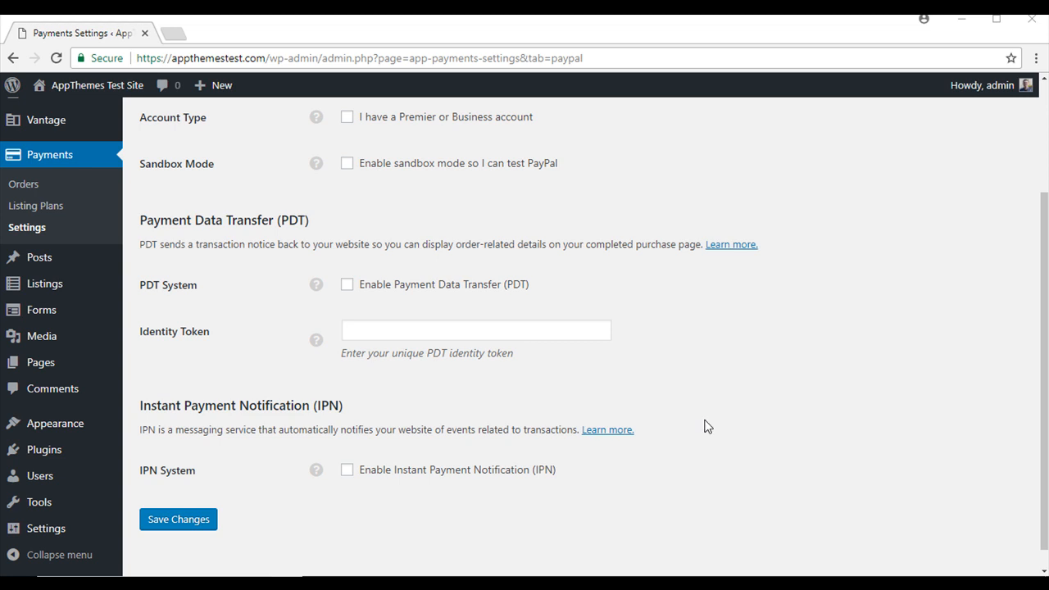
mouse_move(621, 479)
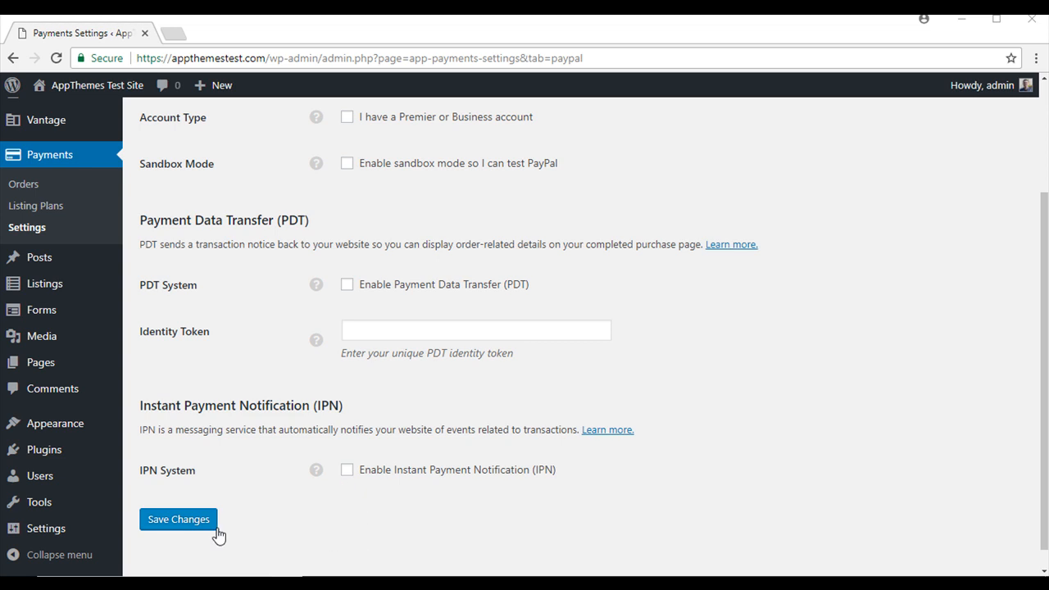
scroll("down", 3)
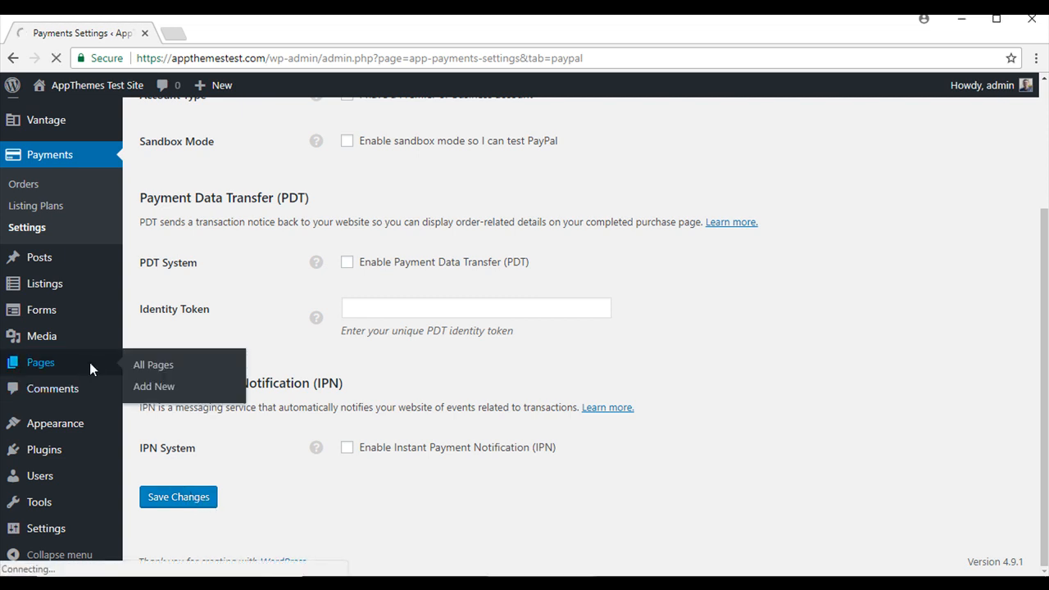
Open Home — Front Page in the editor from All Pages and view its Home template and puppy featured image.
left_click(152, 364)
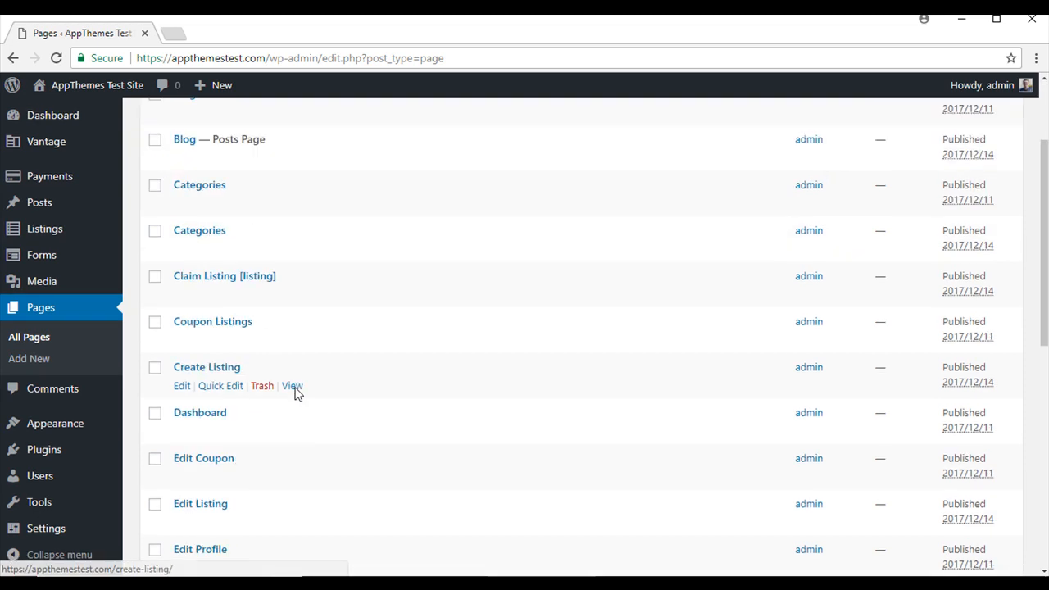
scroll("down", 3)
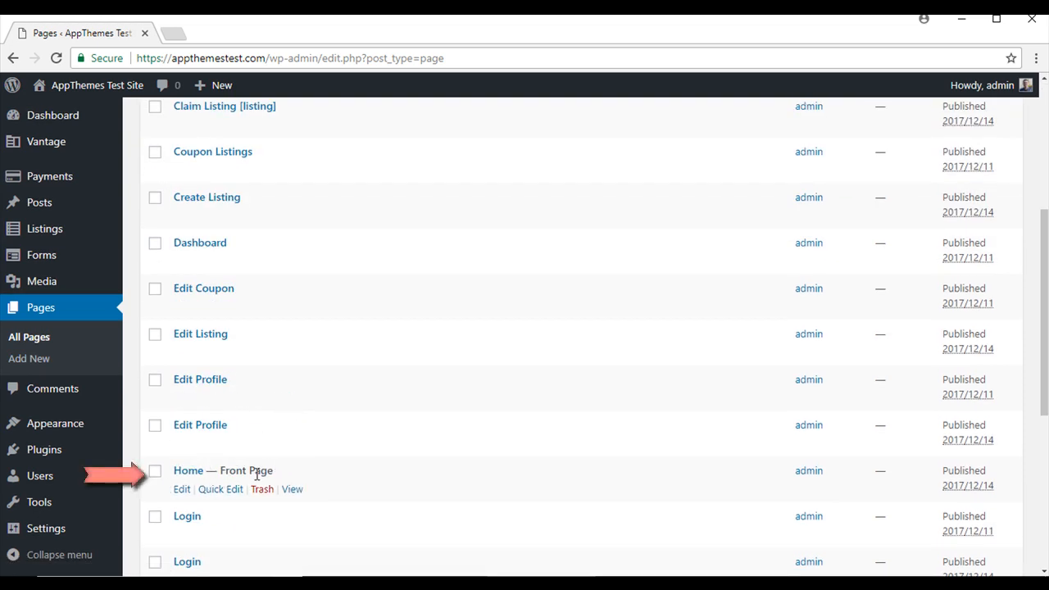
scroll("up", 3)
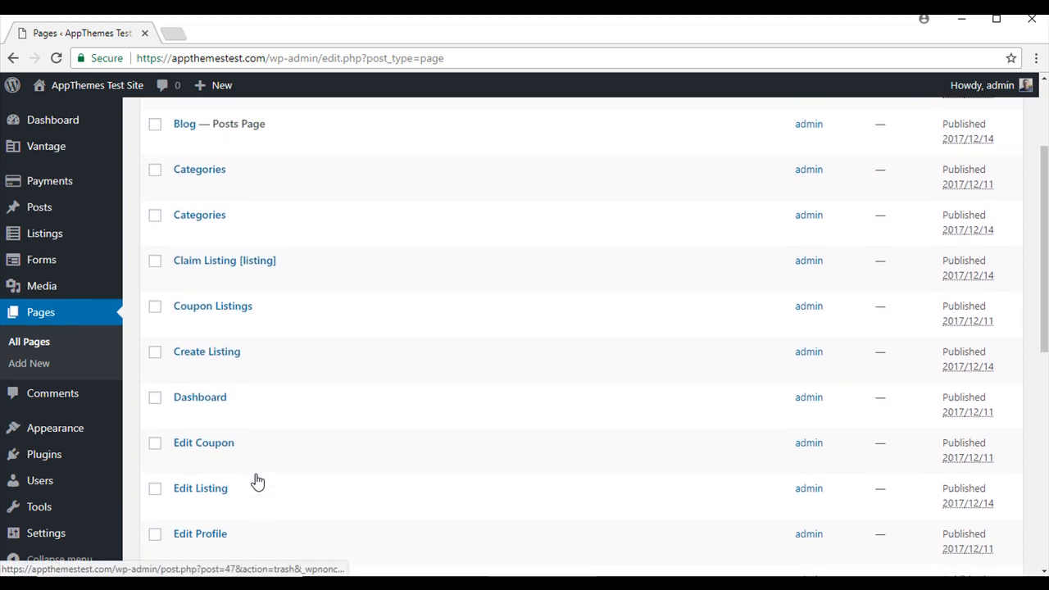
scroll("up", 3)
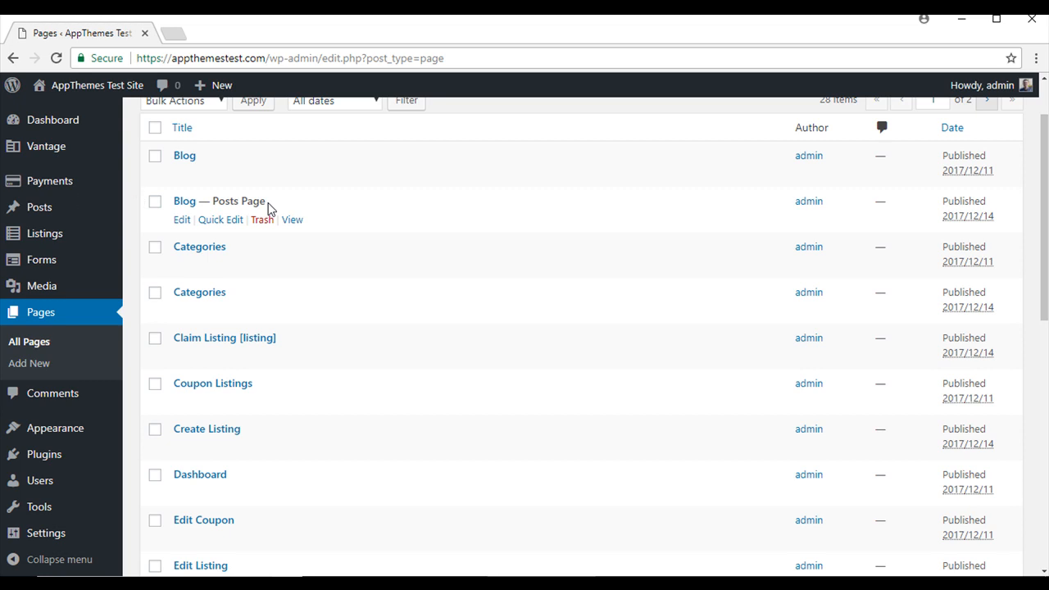
scroll("down", 3)
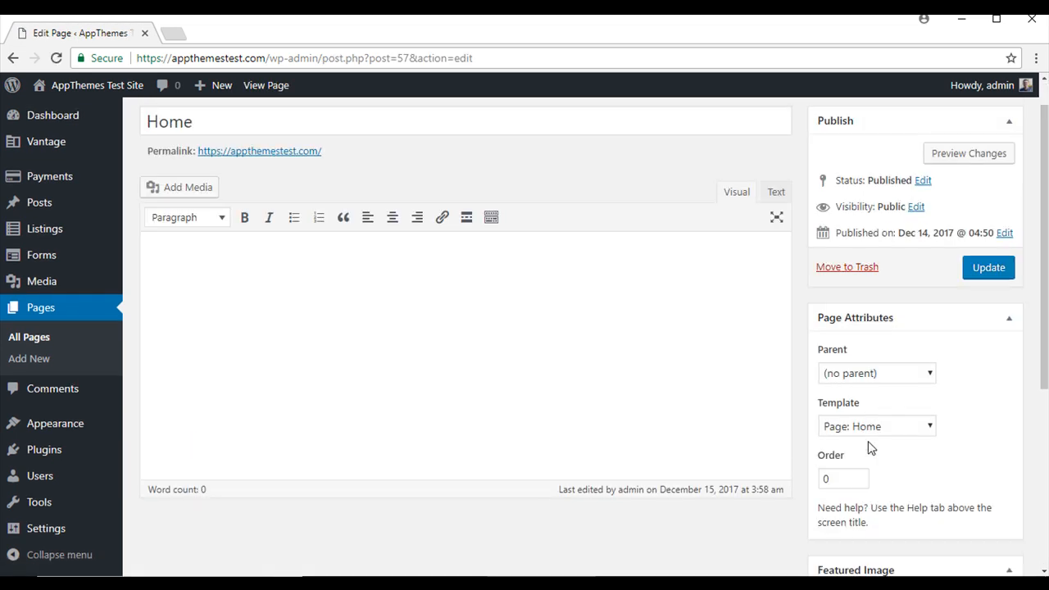
scroll("down", 3)
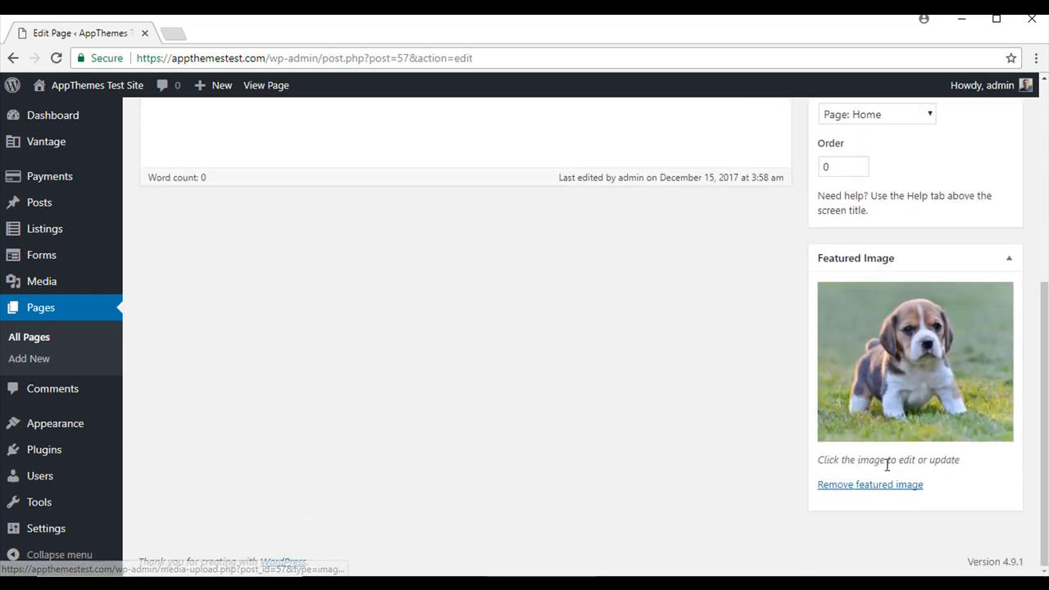
mouse_move(719, 558)
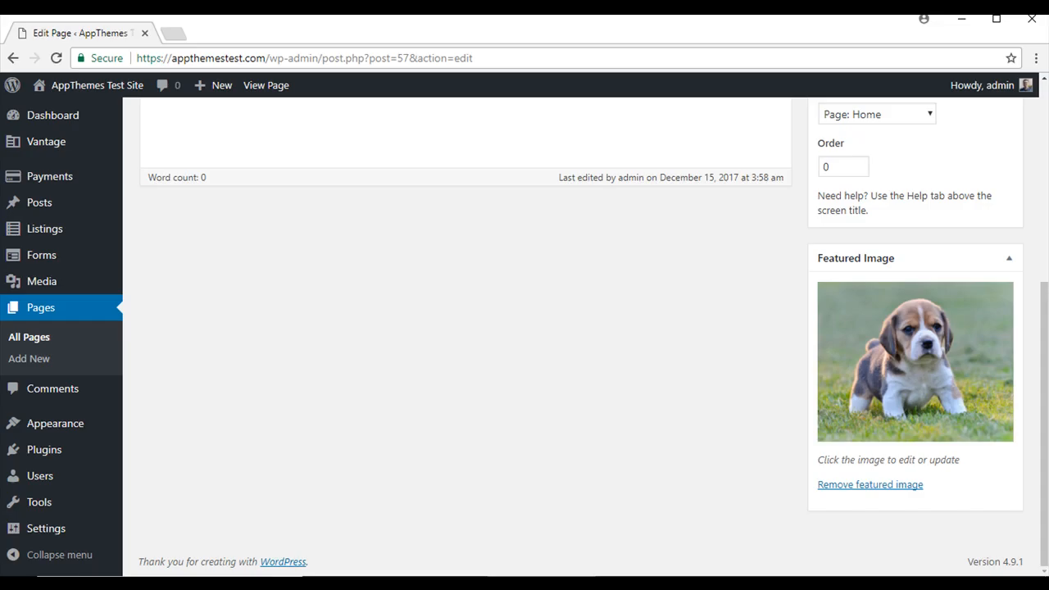
Open the Blog page editor, then the live site's Blog page showing the 'Hello world!' post.
left_click(39, 309)
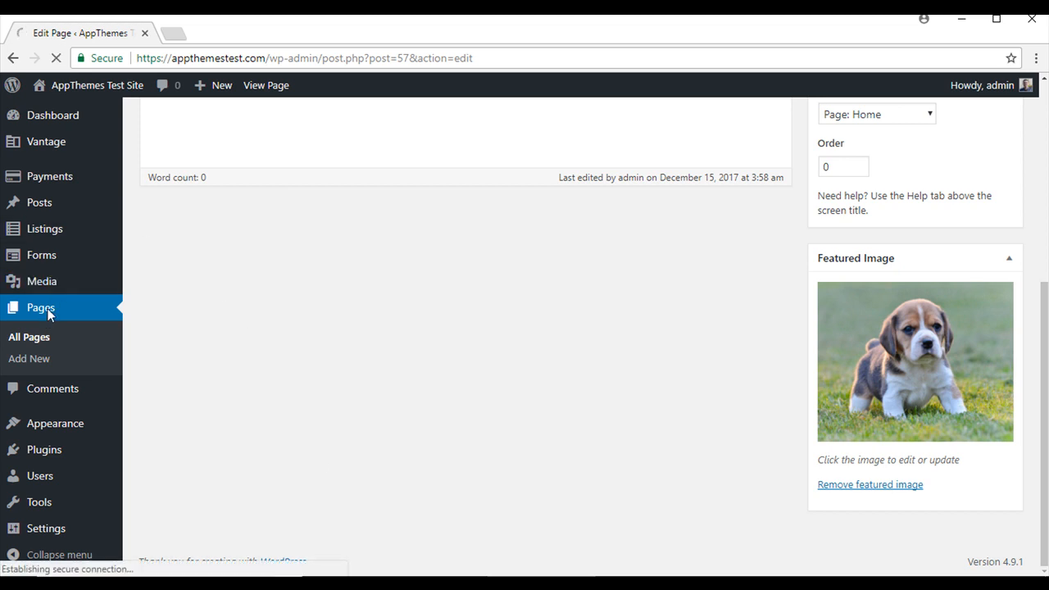
left_click(30, 336)
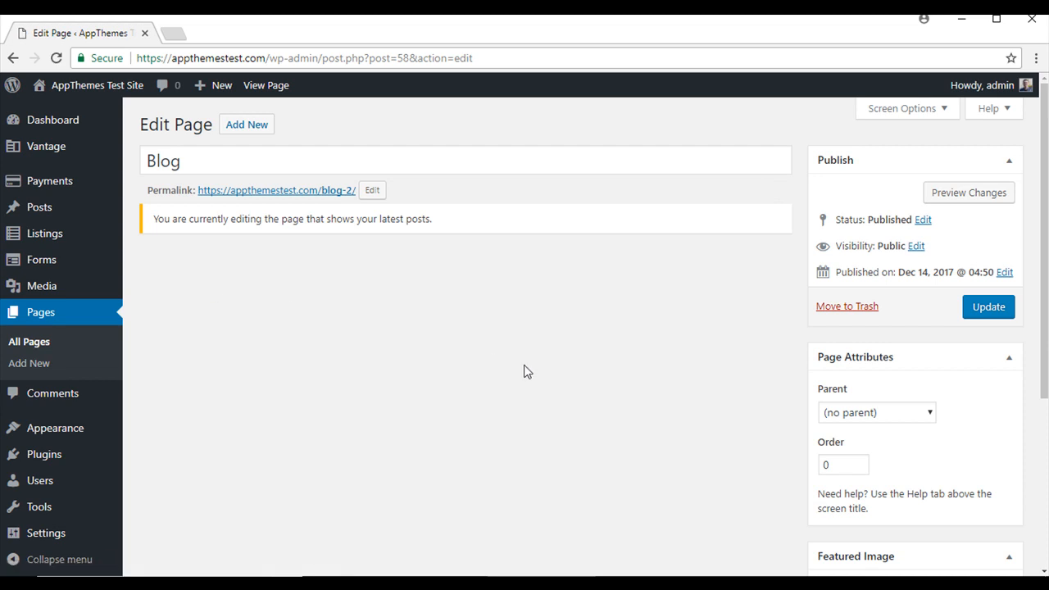
scroll("down", 3)
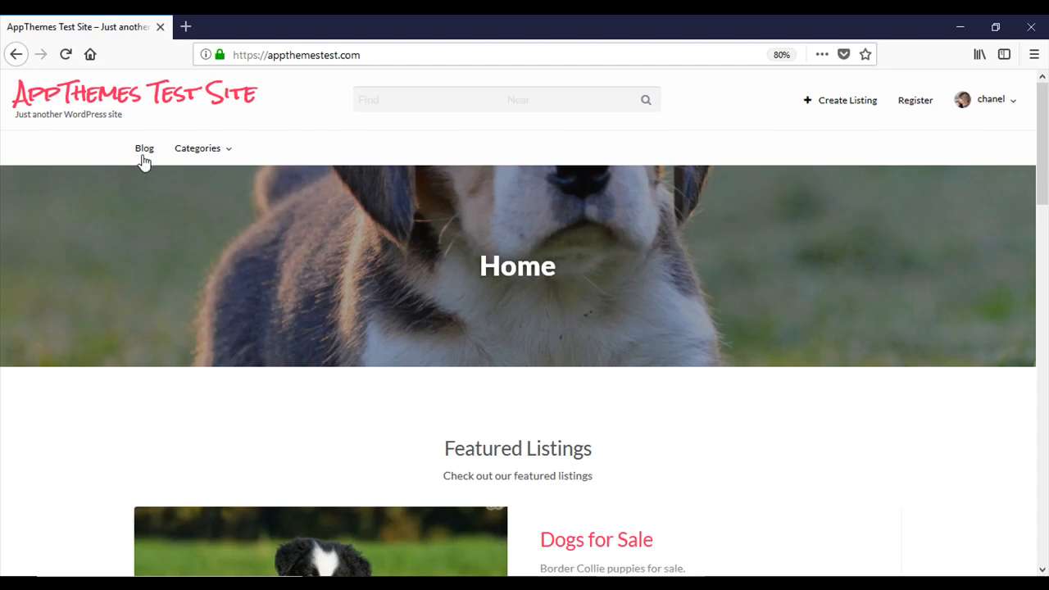
left_click(144, 148)
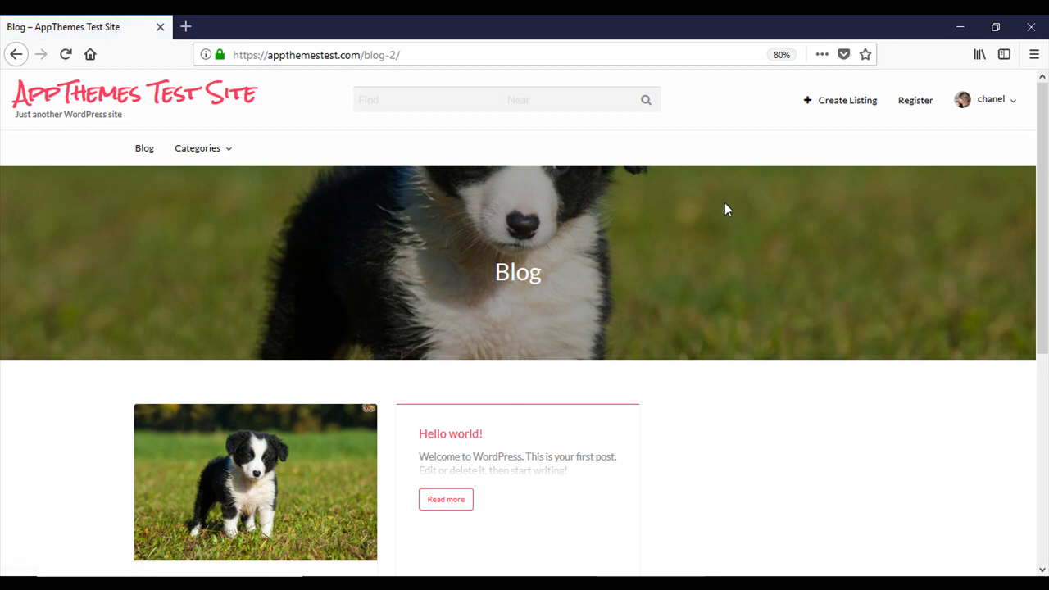
mouse_move(297, 318)
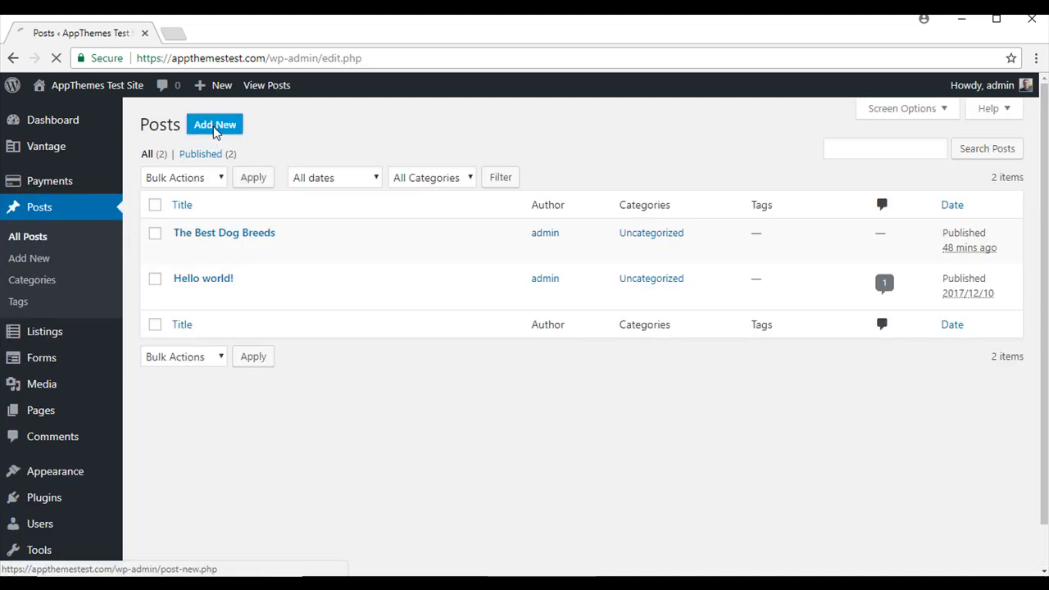
Publish a new post 'Puppies' with the beagle-puppies featured image and confirm it on the live Blog.
left_click(214, 125)
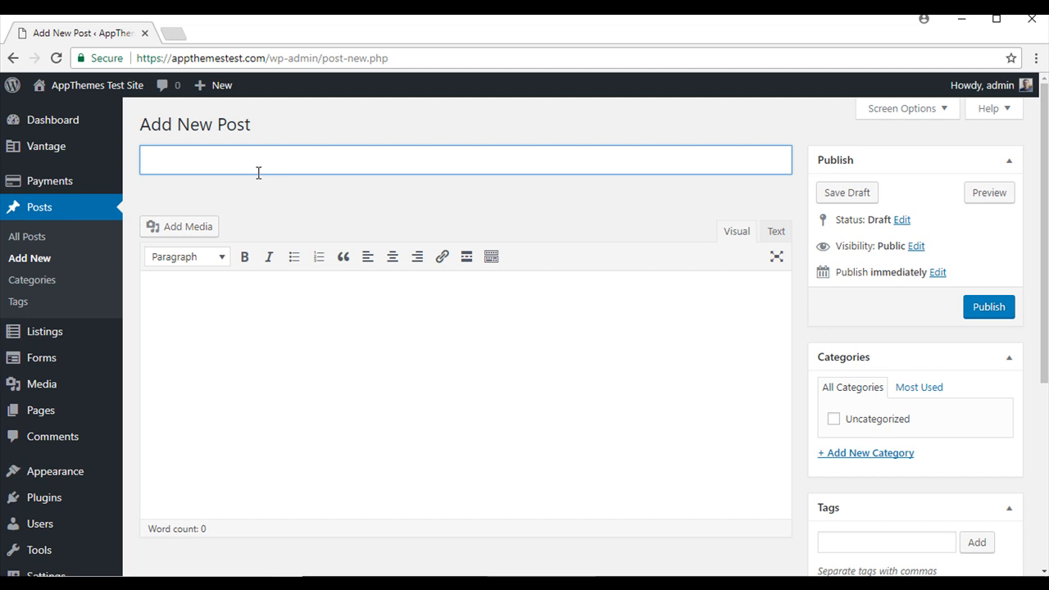
type("Pupp")
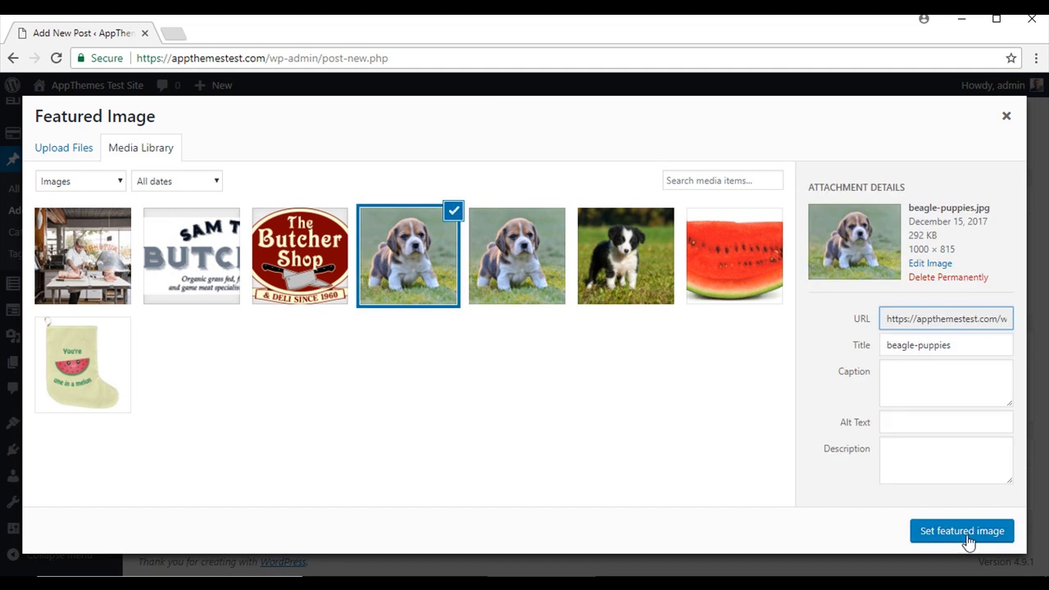
left_click(960, 531)
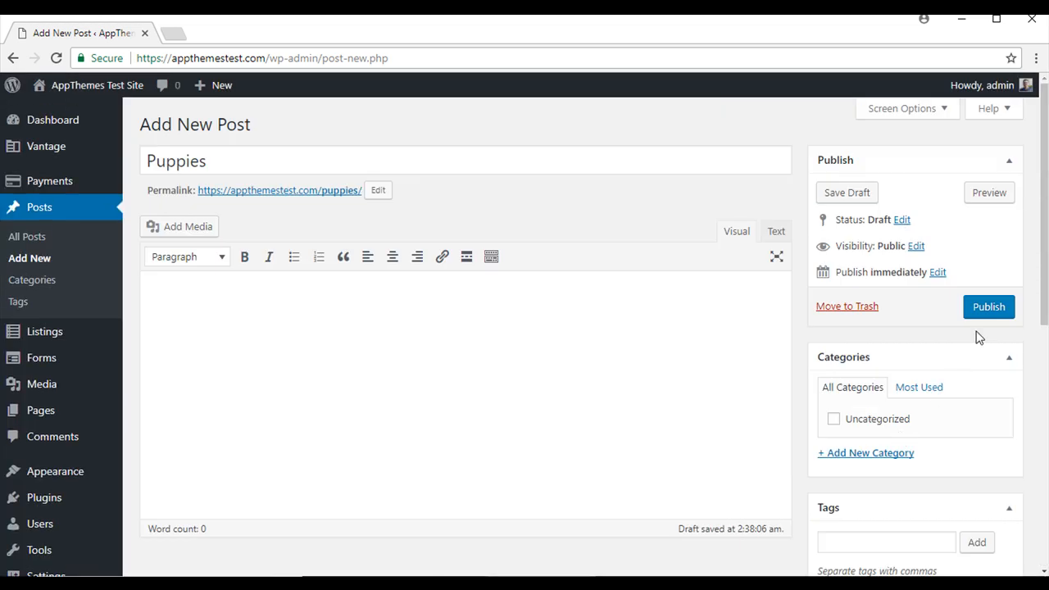
left_click(988, 306)
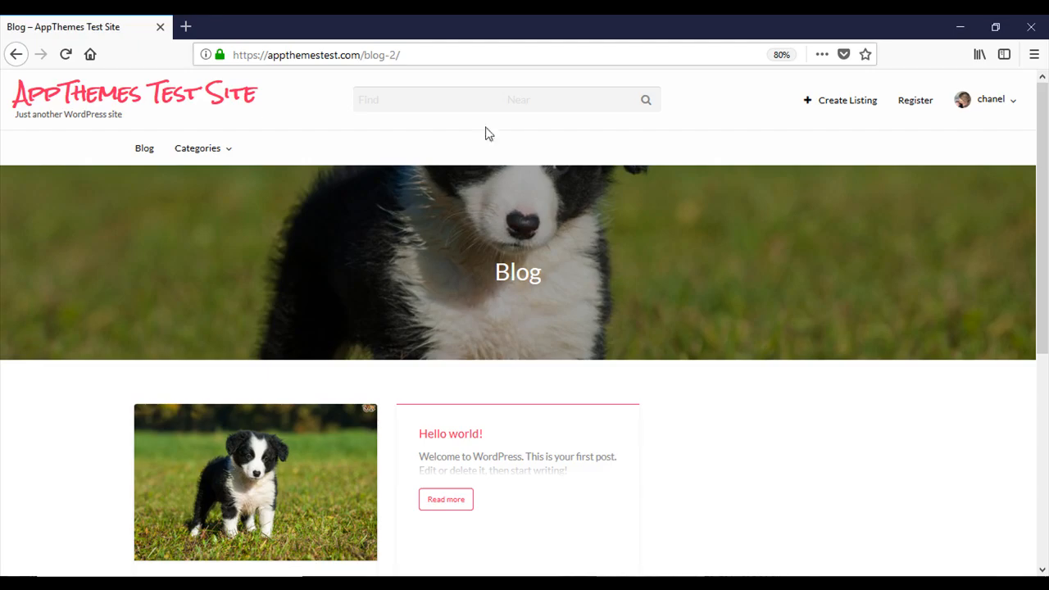
left_click(65, 54)
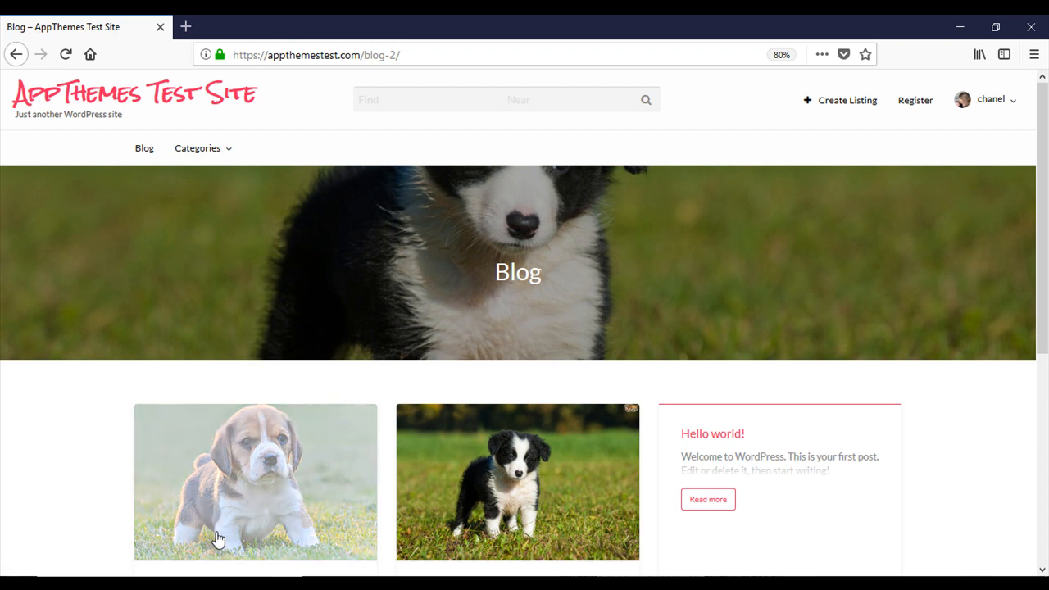
scroll("down", 3)
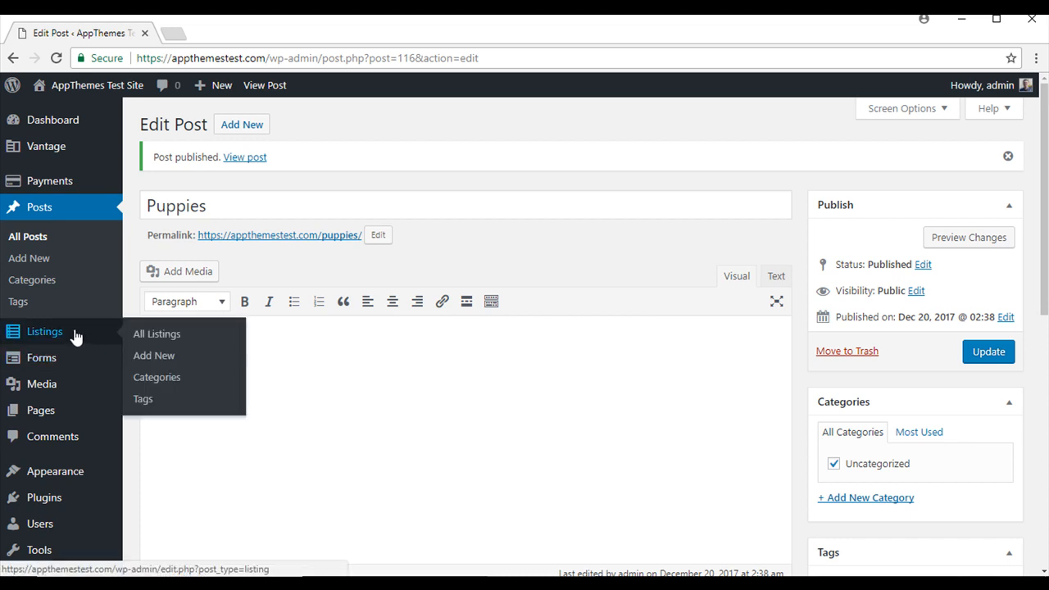
Show All Listings: Sam's Butcher Shop, Beagle Puppies and Dogs for Sale.
left_click(157, 334)
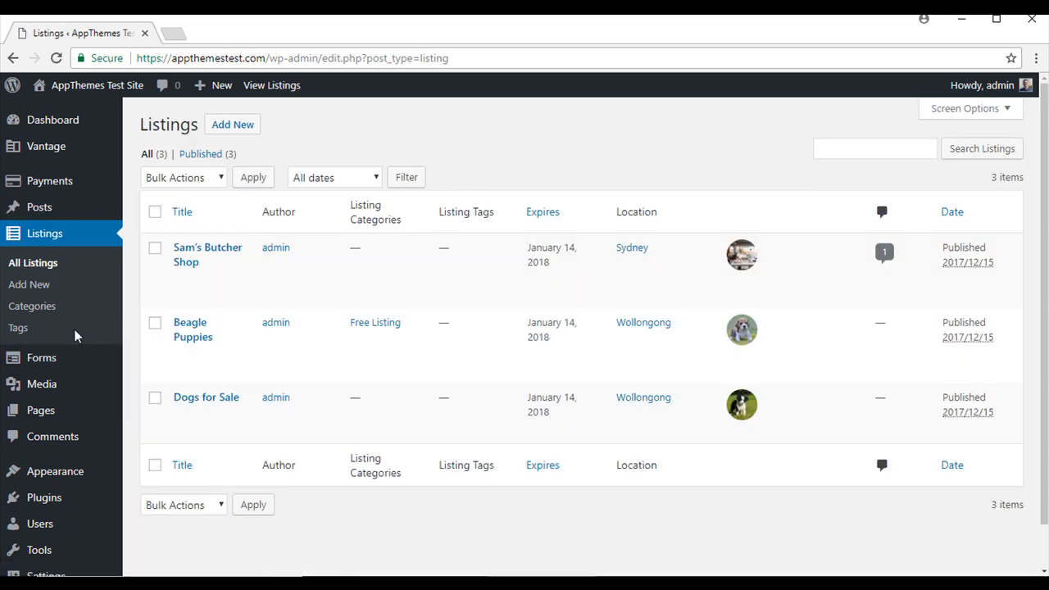
mouse_move(620, 531)
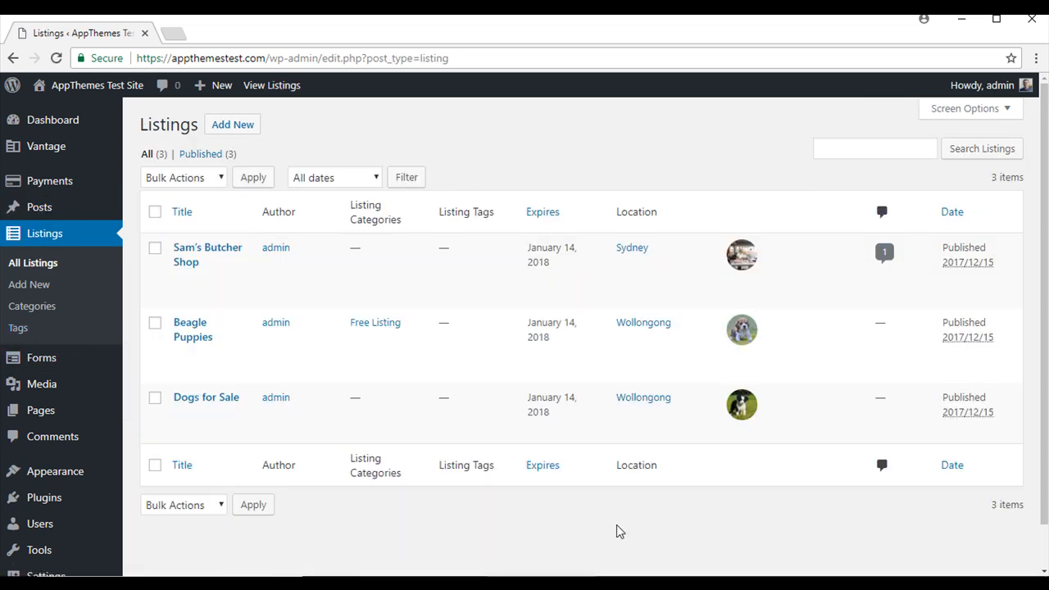
mouse_move(151, 463)
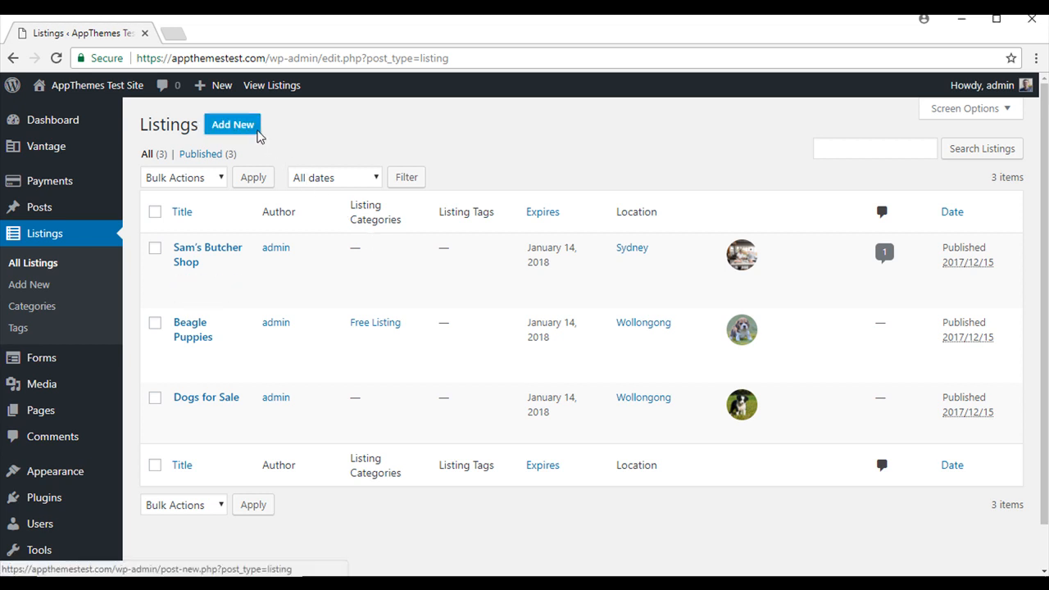
Create a new listing titled 'Dog Grooming' and move down to its plan details.
left_click(232, 125)
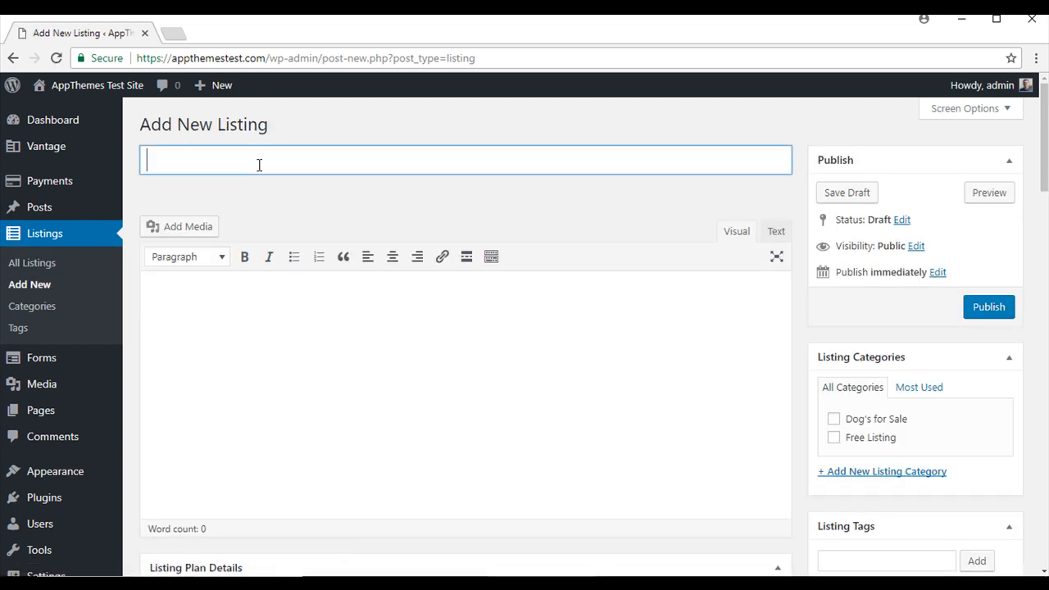
type("Dog Groom")
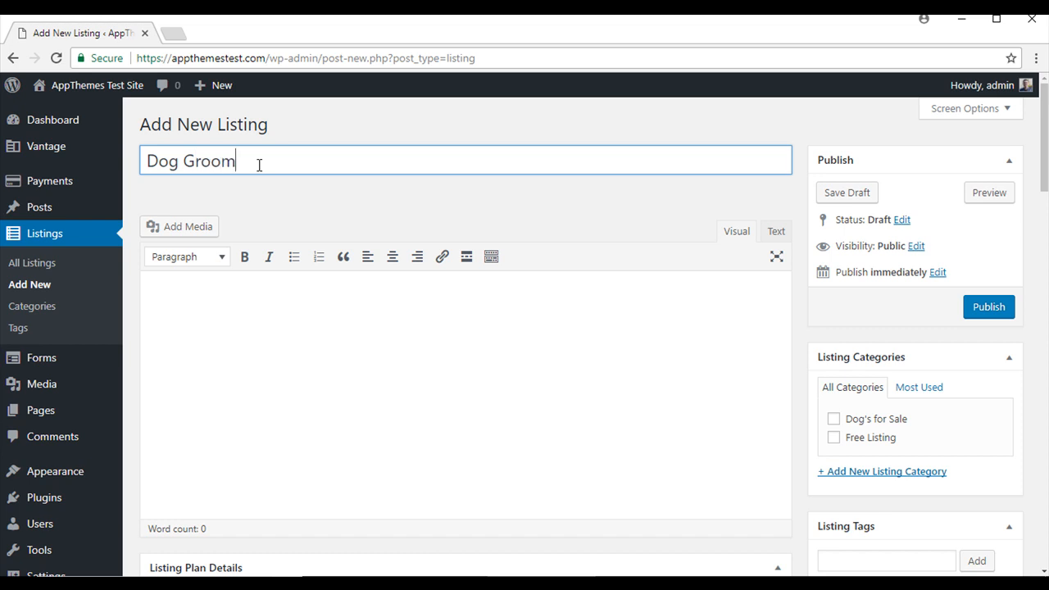
type("ing")
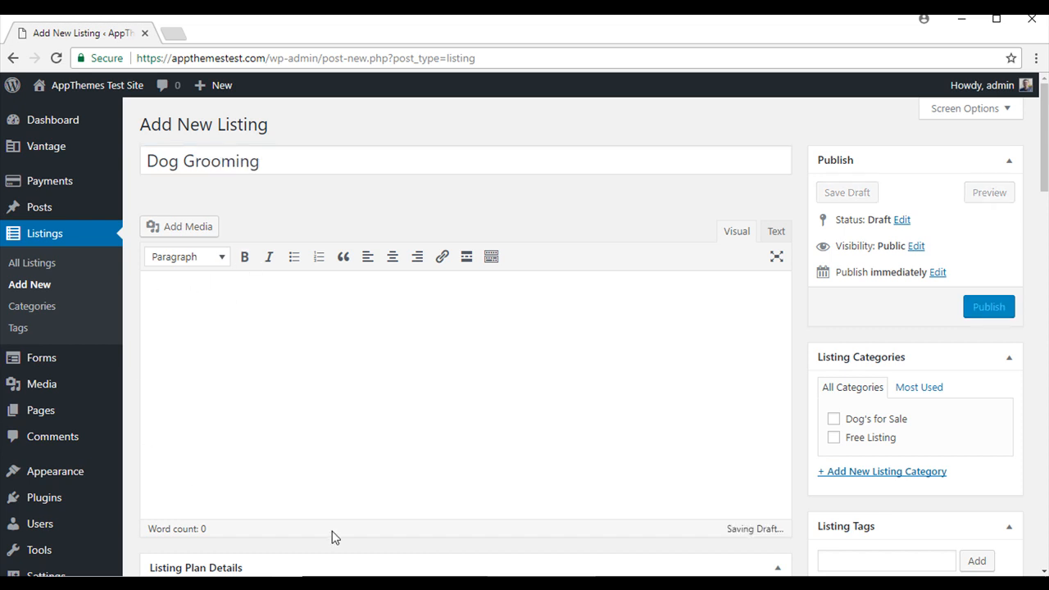
scroll("down", 3)
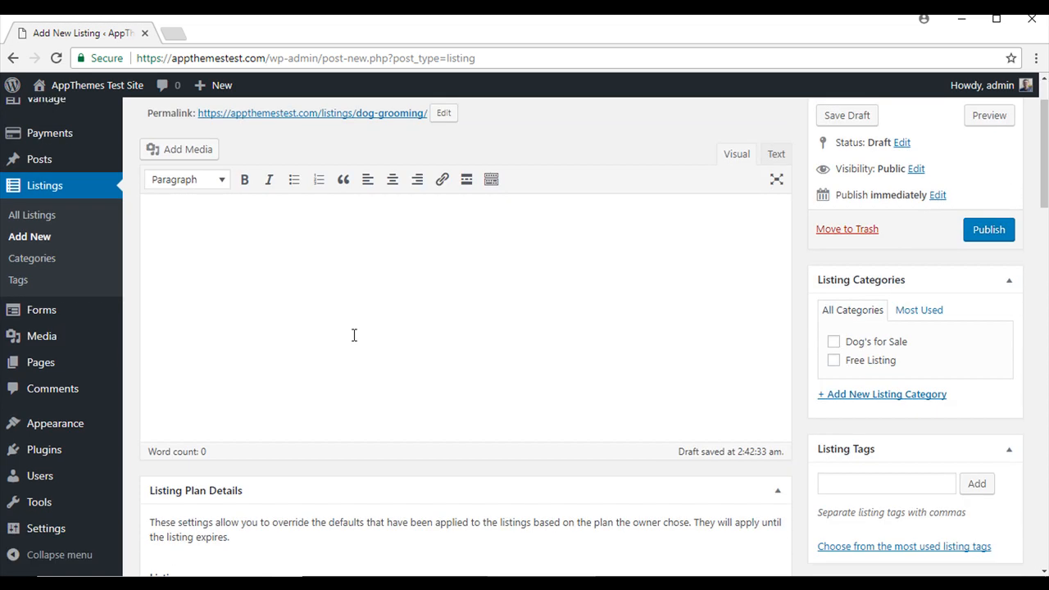
scroll("down", 3)
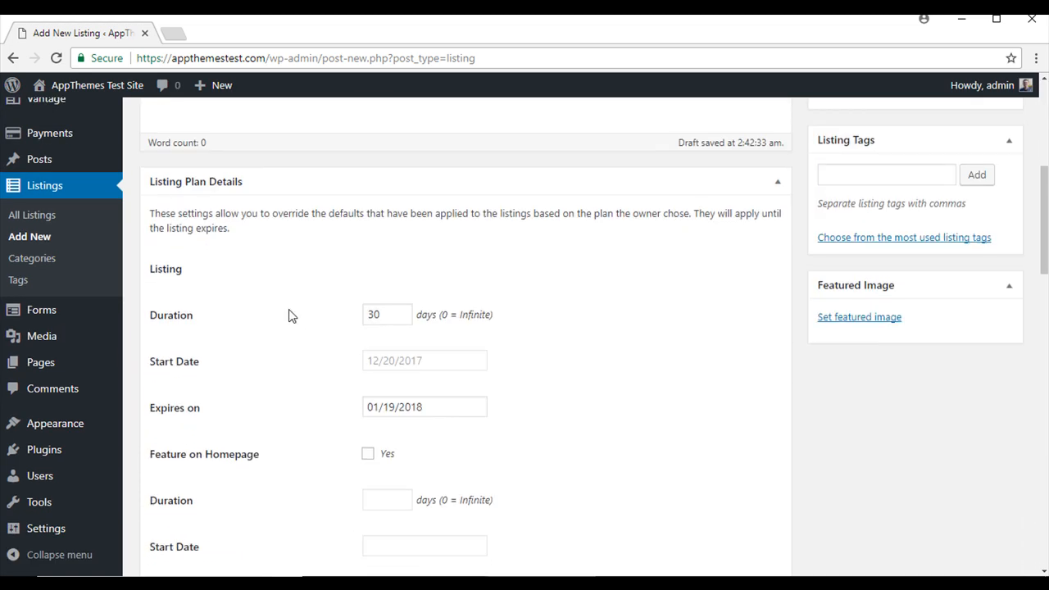
mouse_move(161, 178)
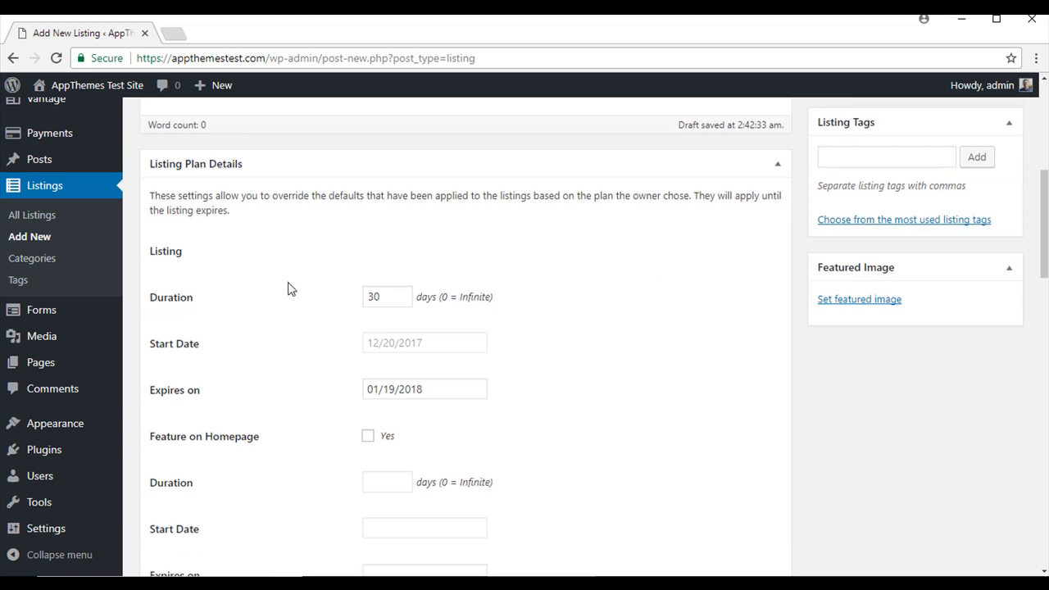
scroll("down", 3)
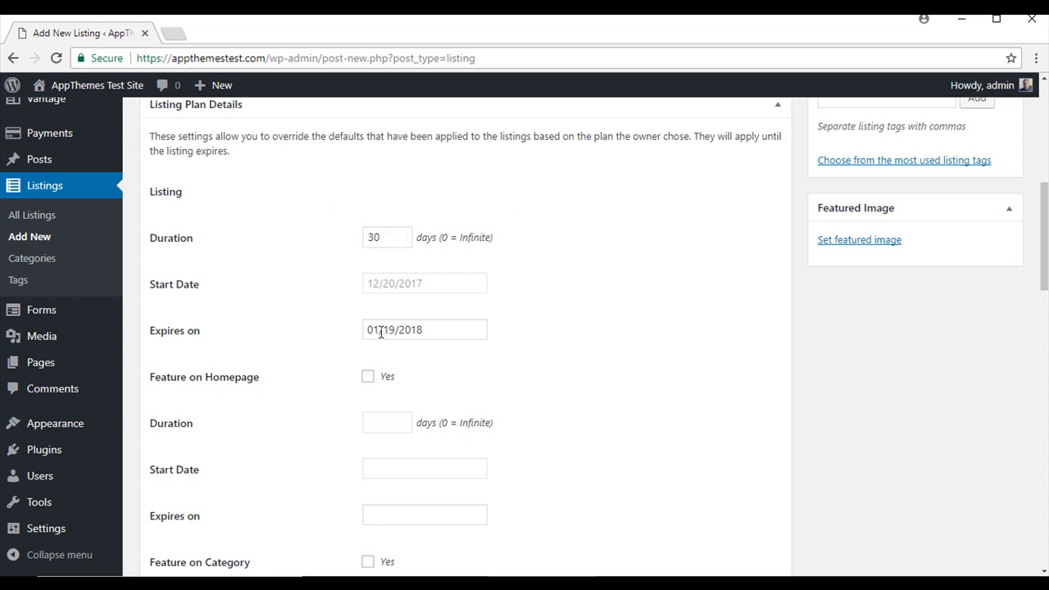
scroll("down", 3)
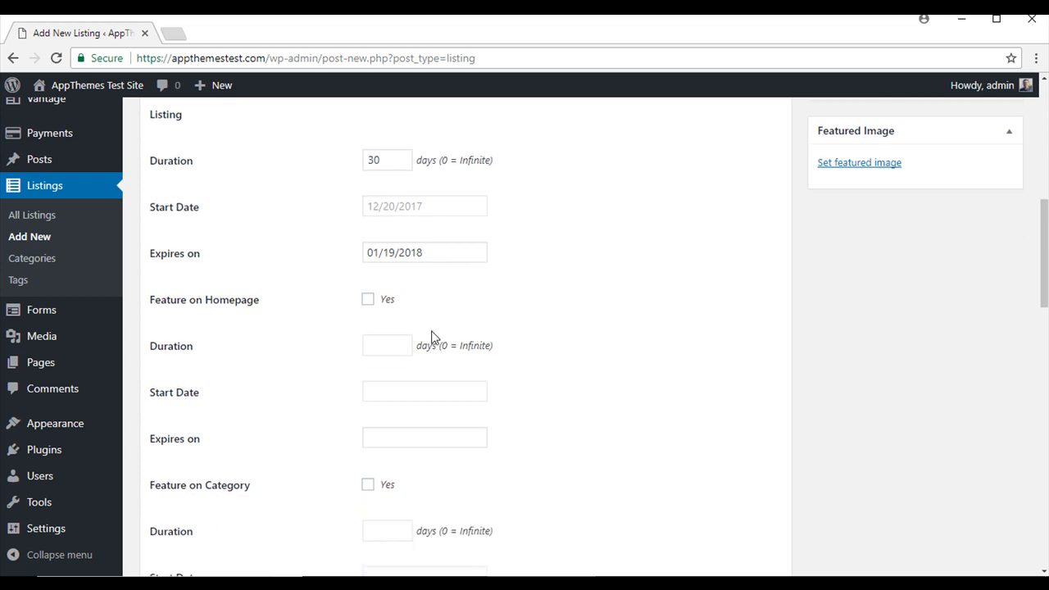
scroll("down", 3)
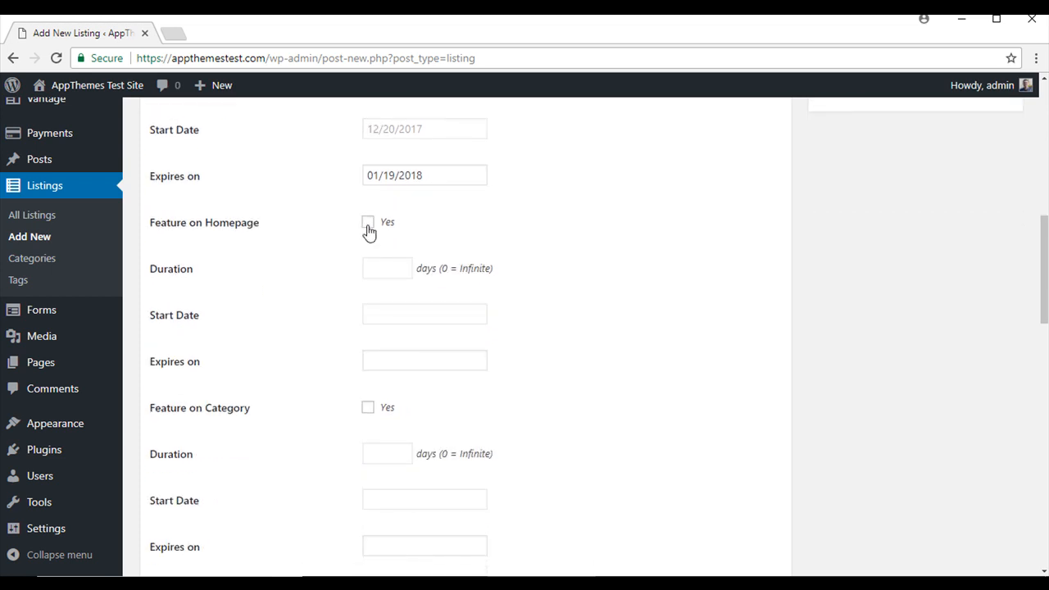
Feature the listing on the homepage for 5 days, expiring 25 December 2017.
left_click(367, 223)
type("5")
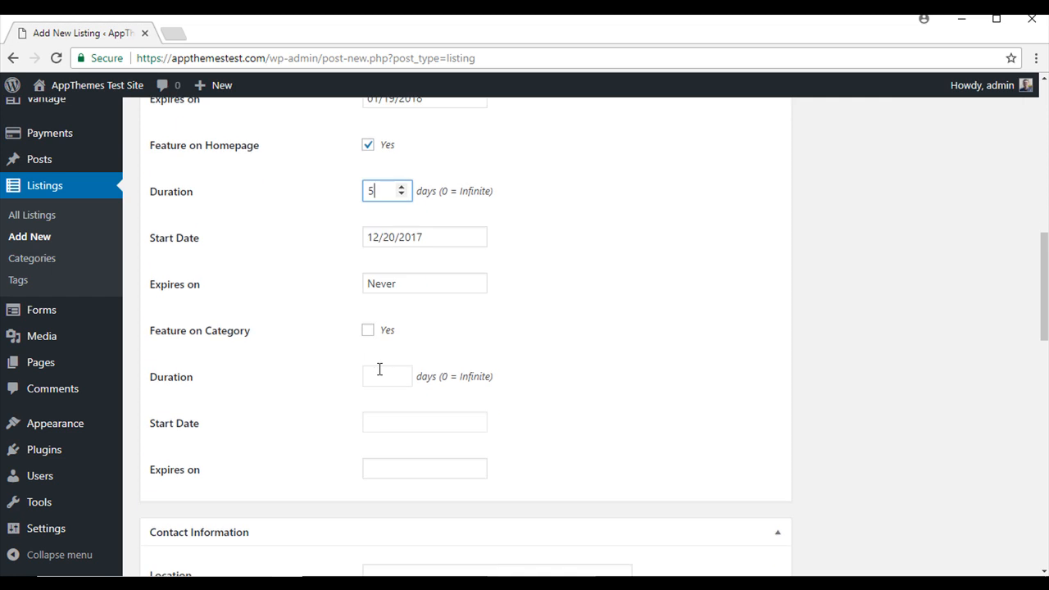
scroll("down", 3)
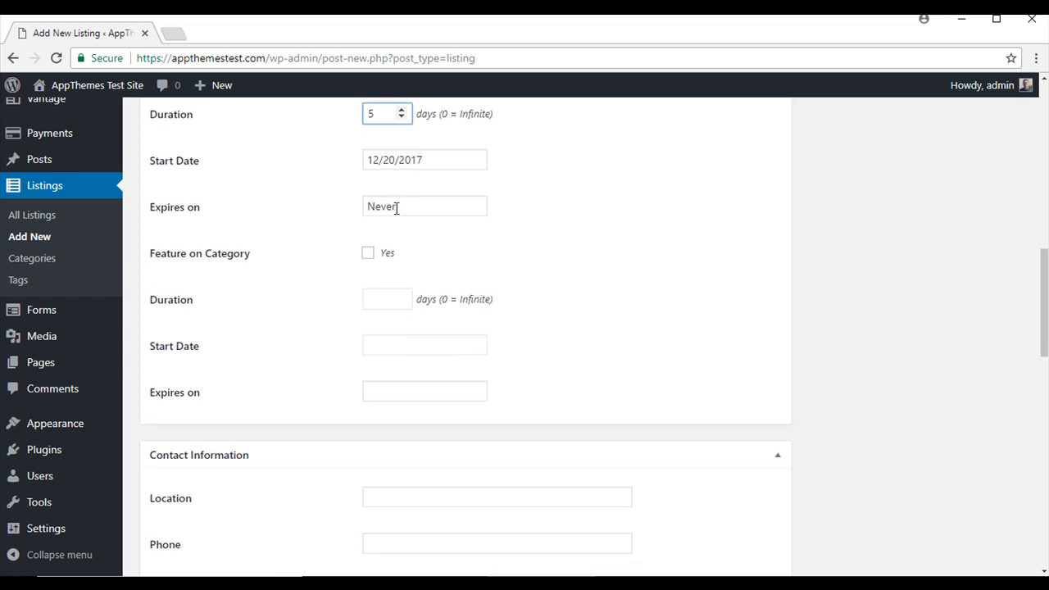
left_click(423, 206)
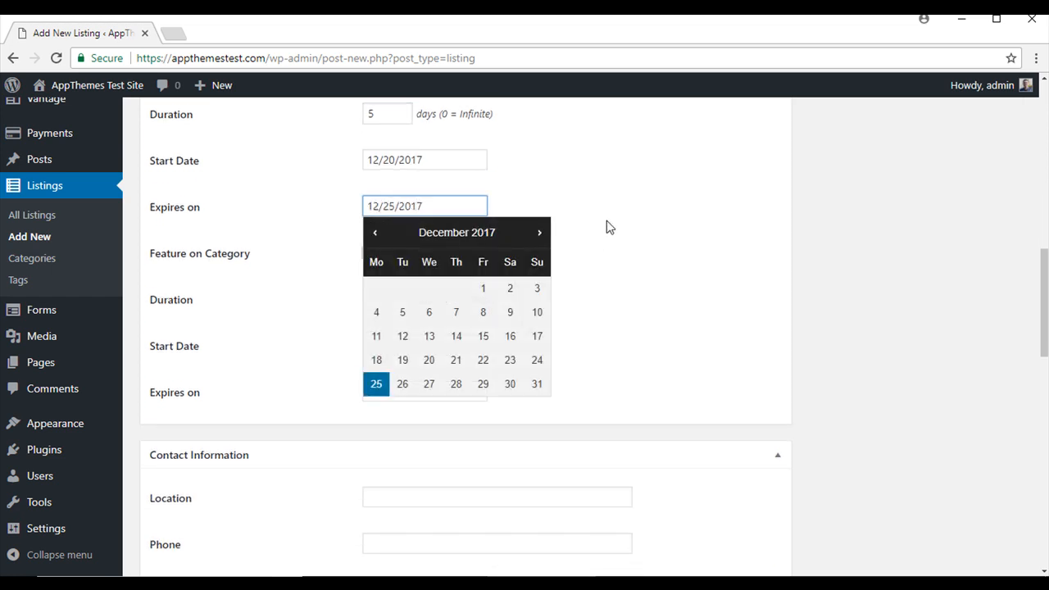
left_click(377, 383)
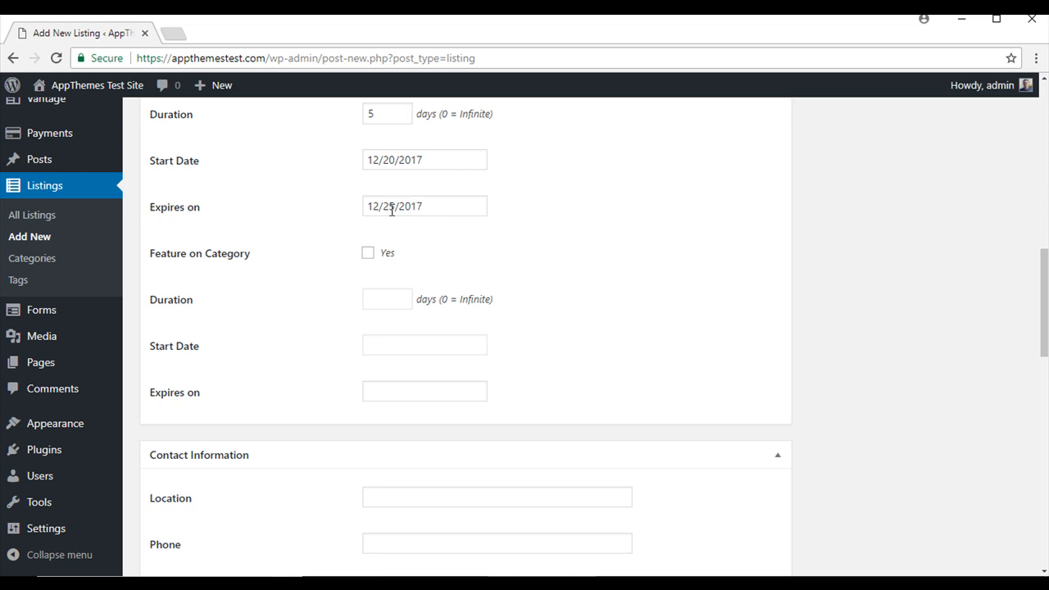
mouse_move(282, 266)
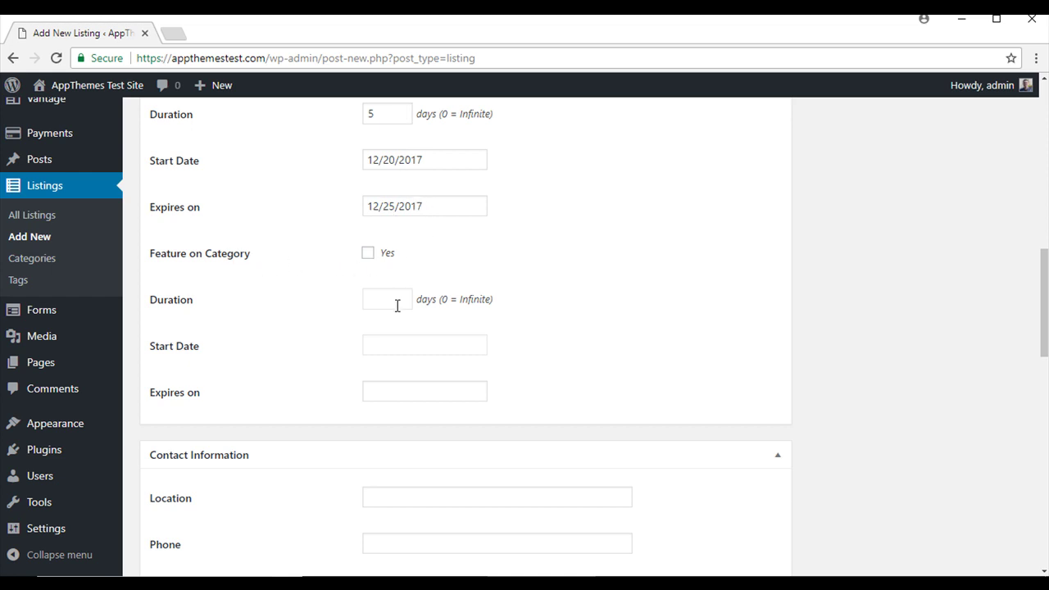
Fill the contact information with Location 'Sydney' and Phone 041111111.
scroll("down", 3)
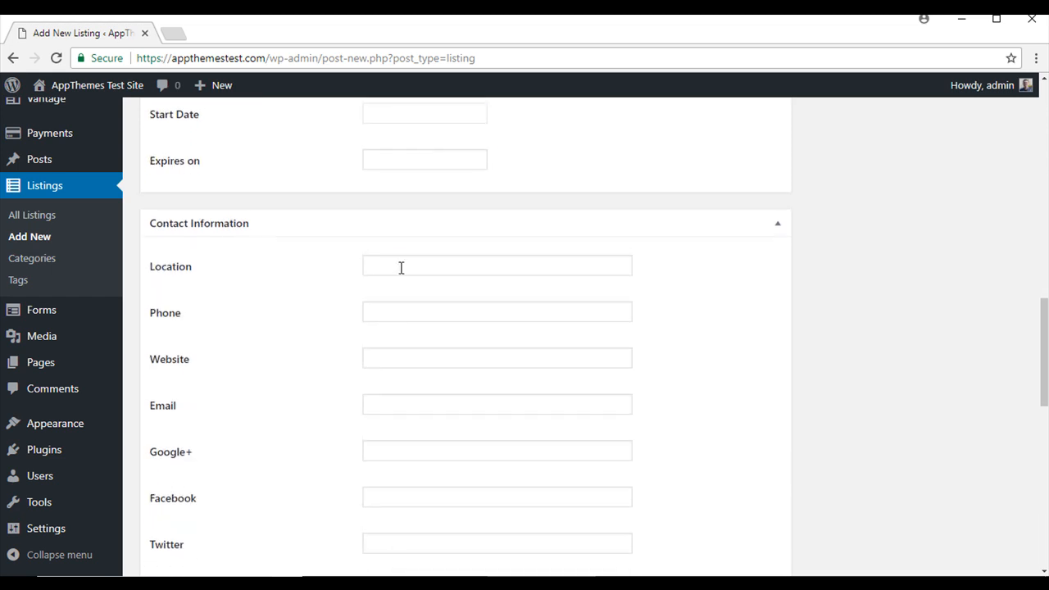
left_click(497, 266)
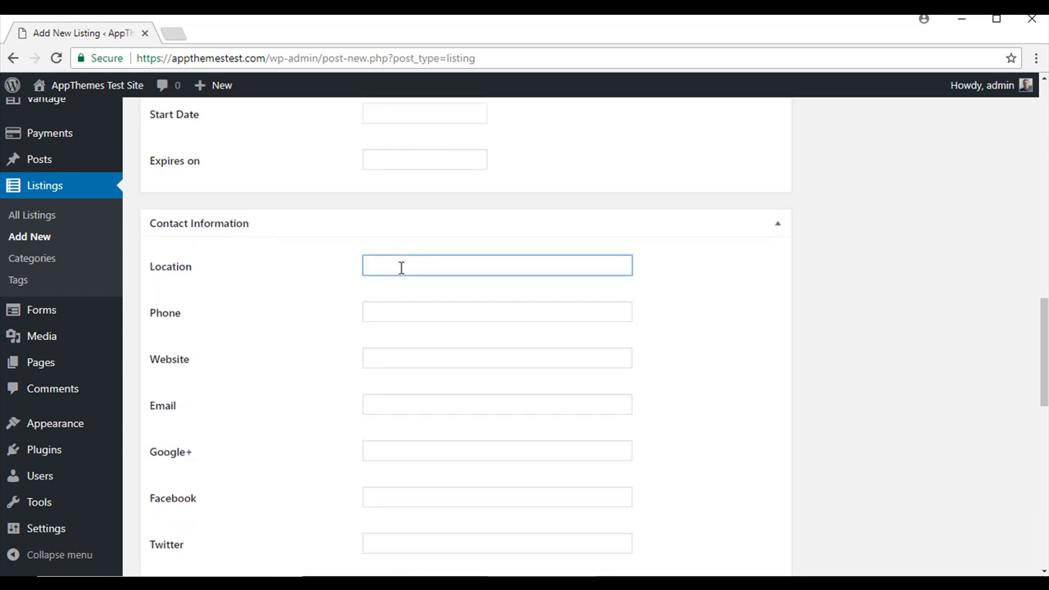
type("Sydney")
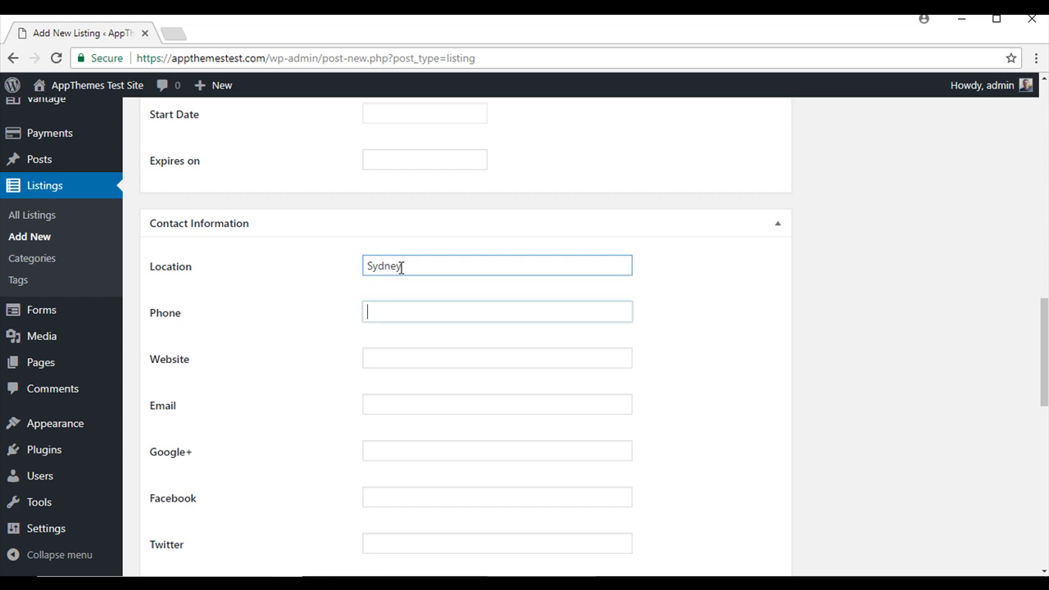
type("041")
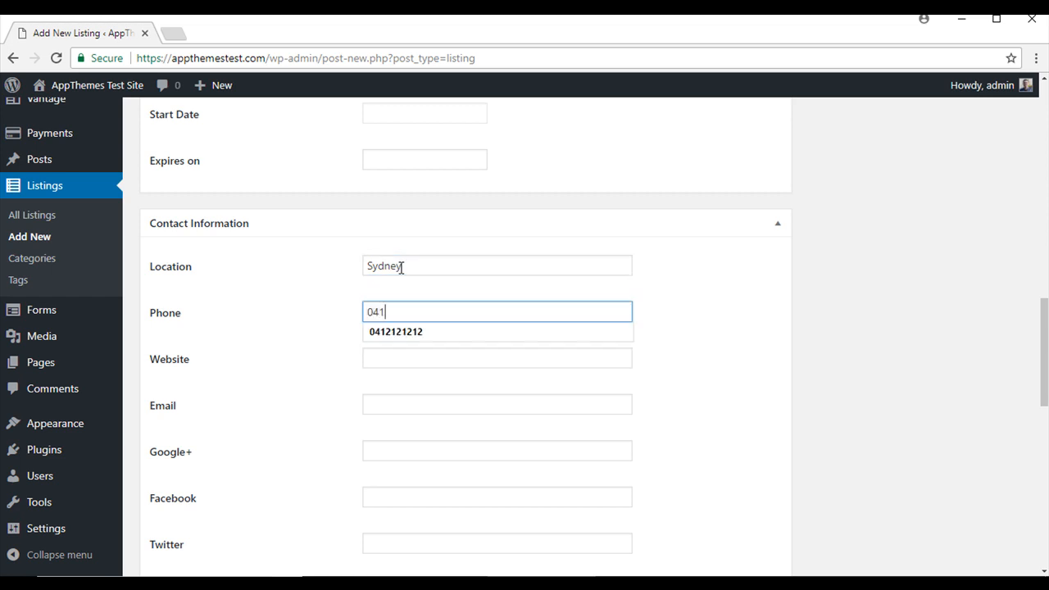
type("111111")
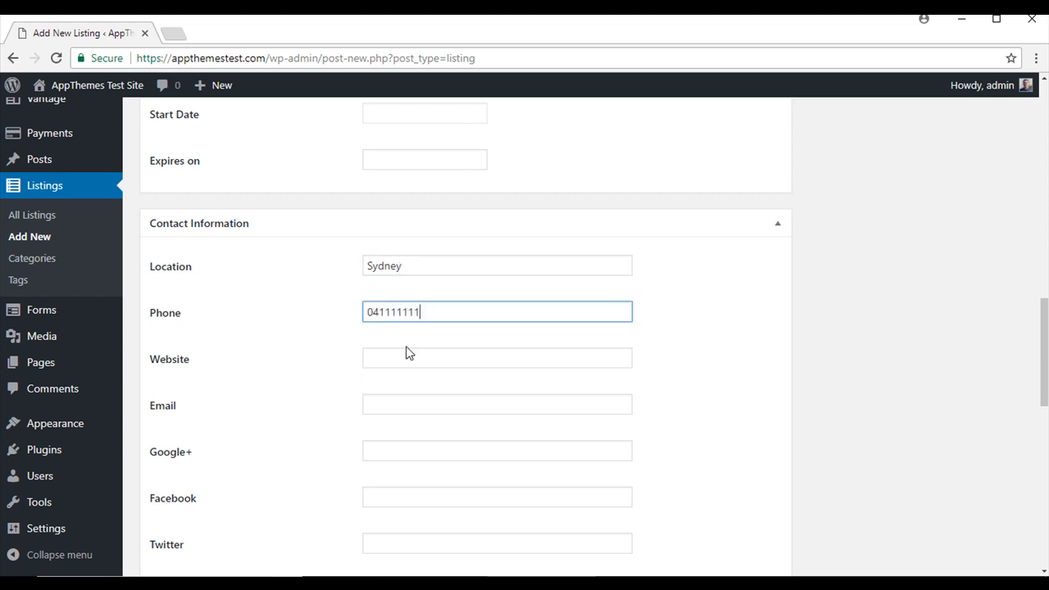
scroll("down", 3)
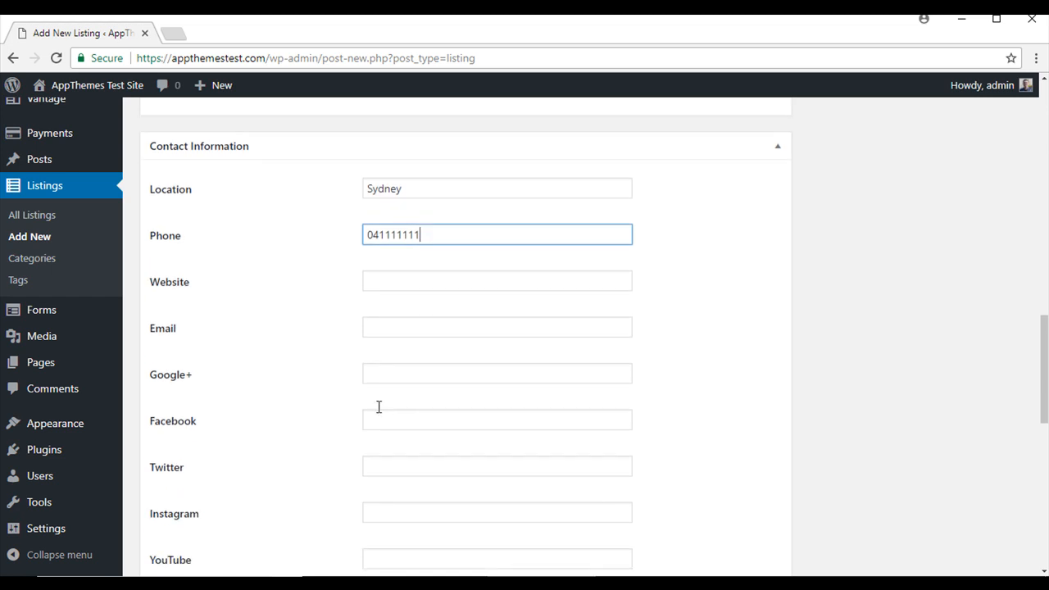
scroll("down", 3)
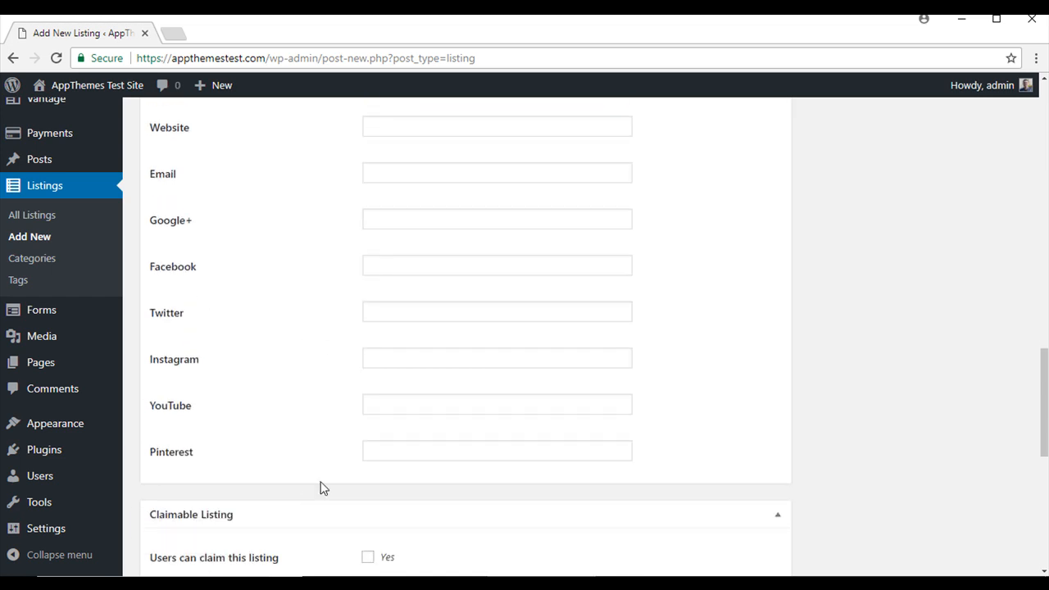
scroll("down", 3)
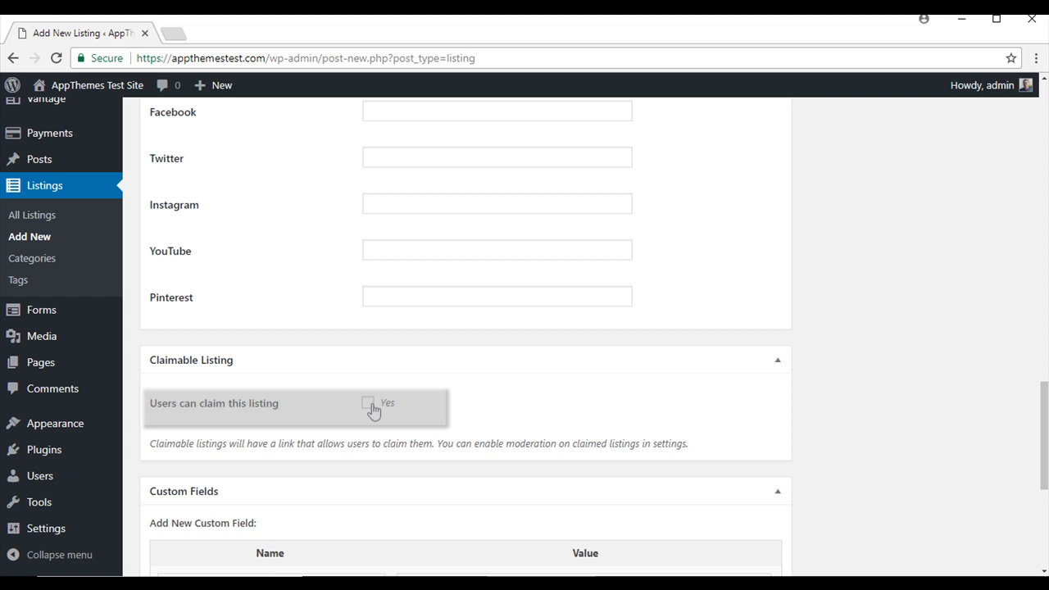
Tick Yes for 'Users can claim this listing' under Claimable Listing.
left_click(367, 403)
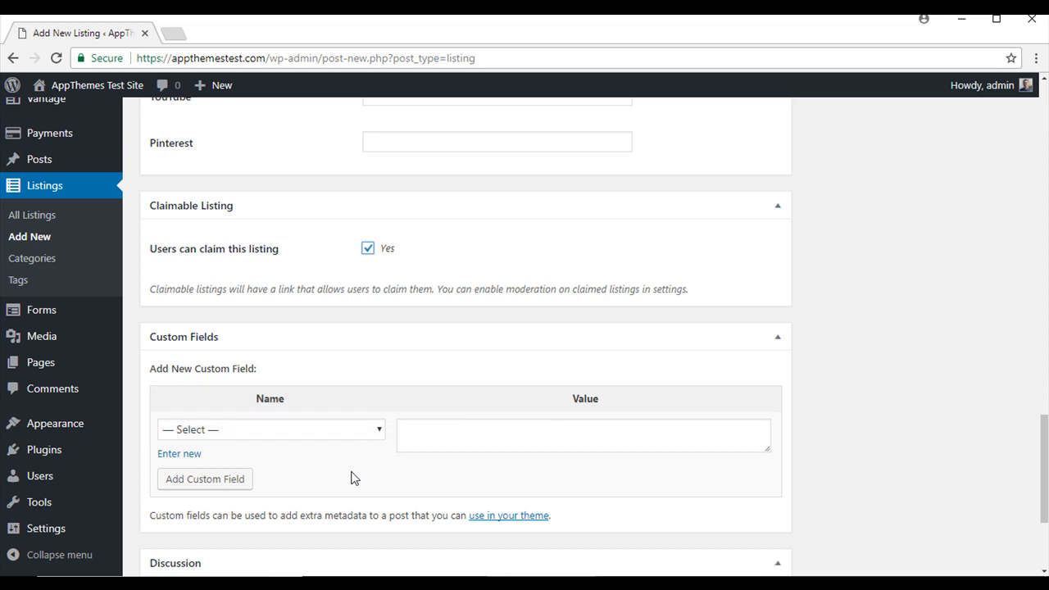
scroll("down", 3)
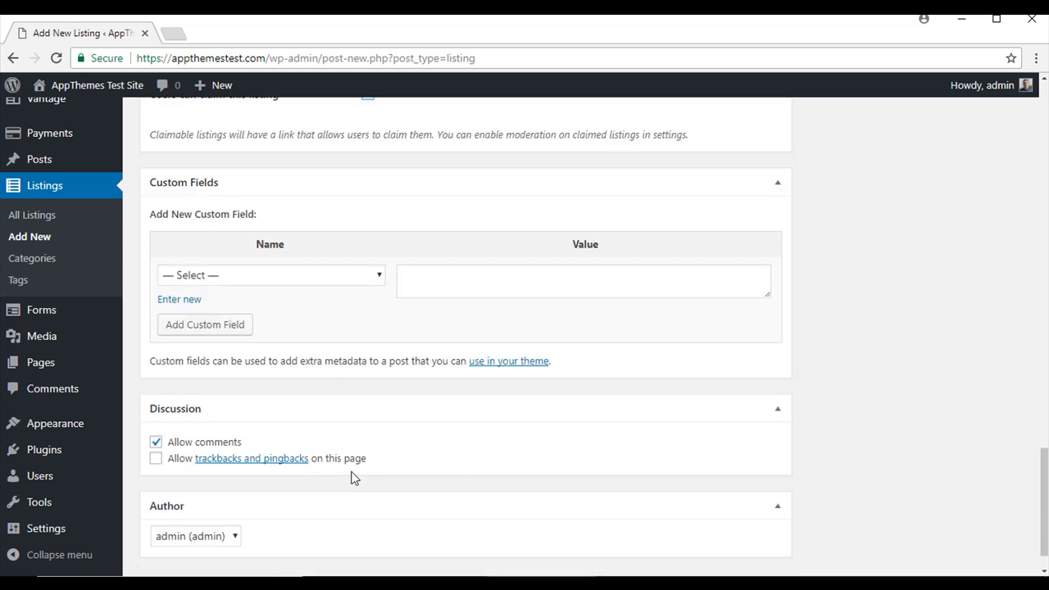
scroll("down", 3)
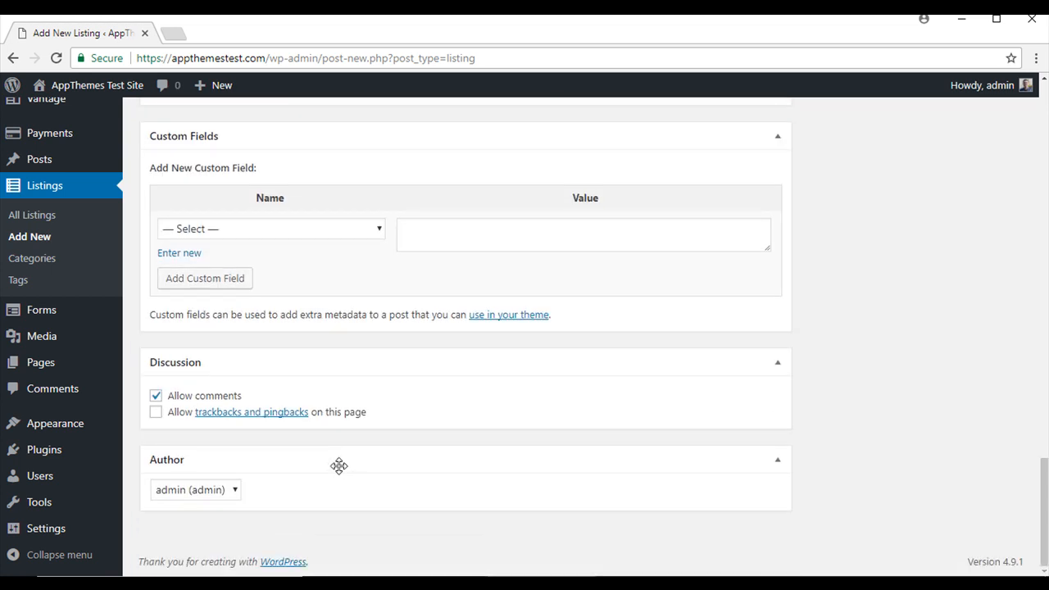
scroll("up", 3)
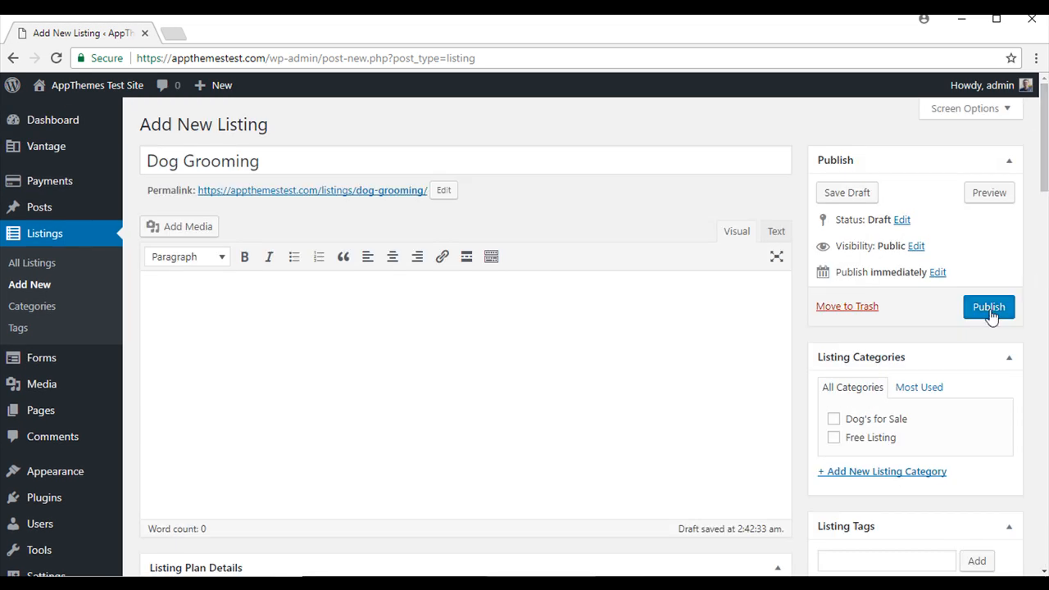
Publish Dog Grooming with the beagle-puppies photo set as featured image and update it.
left_click(987, 306)
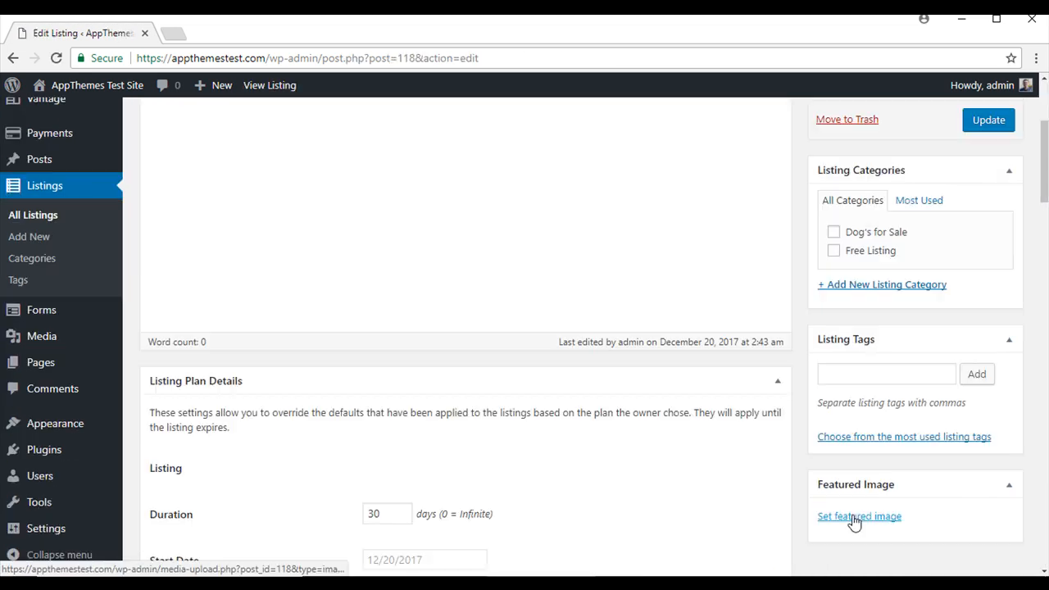
left_click(859, 515)
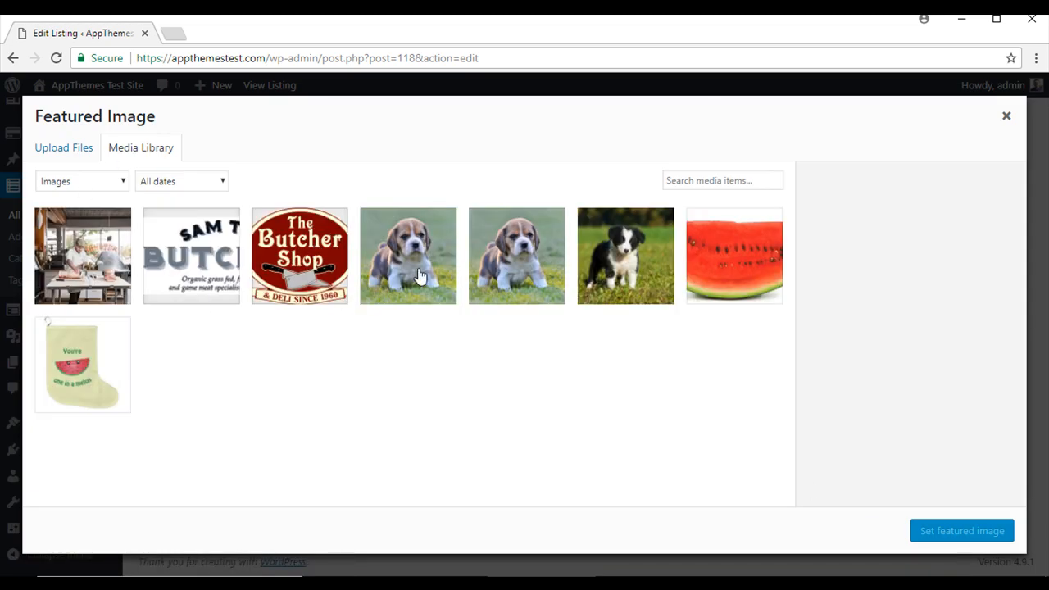
left_click(407, 256)
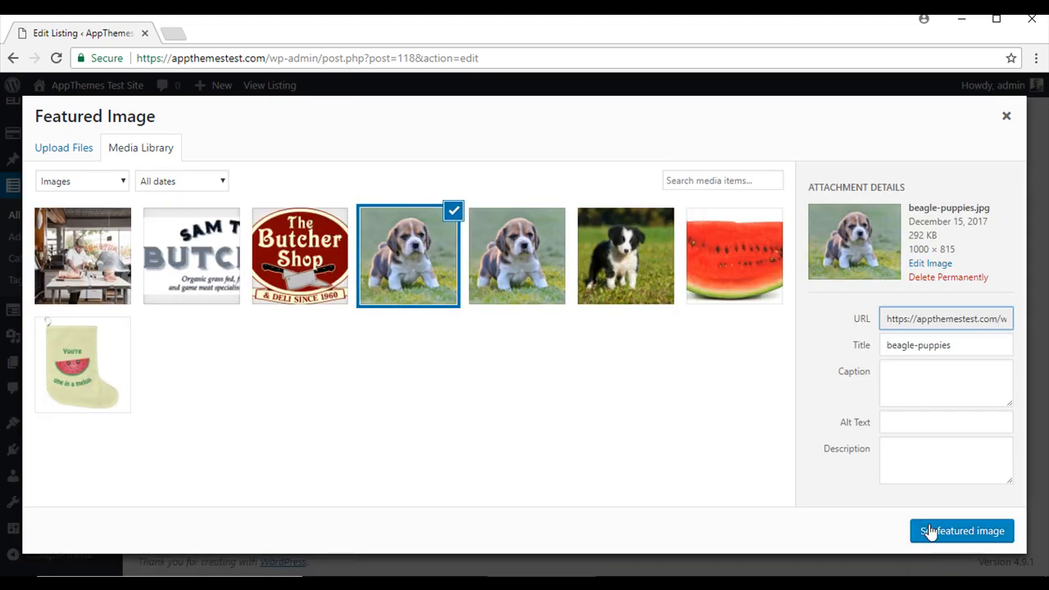
left_click(960, 531)
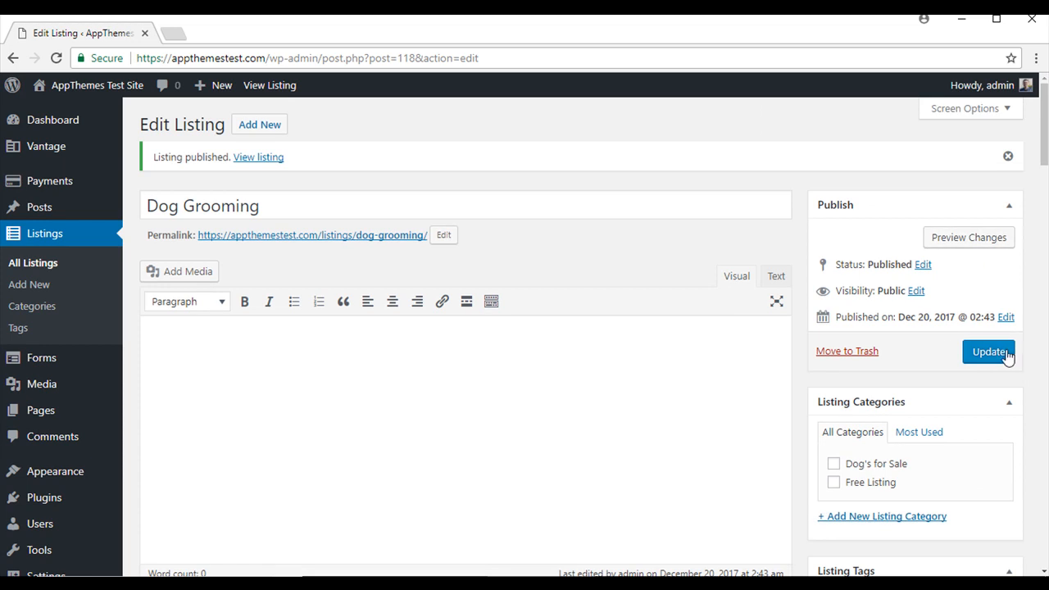
left_click(989, 350)
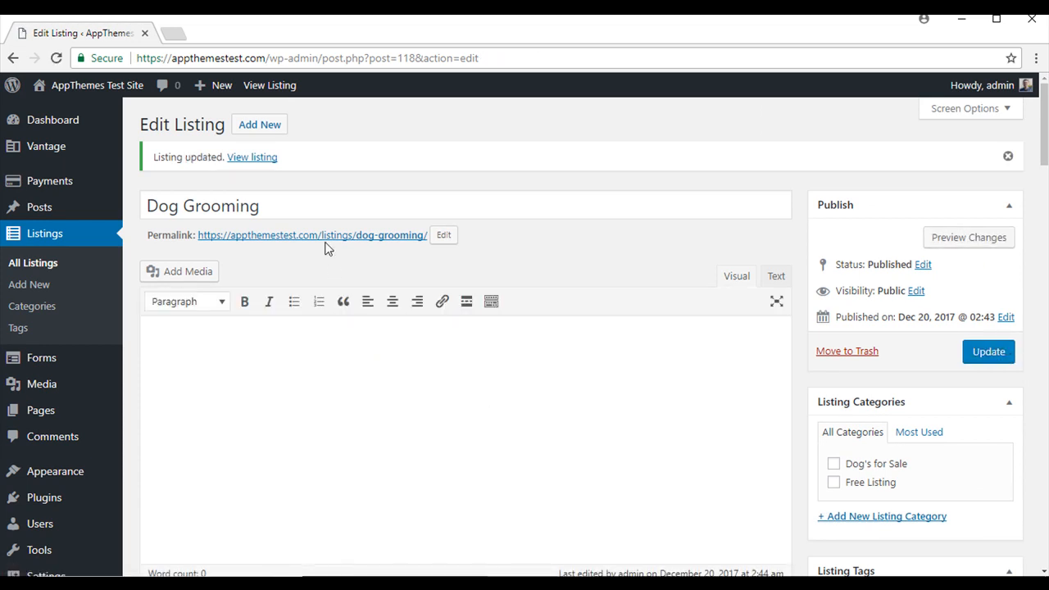
View the public Dog Grooming page via its permalink and choose Claim Listing.
left_click(311, 236)
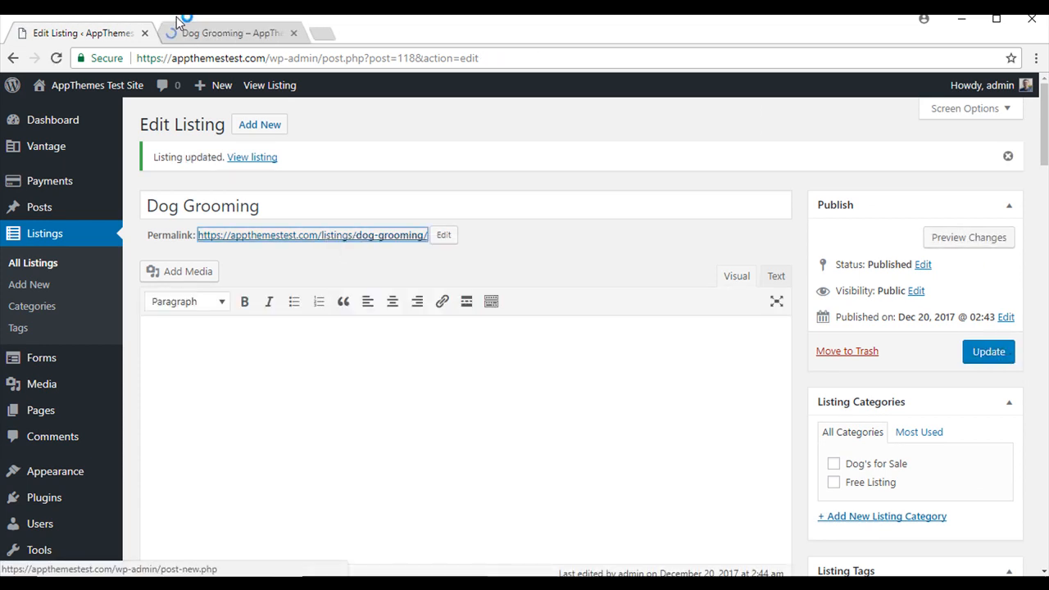
left_click(229, 33)
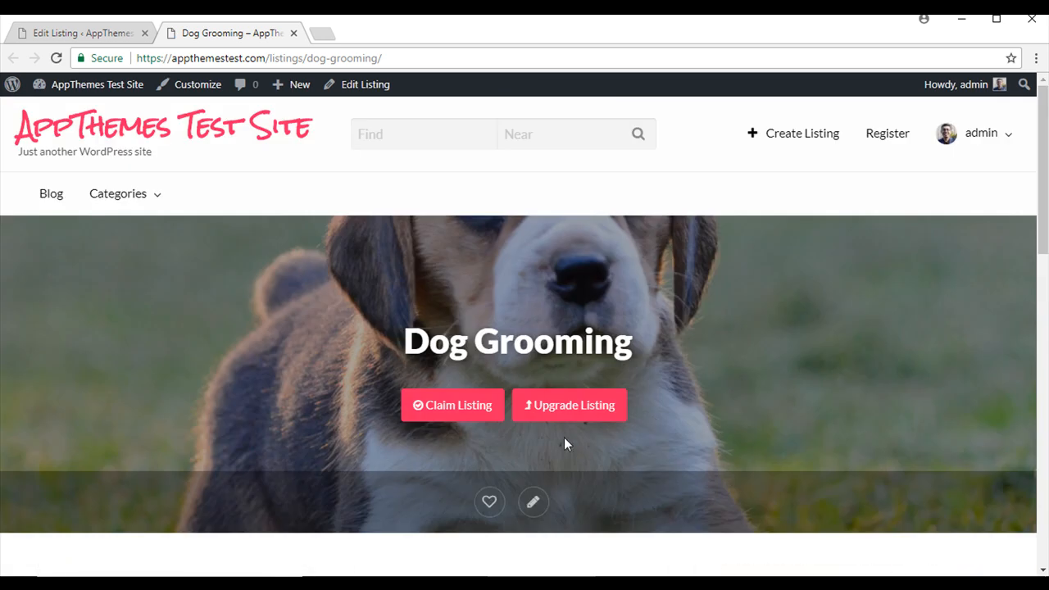
mouse_move(453, 405)
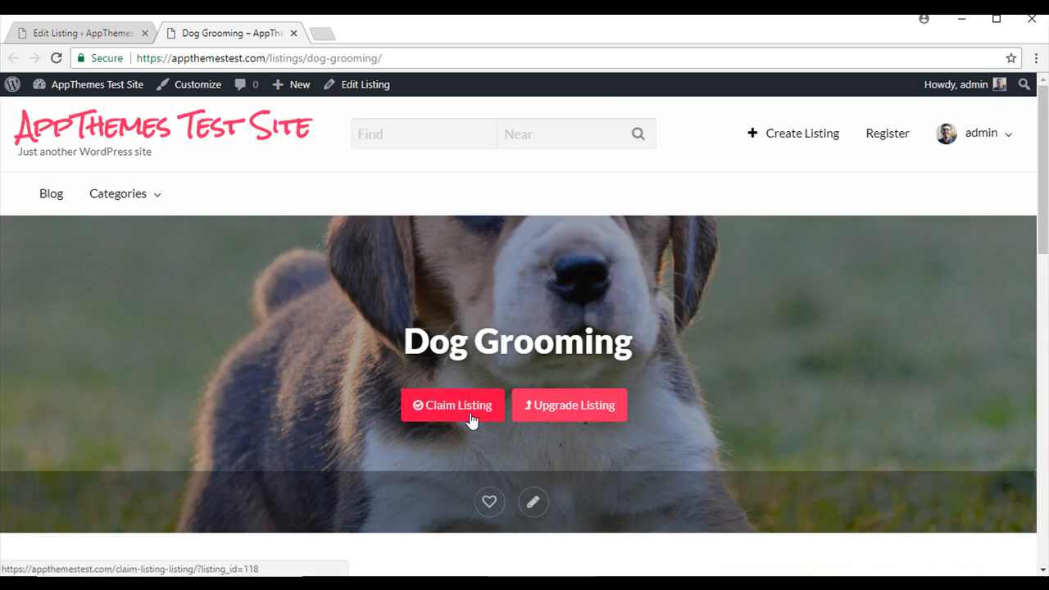
mouse_move(492, 378)
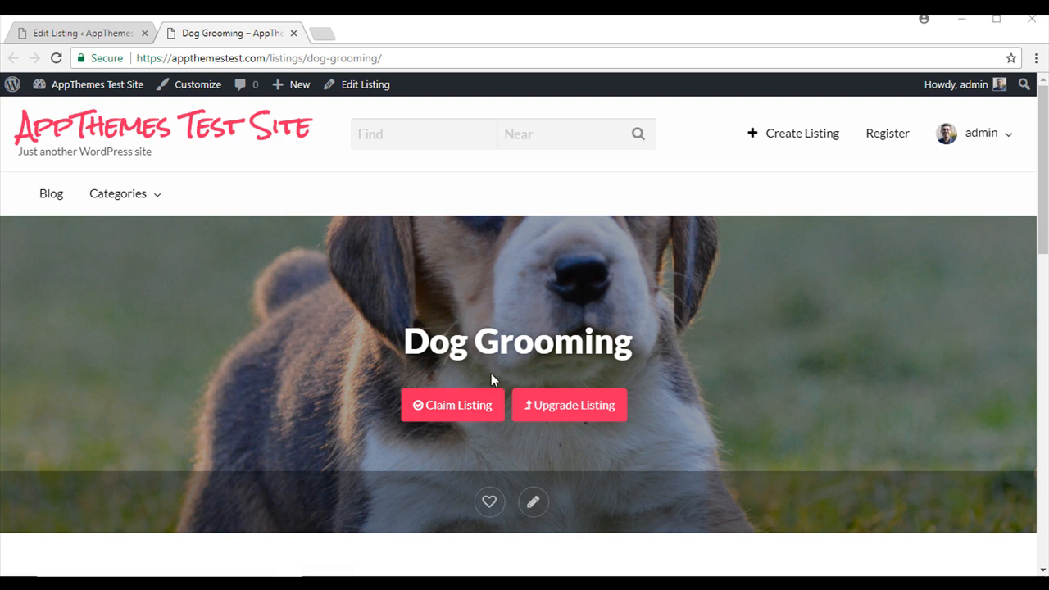
left_click(452, 405)
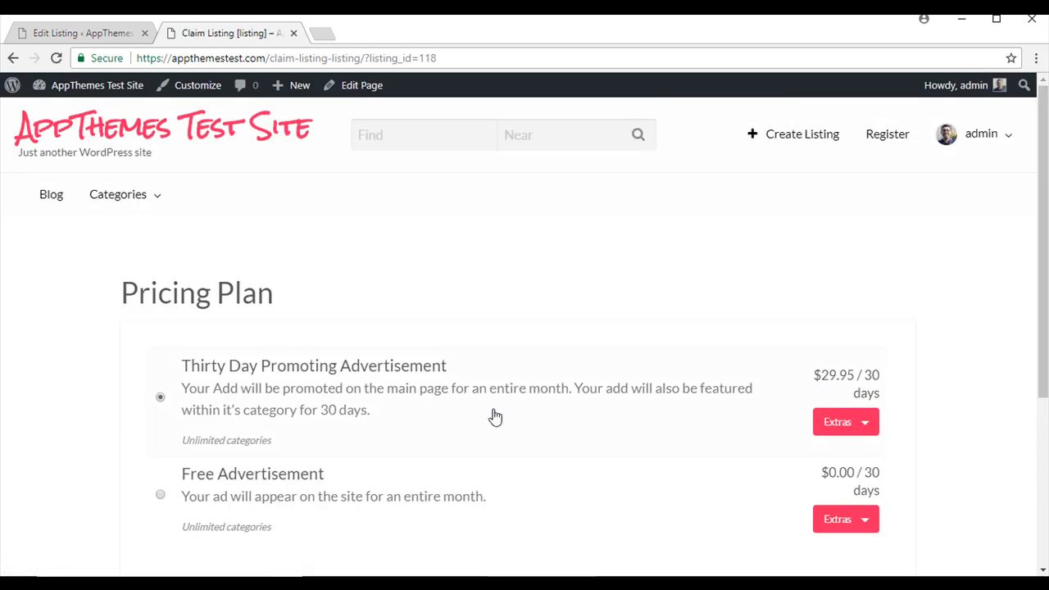
Claim it on the Free Advertisement plan in the Free Listing category, then return to the admin dashboard.
scroll("down", 3)
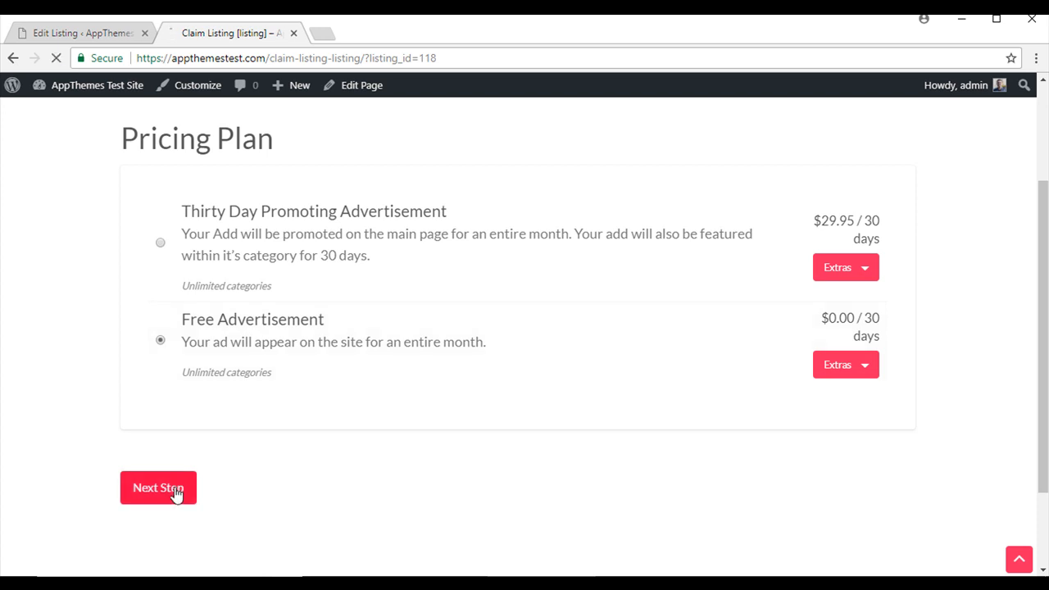
left_click(157, 487)
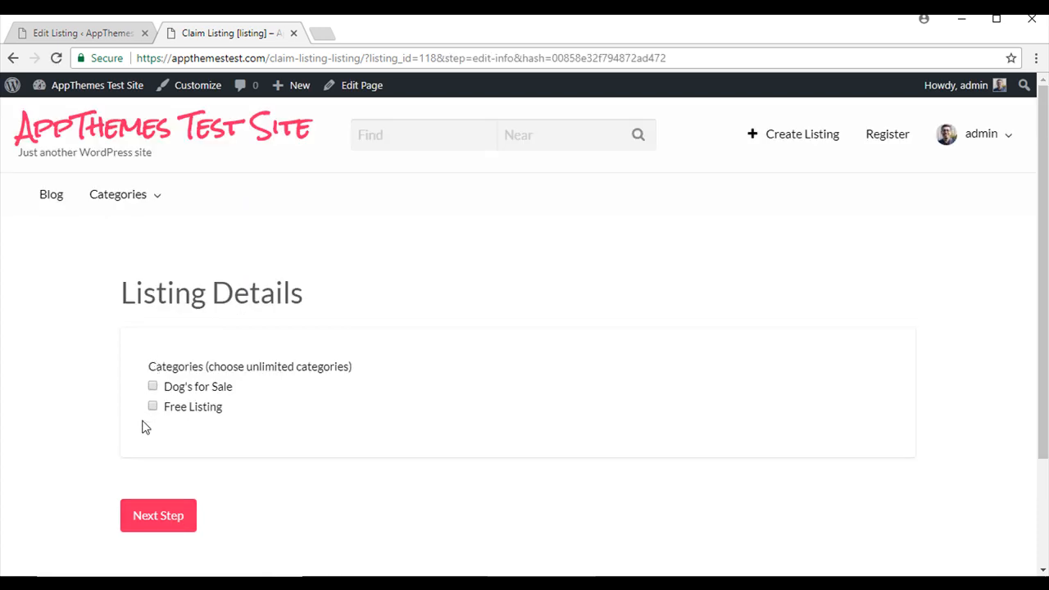
left_click(152, 406)
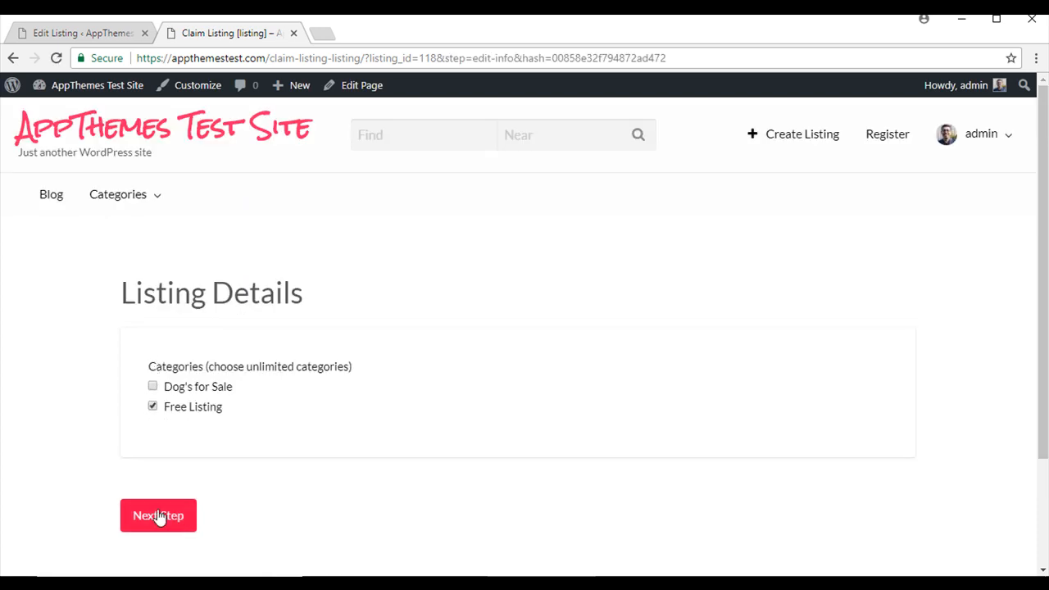
left_click(158, 515)
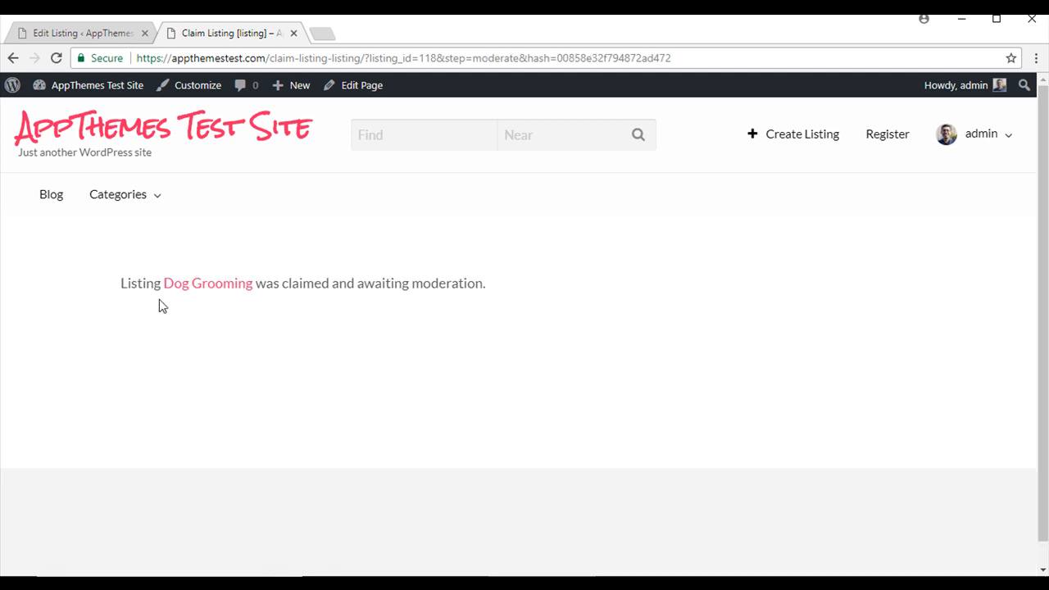
mouse_move(305, 304)
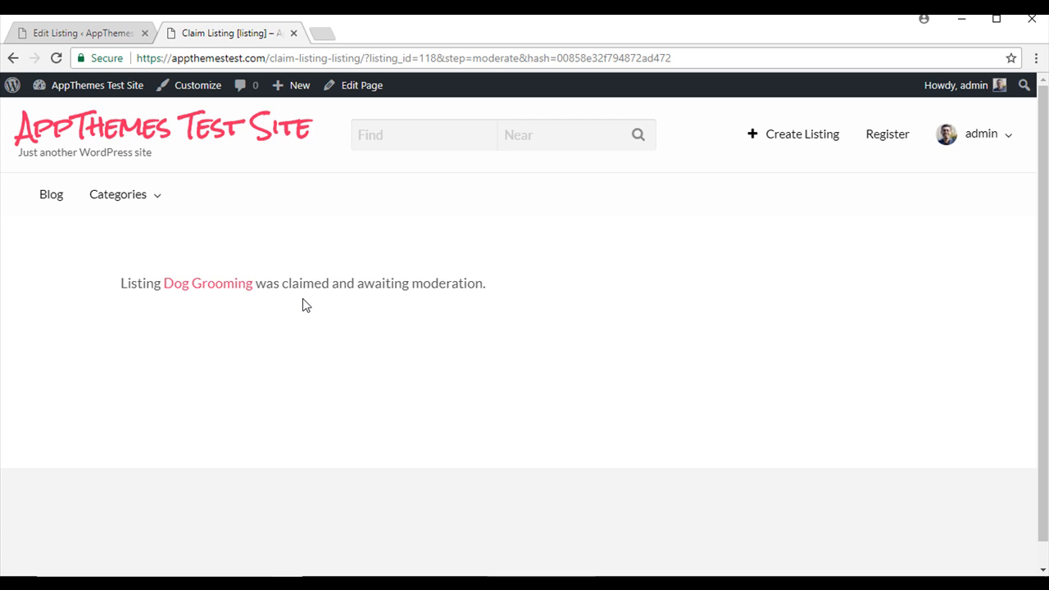
left_click(79, 33)
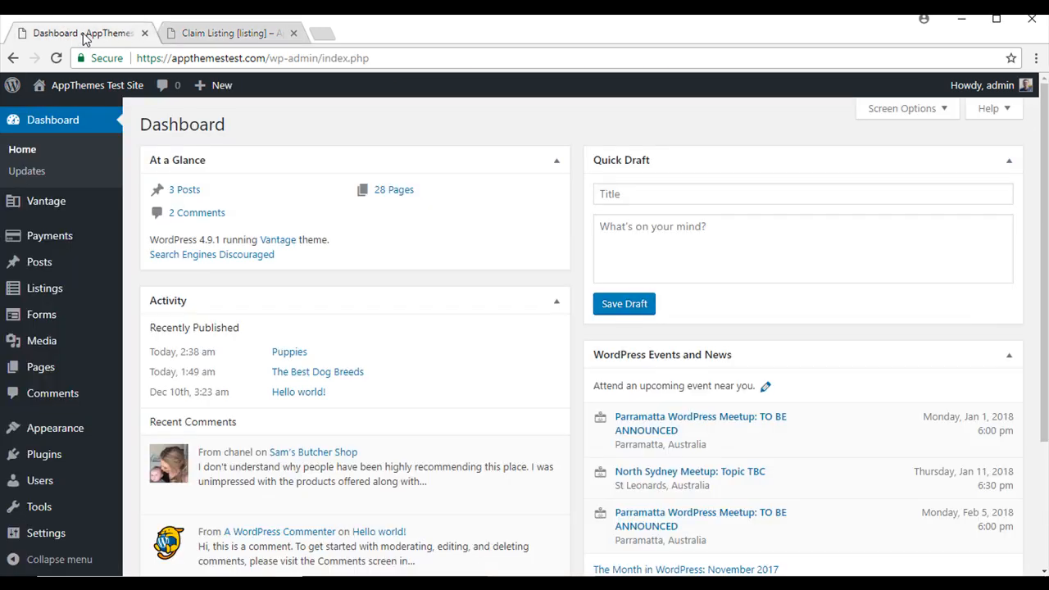